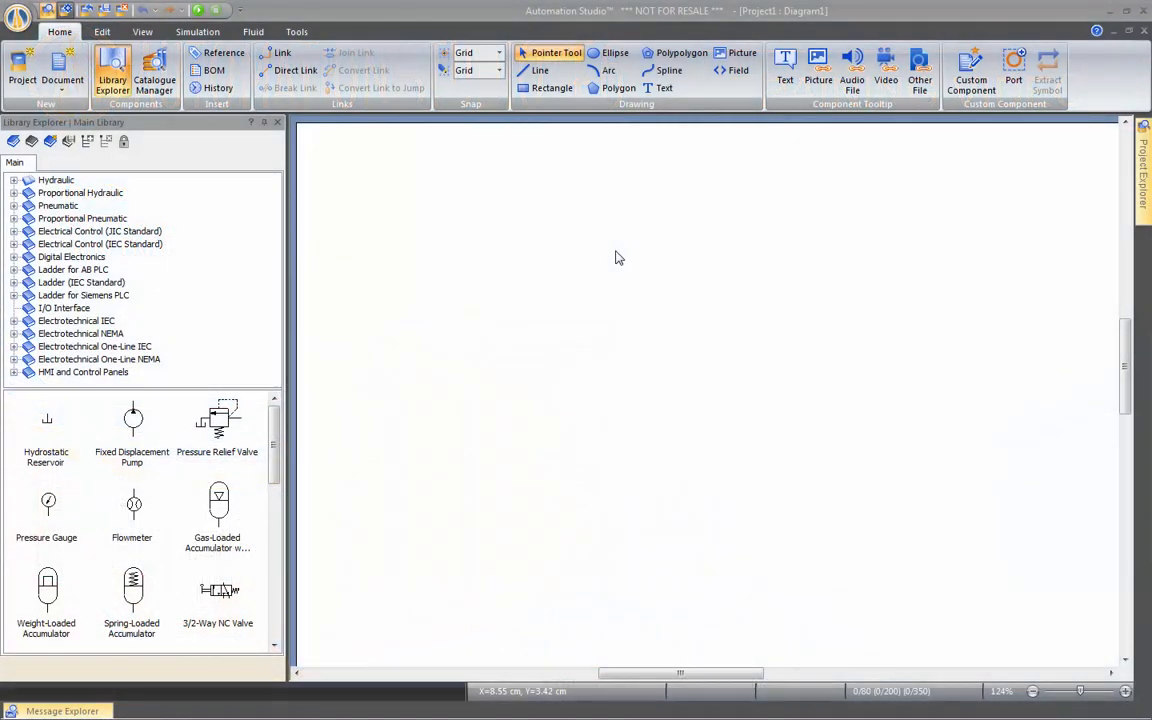
pyautogui.moveTo(613, 261)
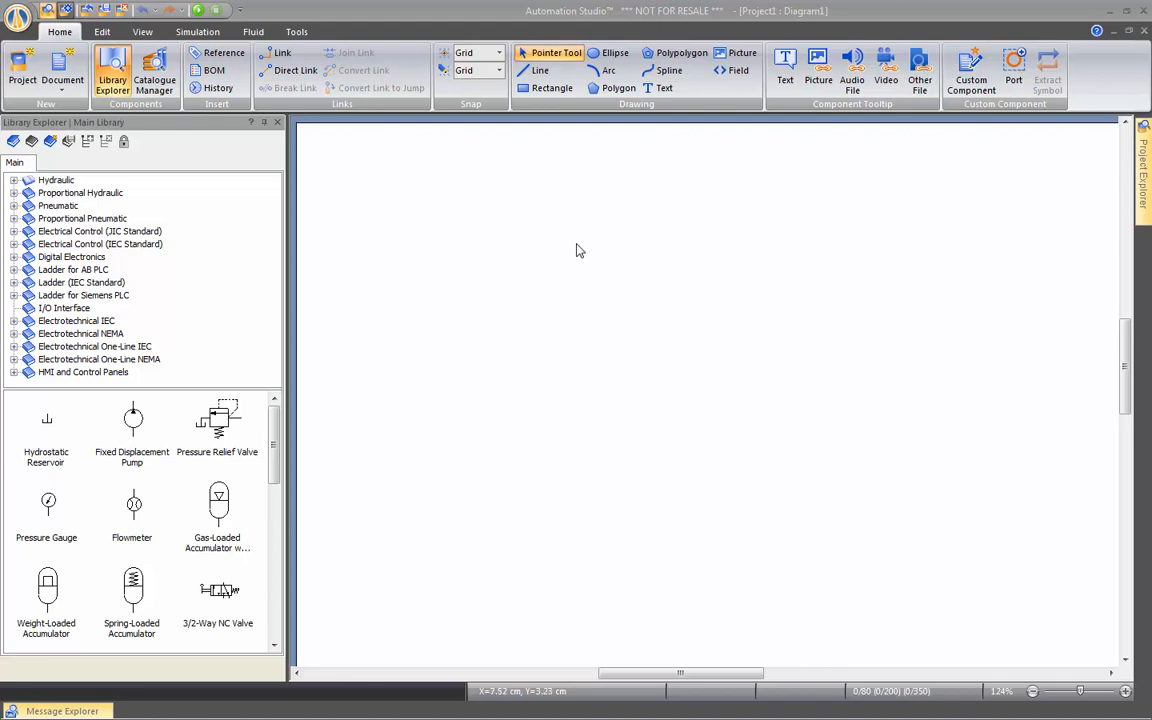
pyautogui.moveTo(97, 191)
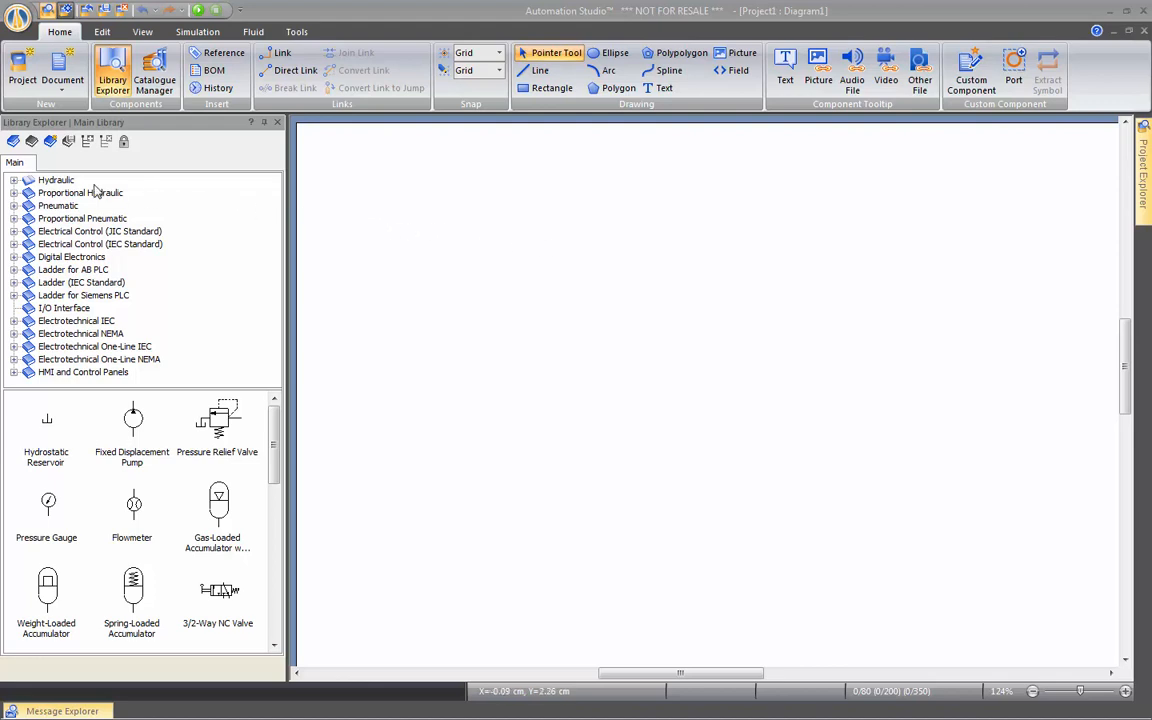
# Step: Place a fixed displacement pump from the Hydraulic library onto the diagram
pyautogui.click(56, 180)
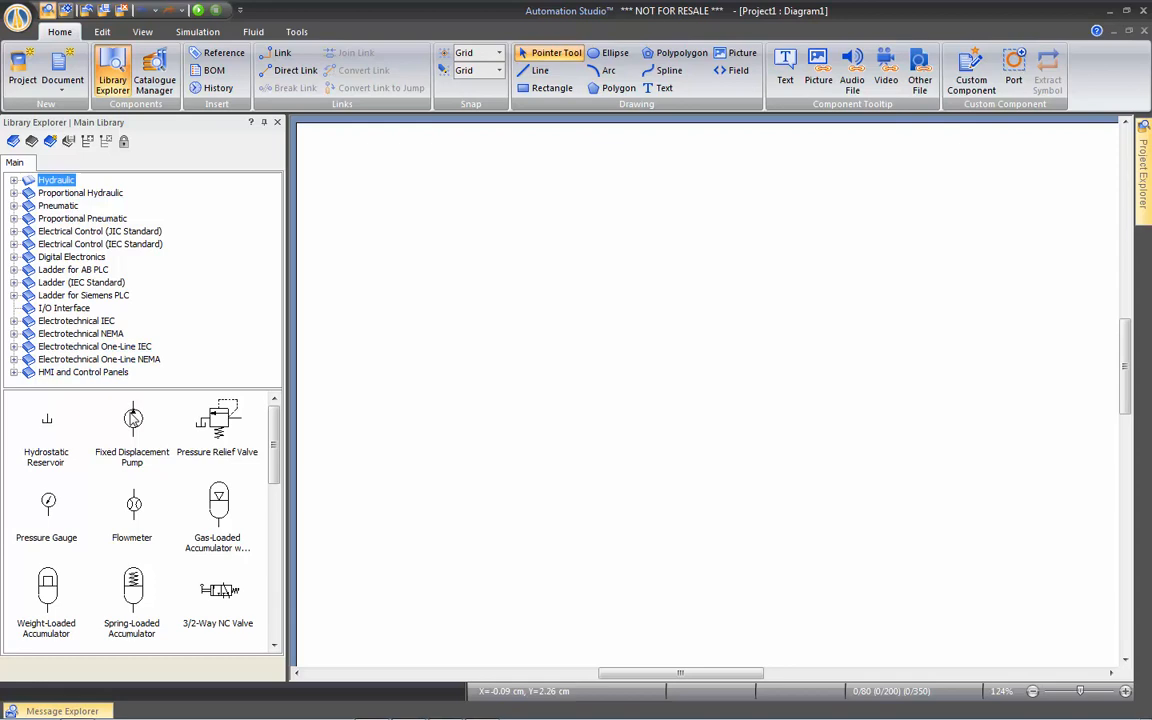
pyautogui.moveTo(131, 418); pyautogui.dragTo(445, 525)
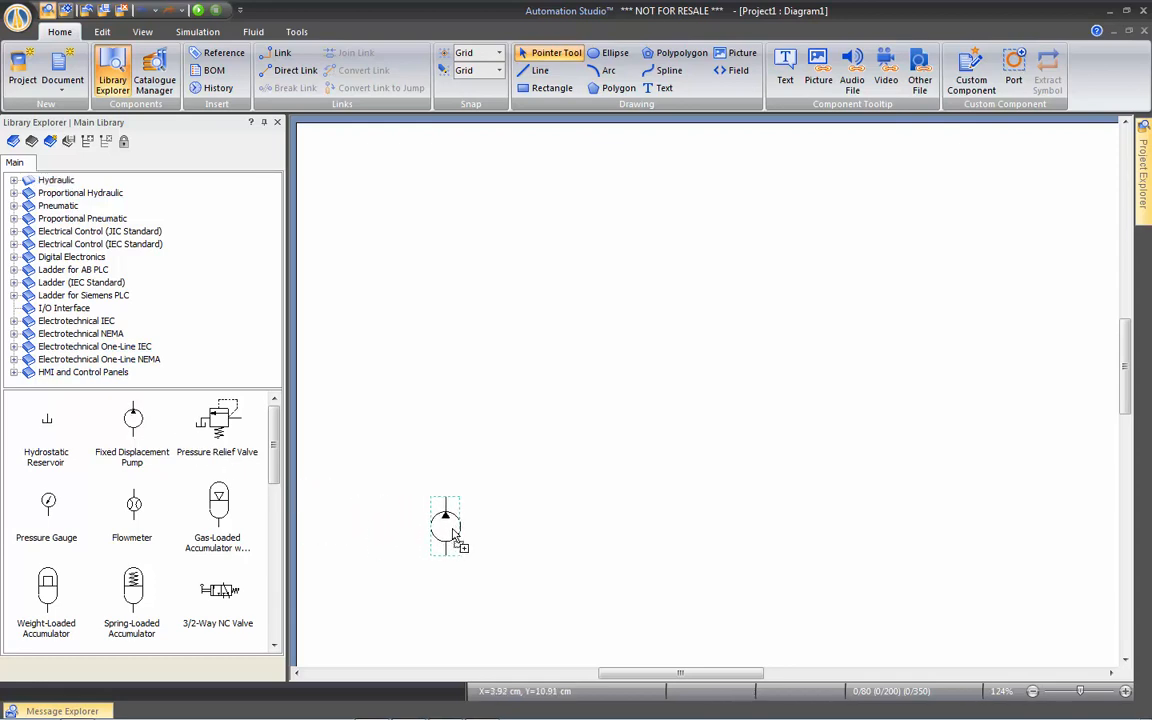
pyautogui.moveTo(445, 525); pyautogui.dragTo(483, 490)
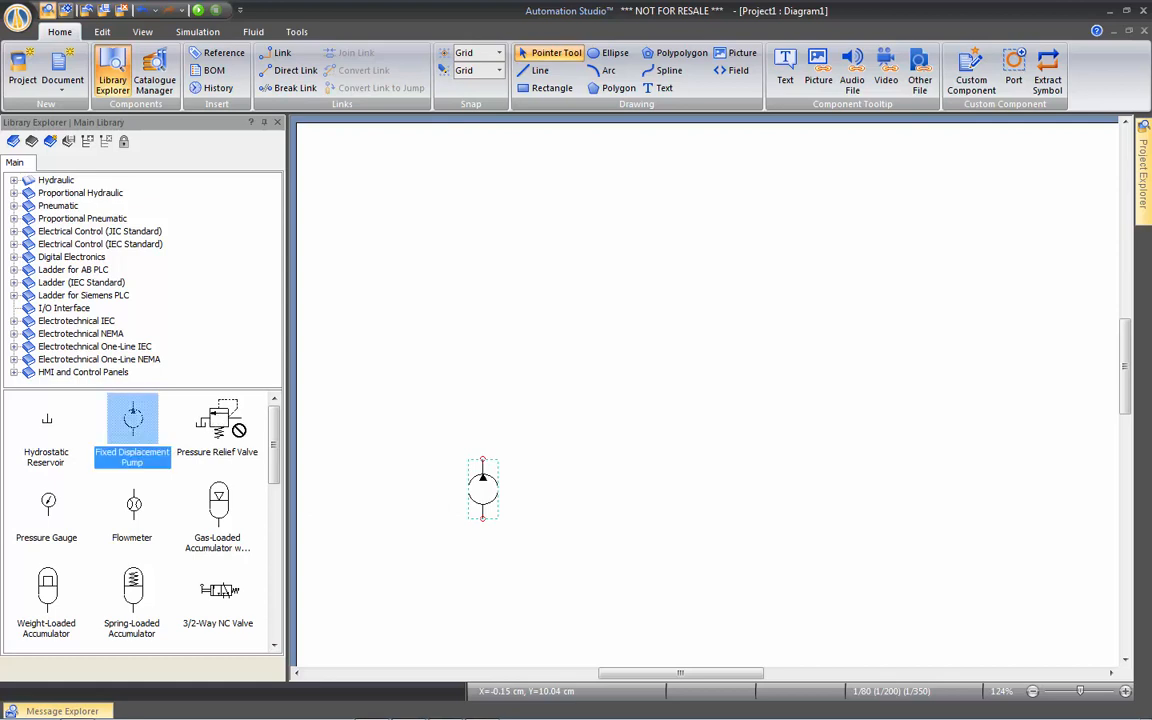
# Step: Add a pressure relief valve above the pump and a double-acting cylinder above the 4/2 valve
pyautogui.moveTo(217, 418); pyautogui.dragTo(385, 370)
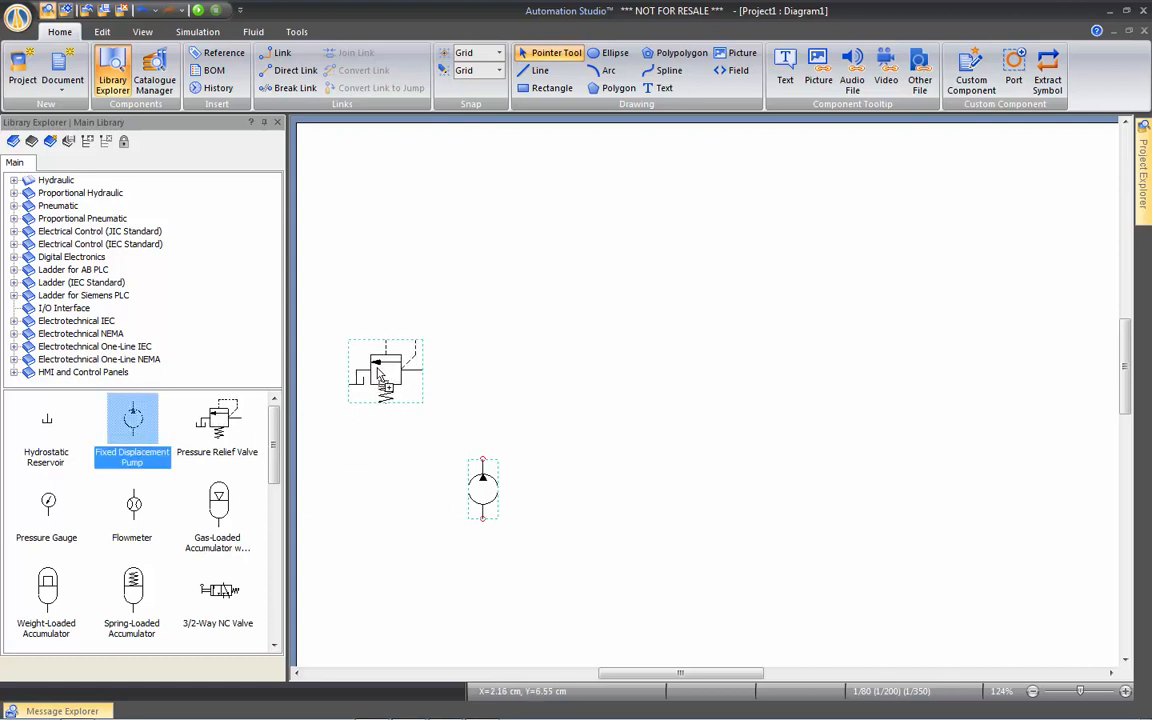
pyautogui.scroll(-3)
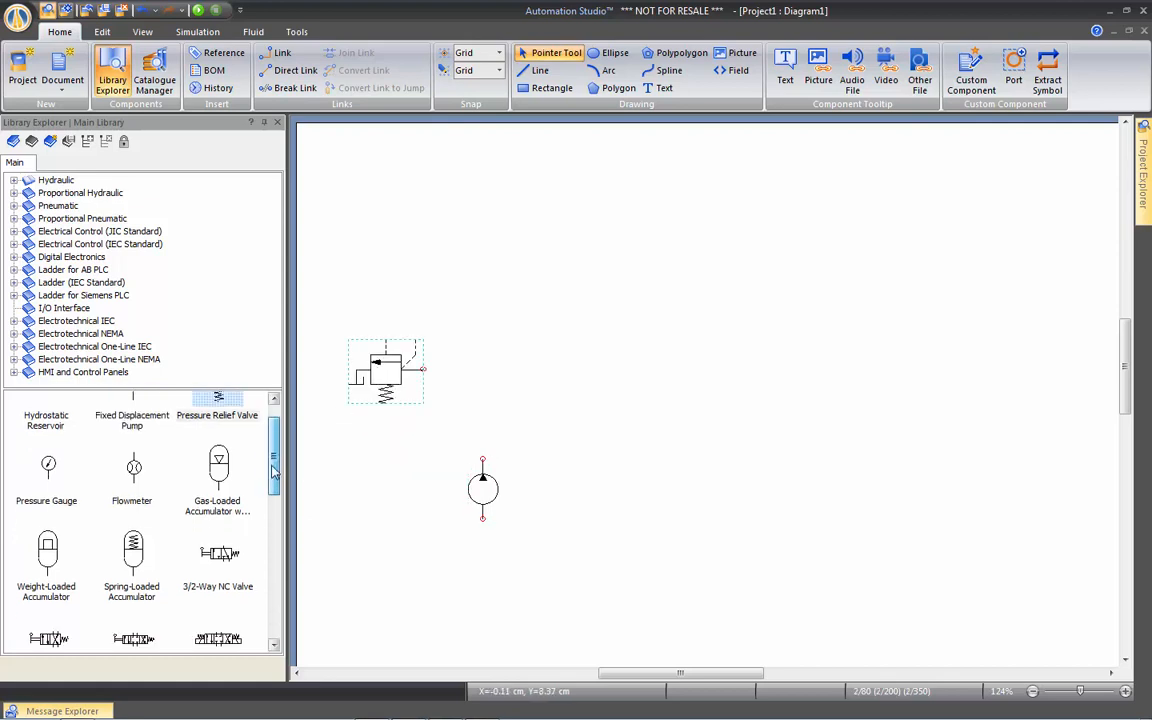
pyautogui.scroll(-3)
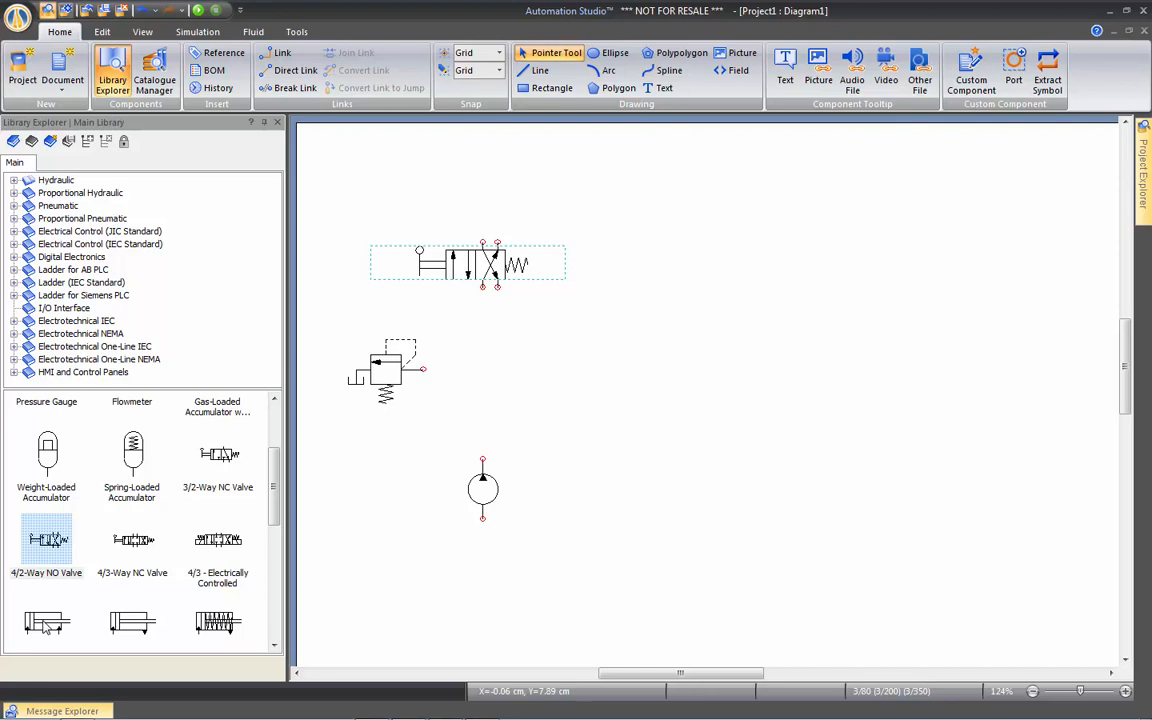
pyautogui.moveTo(46, 540); pyautogui.dragTo(478, 200)
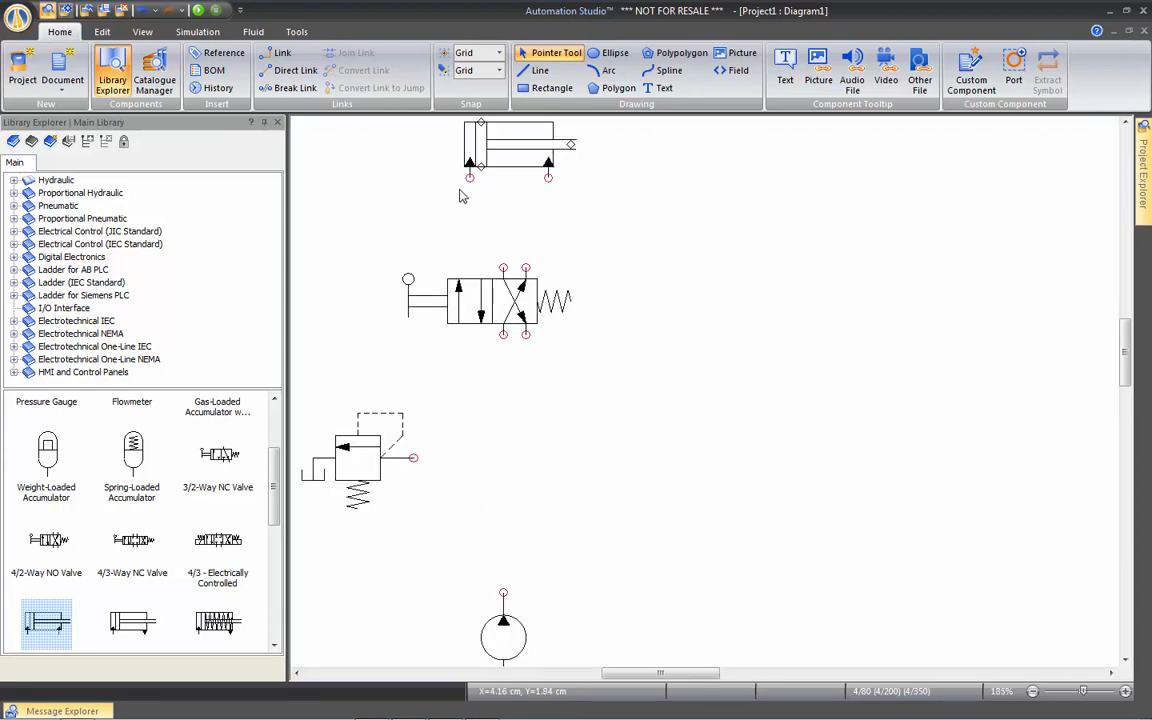
pyautogui.moveTo(435, 201)
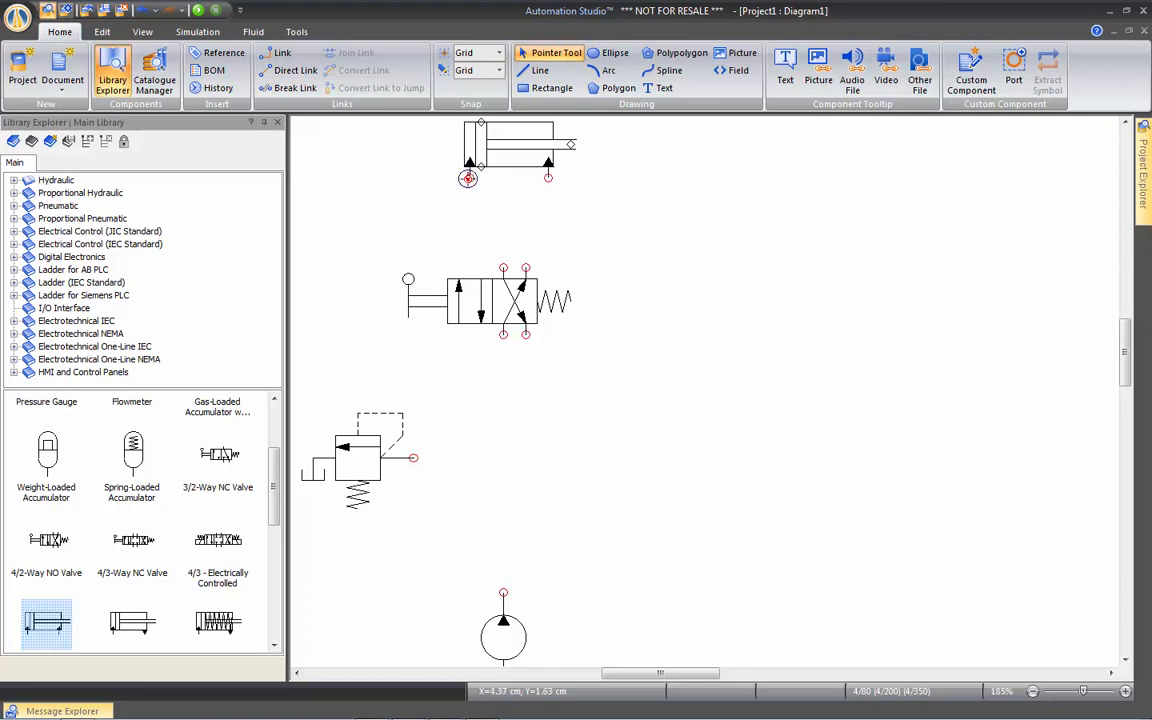
pyautogui.moveTo(468, 178)
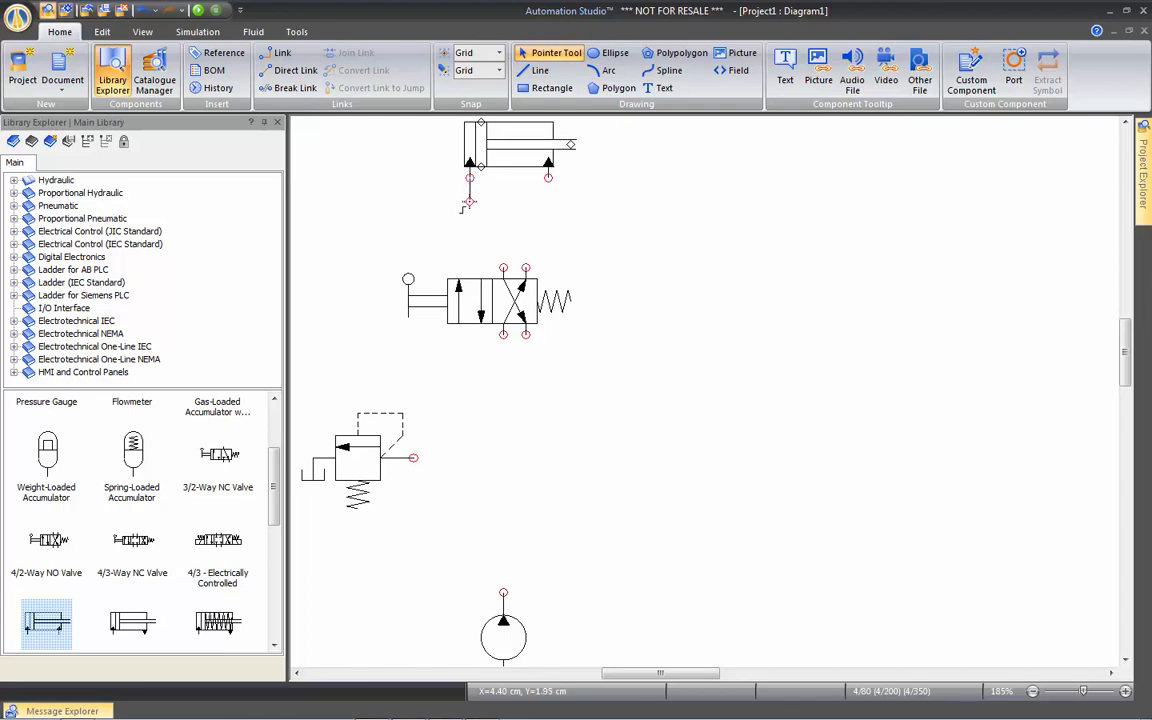
# Step: Link the cylinder's left port to the 4/2 valve and the valve's lower port to the pump outlet
pyautogui.moveTo(469, 207); pyautogui.dragTo(503, 267)
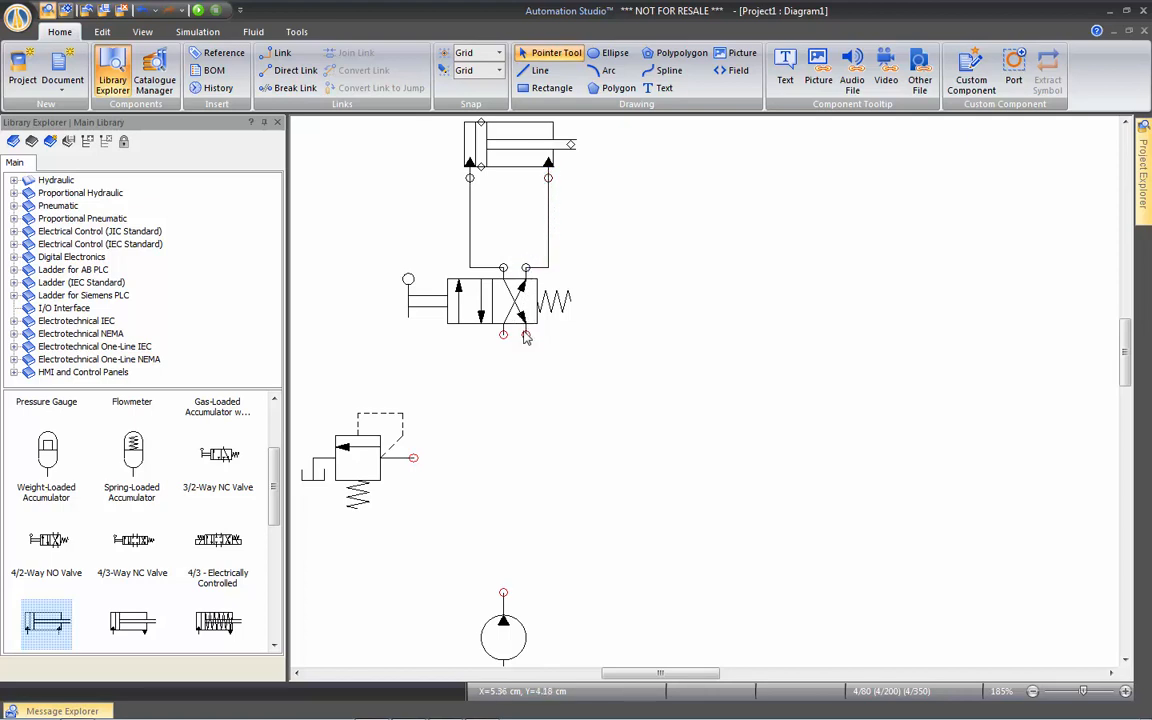
pyautogui.moveTo(503, 335); pyautogui.dragTo(485, 433)
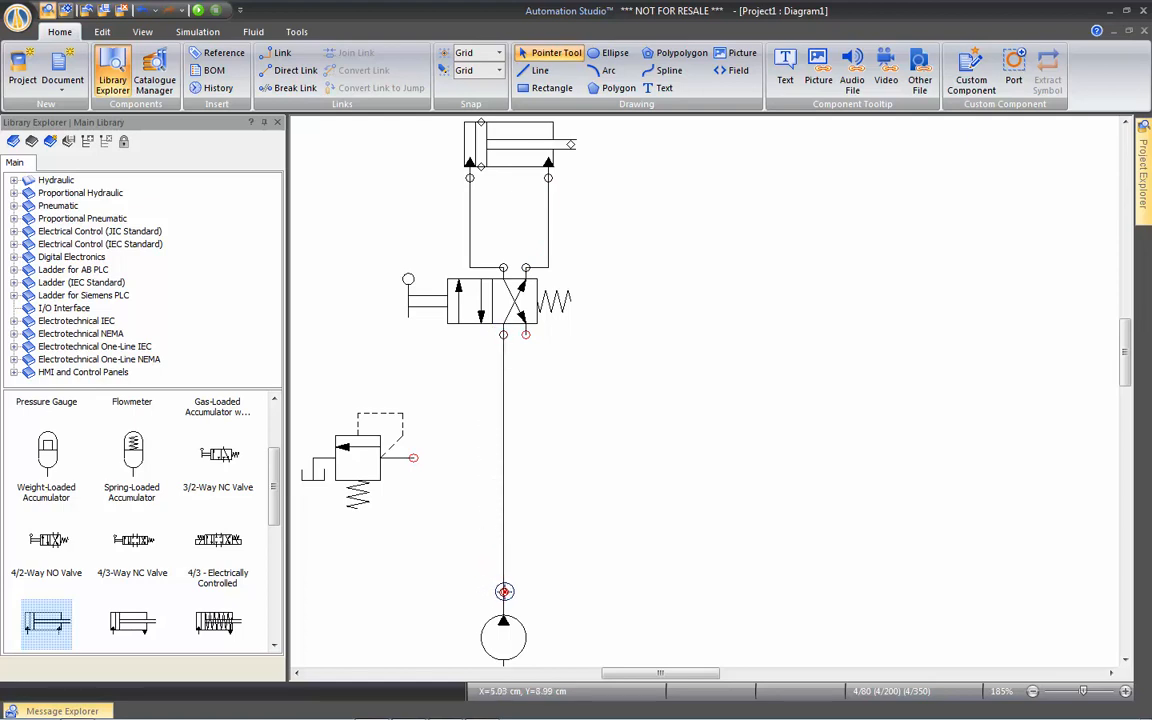
pyautogui.moveTo(474, 513)
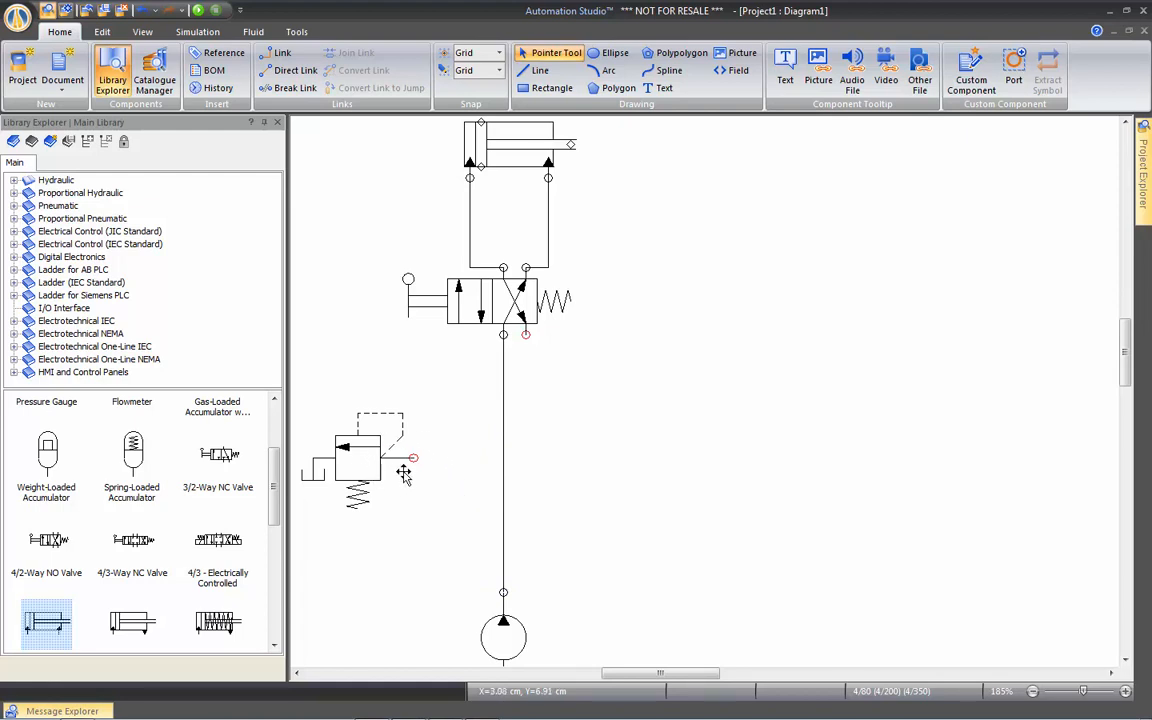
pyautogui.moveTo(508, 466)
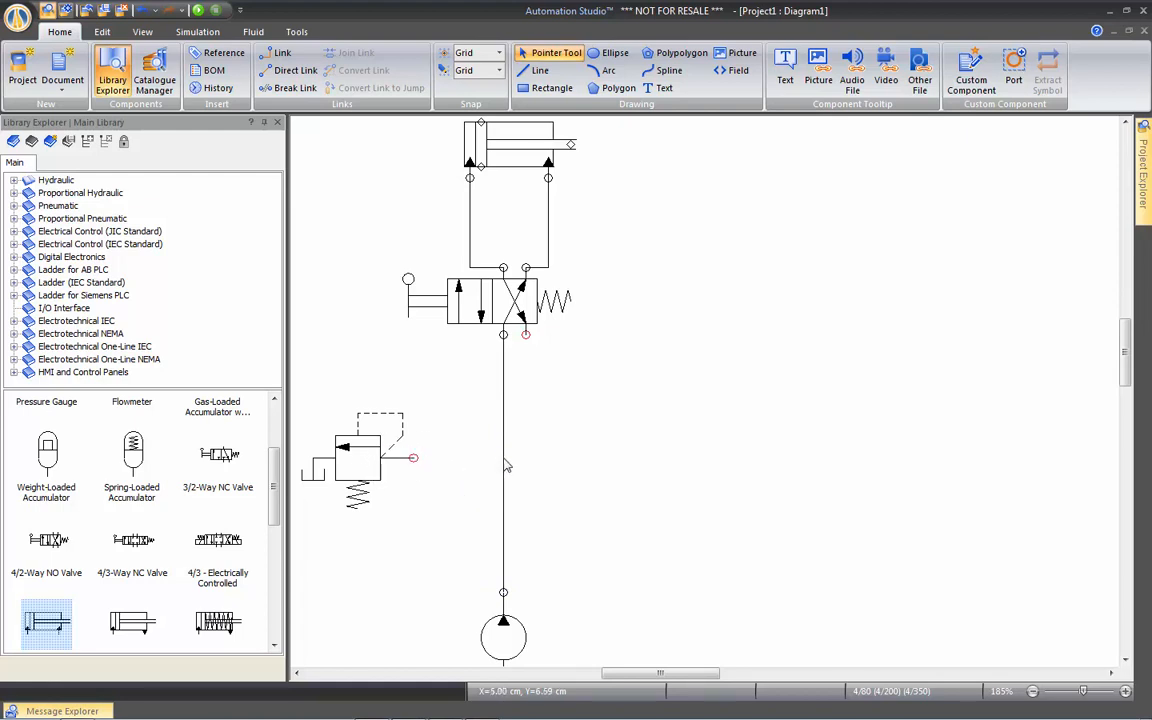
pyautogui.moveTo(420, 474)
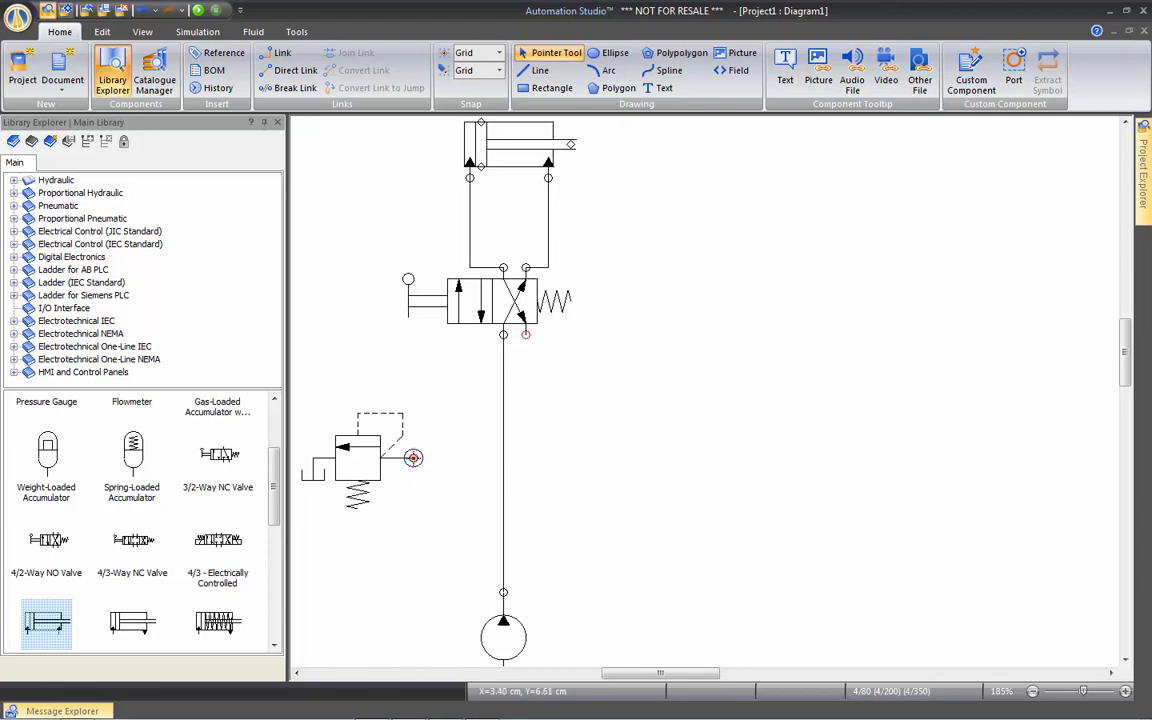
# Step: Tee the relief valve port into the pump-to-valve line at a junction
pyautogui.moveTo(413, 458); pyautogui.dragTo(505, 458)
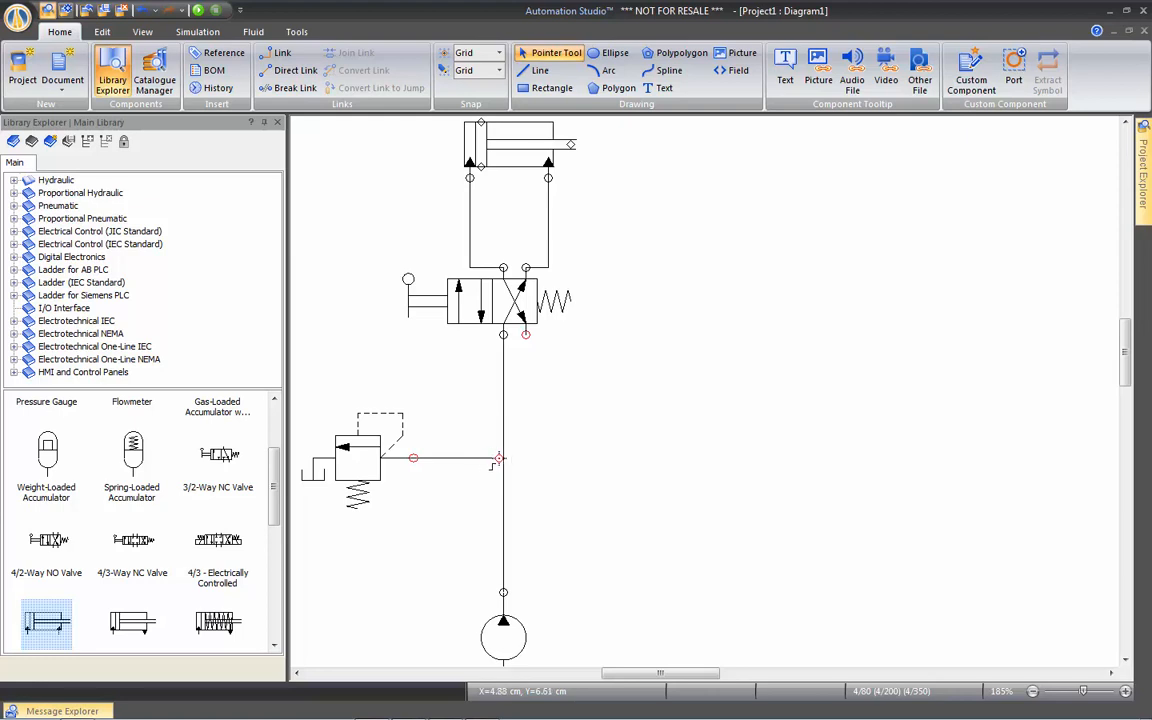
pyautogui.moveTo(500, 460)
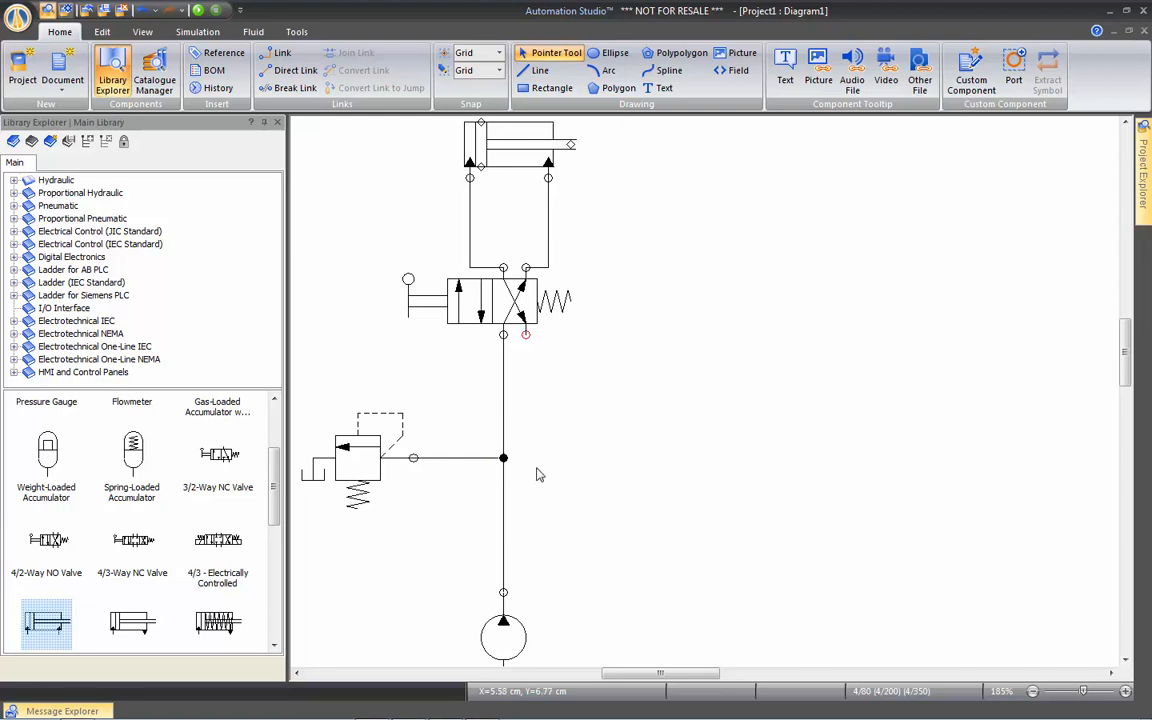
pyautogui.scroll(-3)
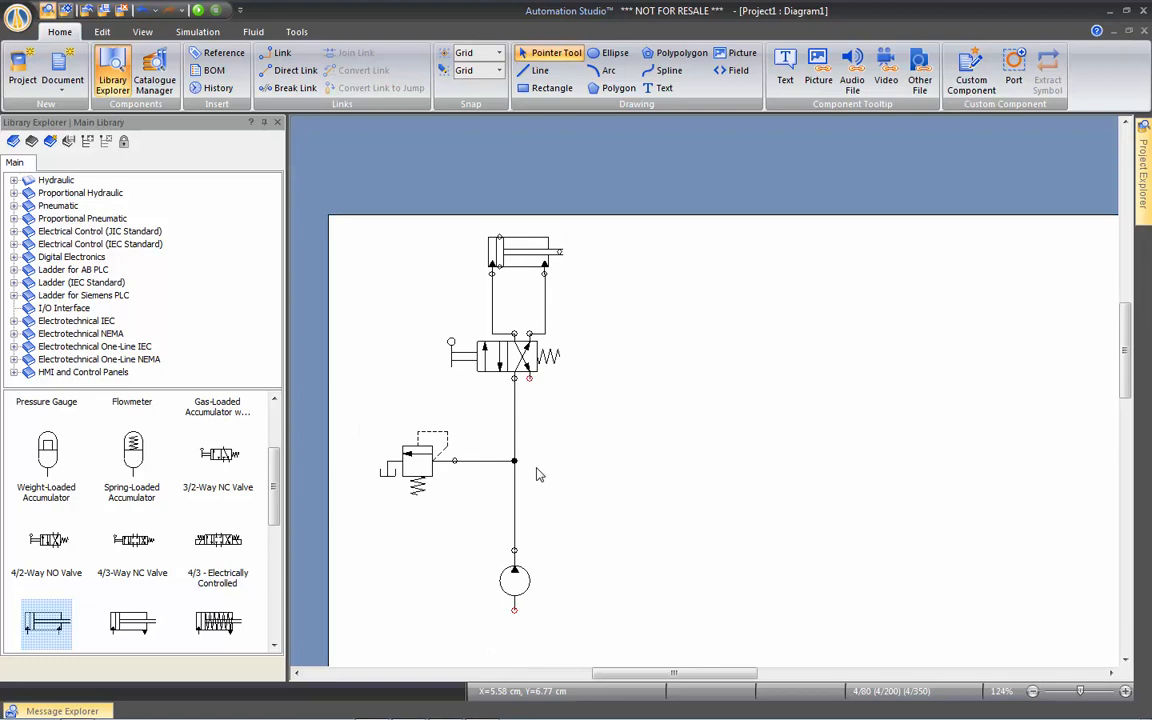
pyautogui.scroll(3)
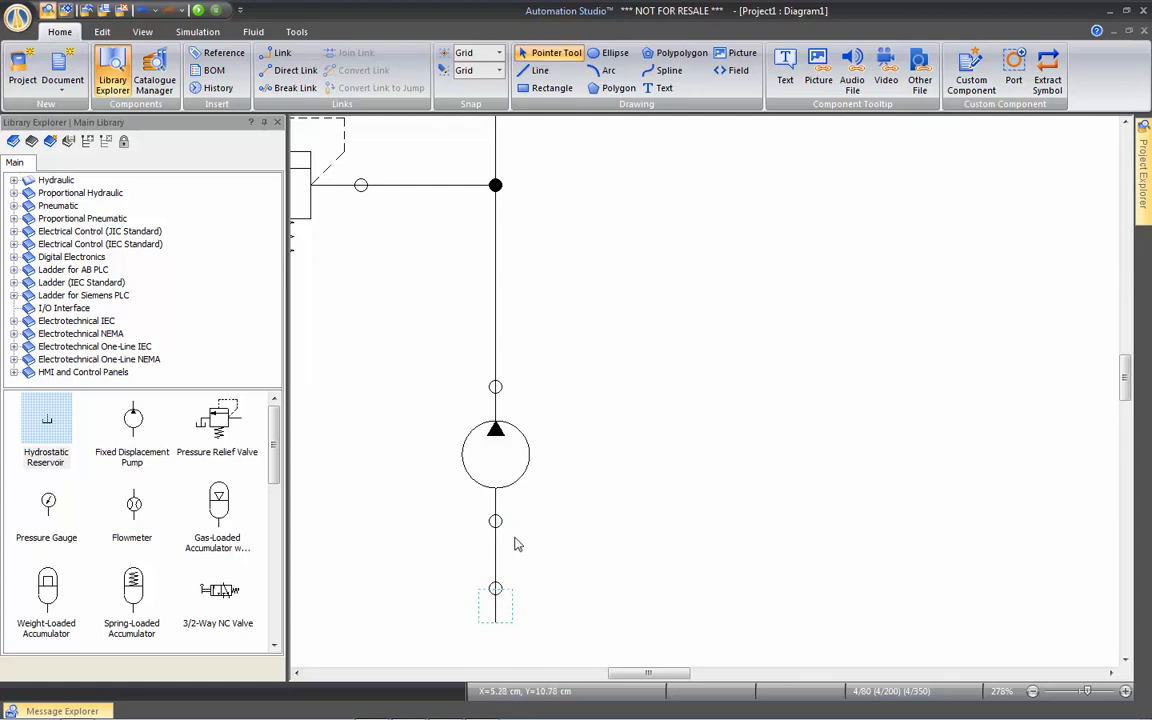
pyautogui.moveTo(587, 350)
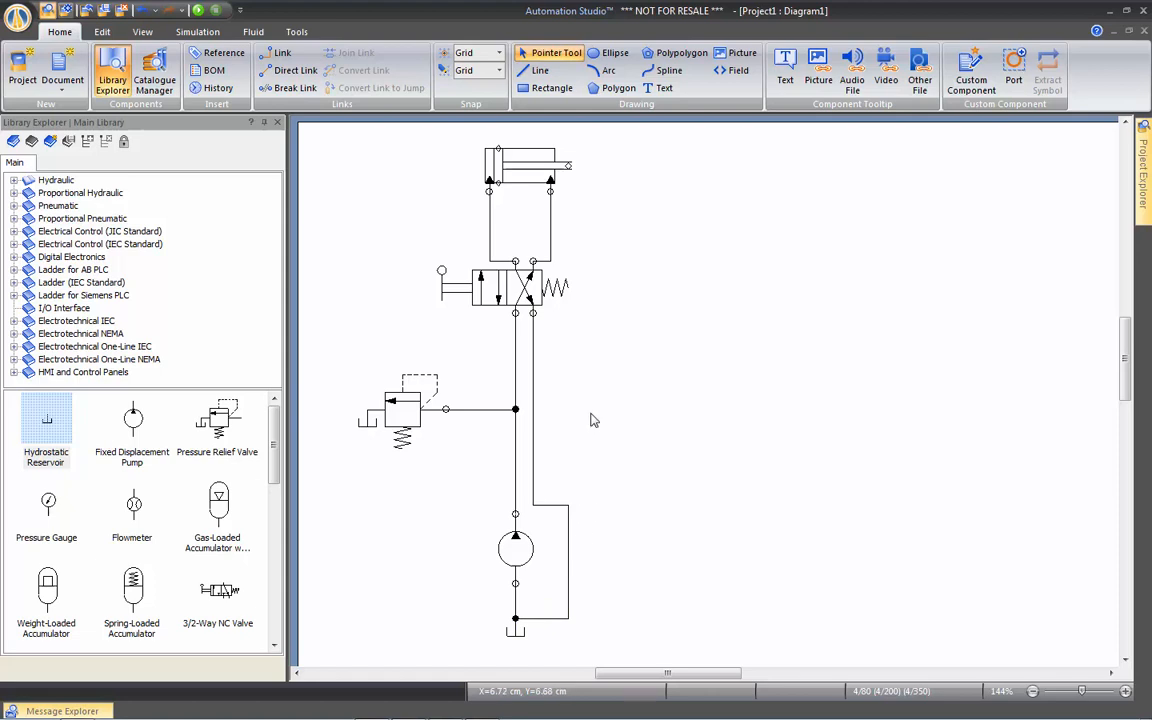
pyautogui.moveTo(576, 425)
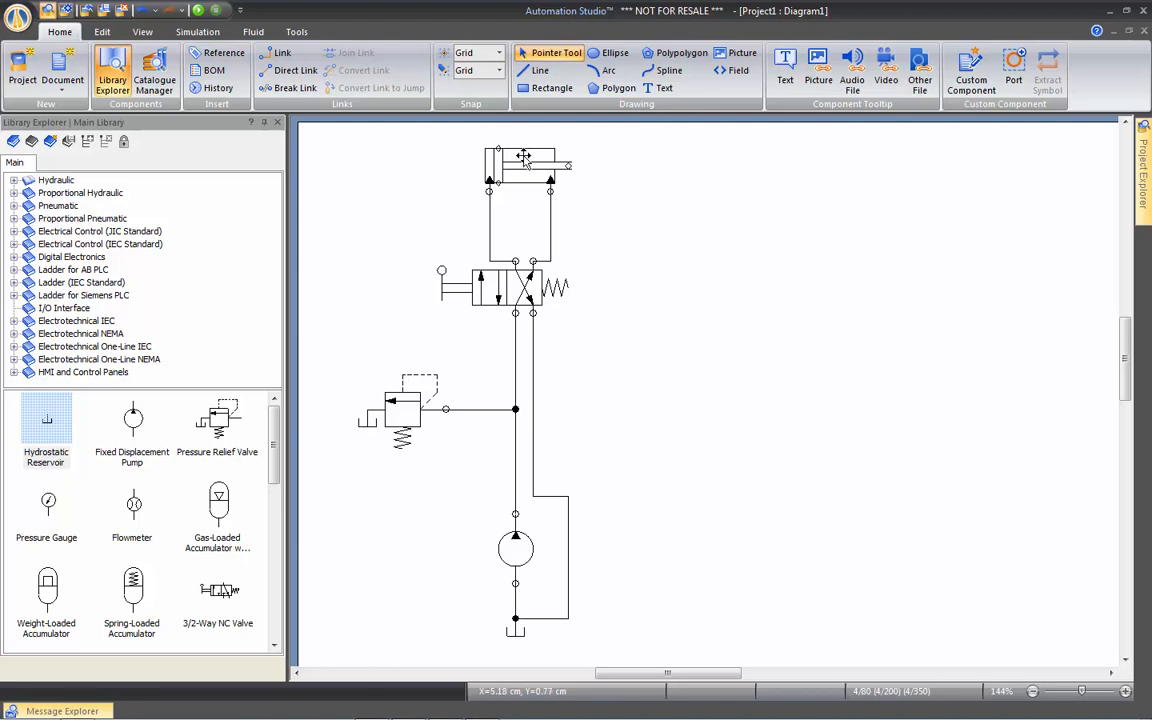
pyautogui.moveTo(518, 180); pyautogui.dragTo(505, 200)
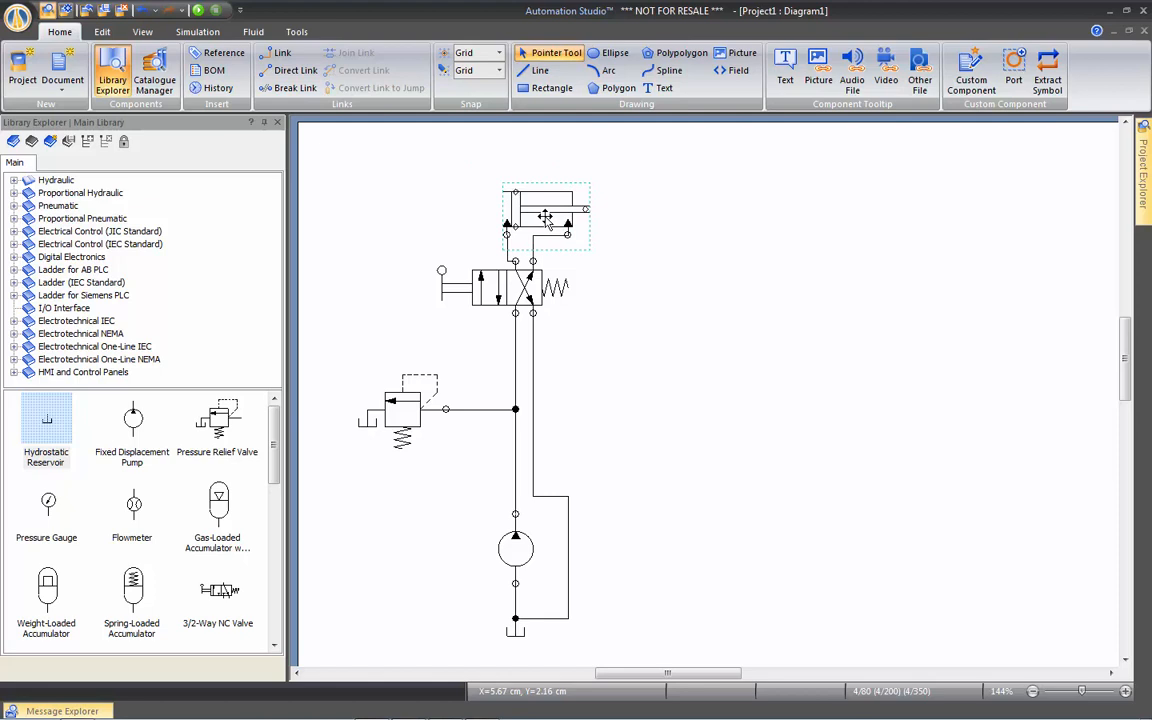
pyautogui.moveTo(545, 217); pyautogui.dragTo(528, 180)
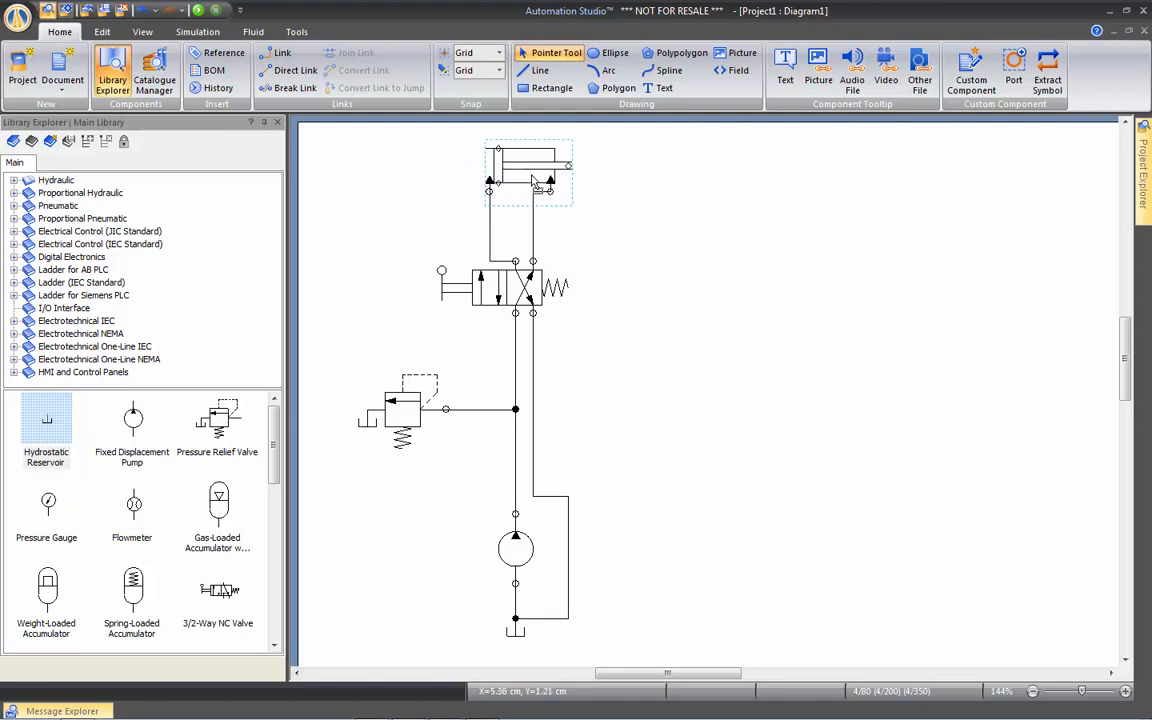
pyautogui.moveTo(548, 233)
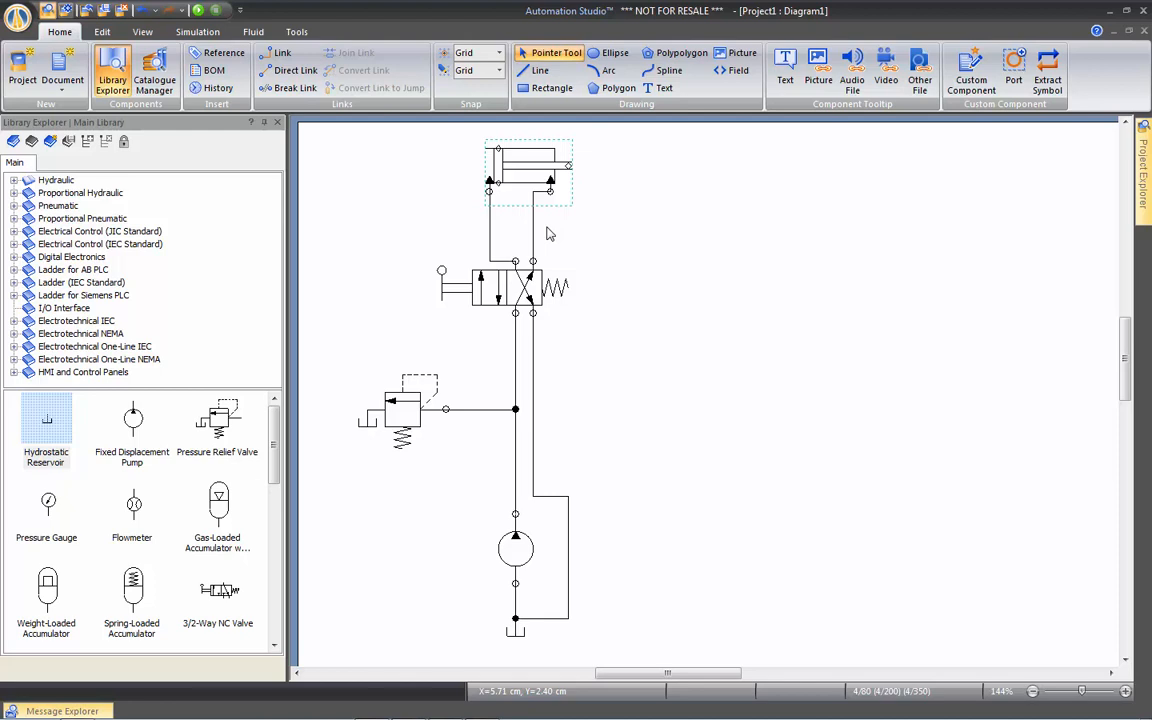
pyautogui.moveTo(543, 242)
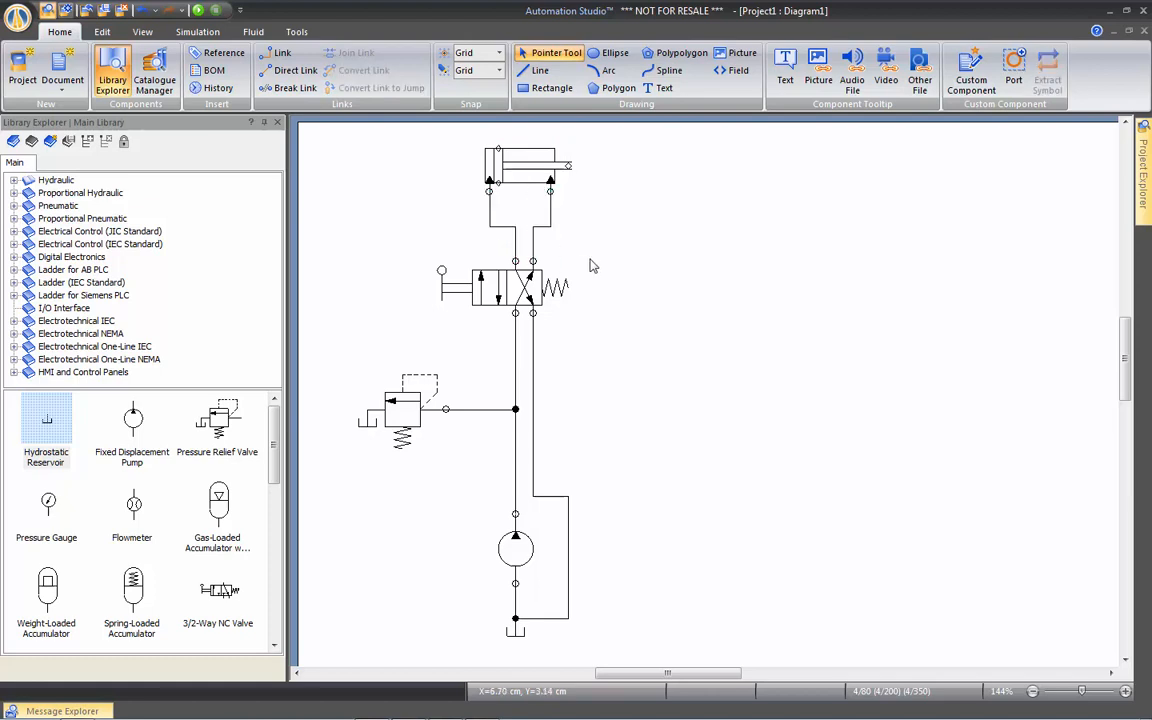
pyautogui.moveTo(615, 228)
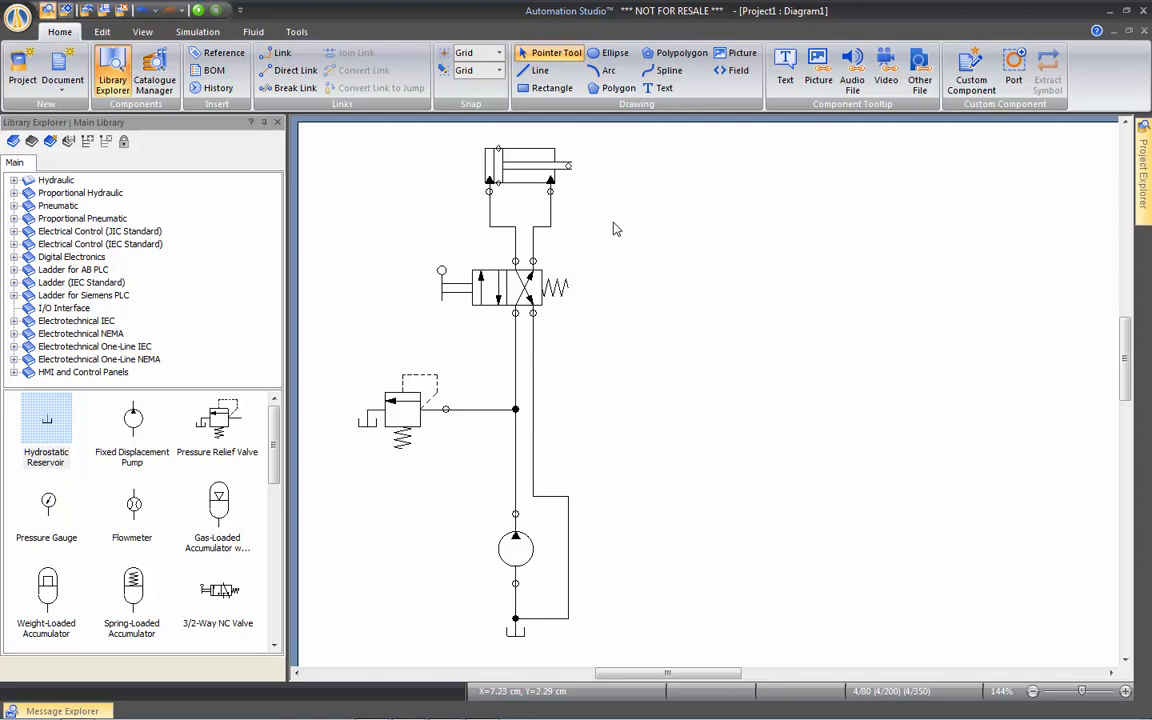
pyautogui.moveTo(605, 243)
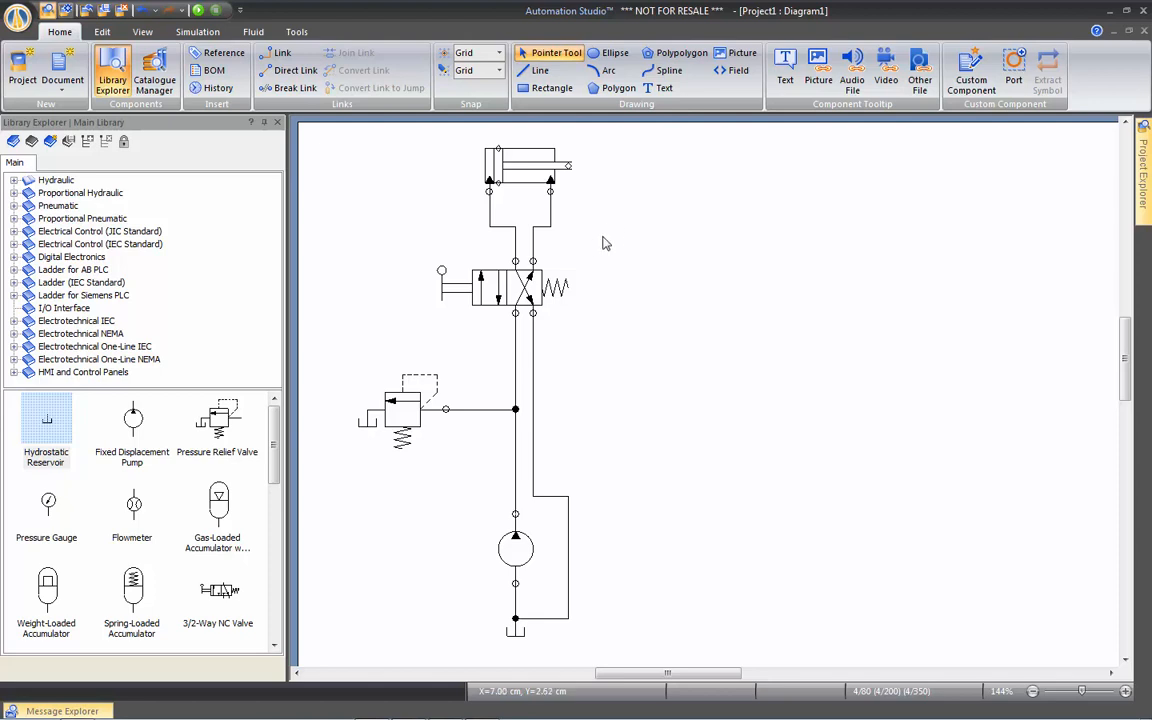
pyautogui.moveTo(520, 484)
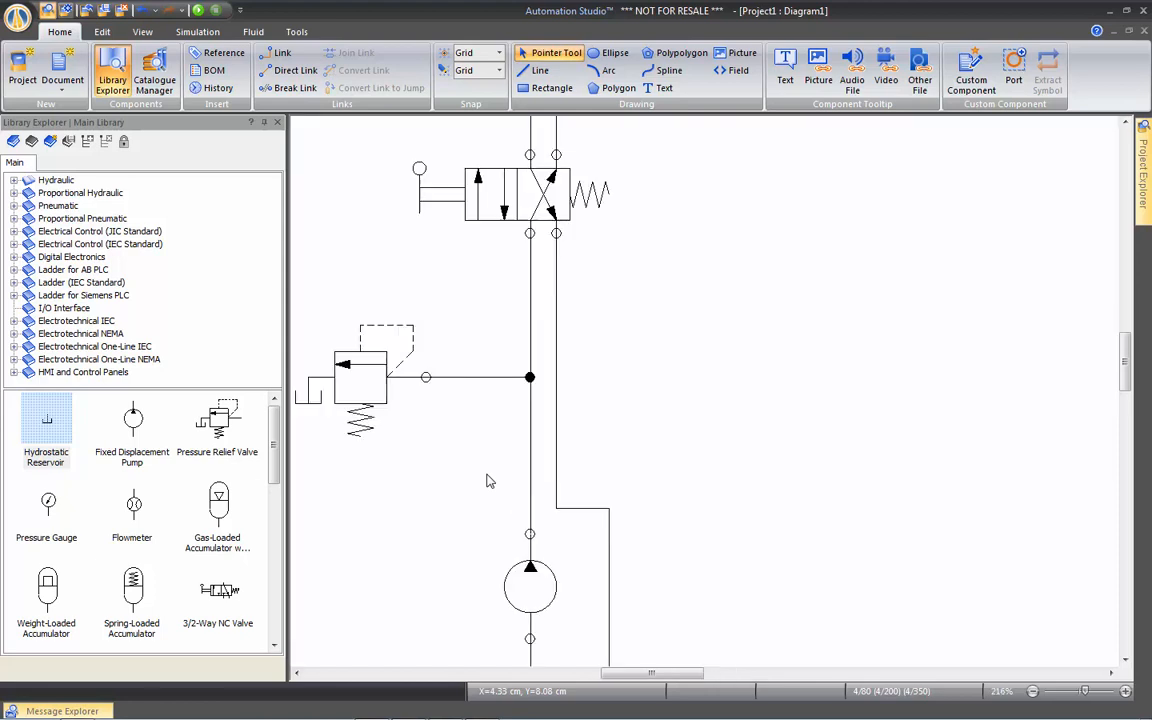
# Step: Place a flowmeter into the pump's pressure line, then remove it again
pyautogui.scroll(-3)
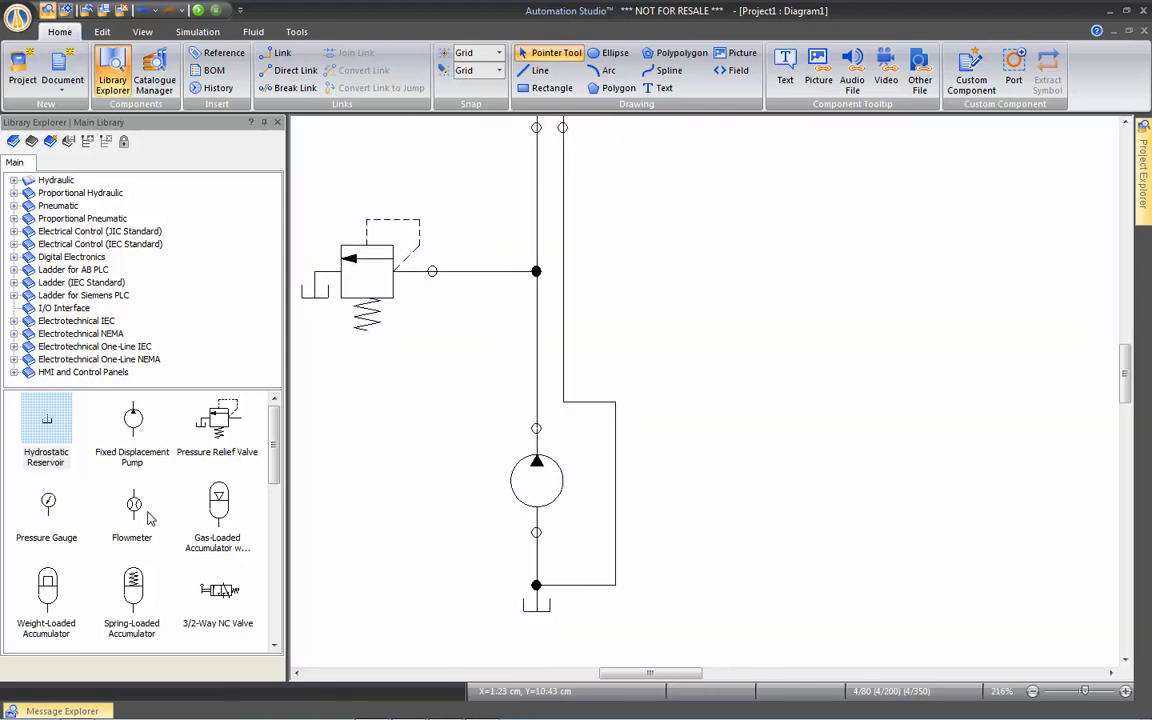
pyautogui.click(46, 420)
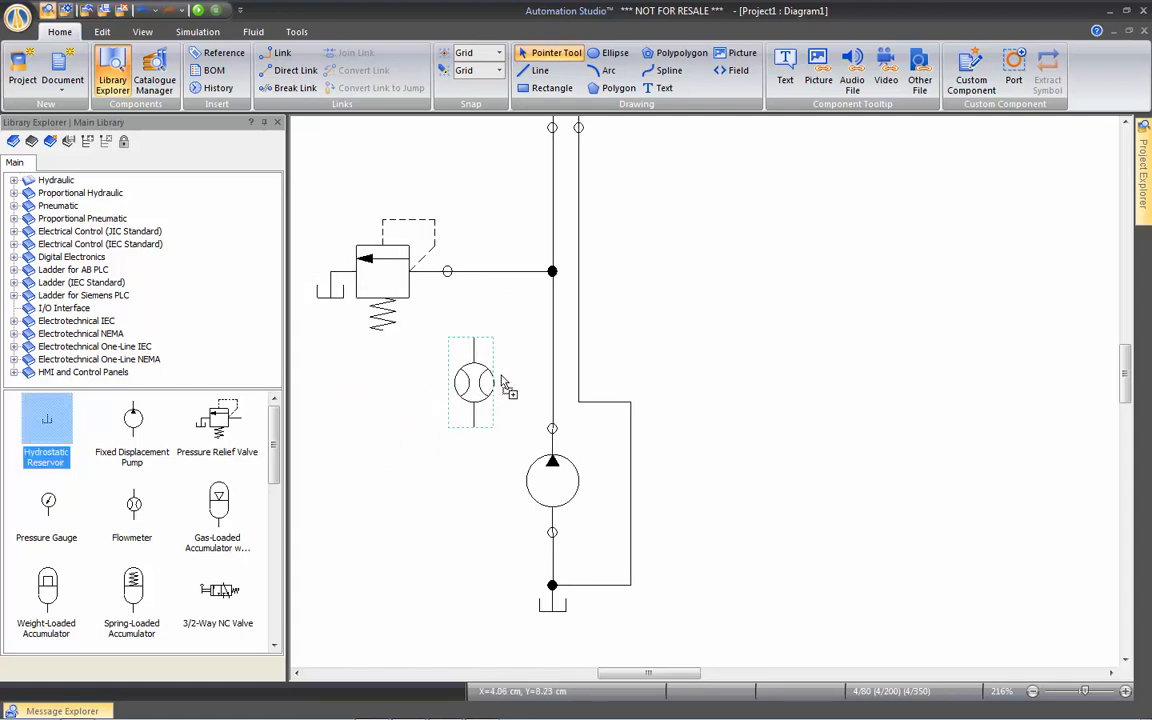
pyautogui.moveTo(470, 383); pyautogui.dragTo(552, 355)
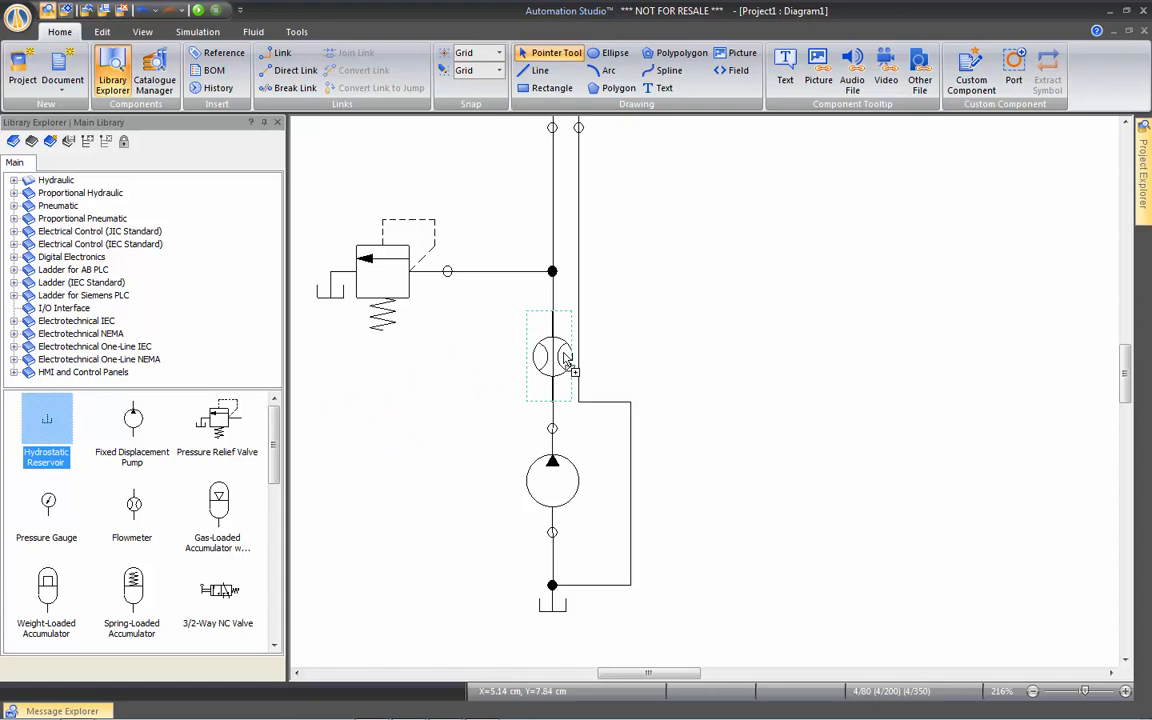
pyautogui.click(132, 505)
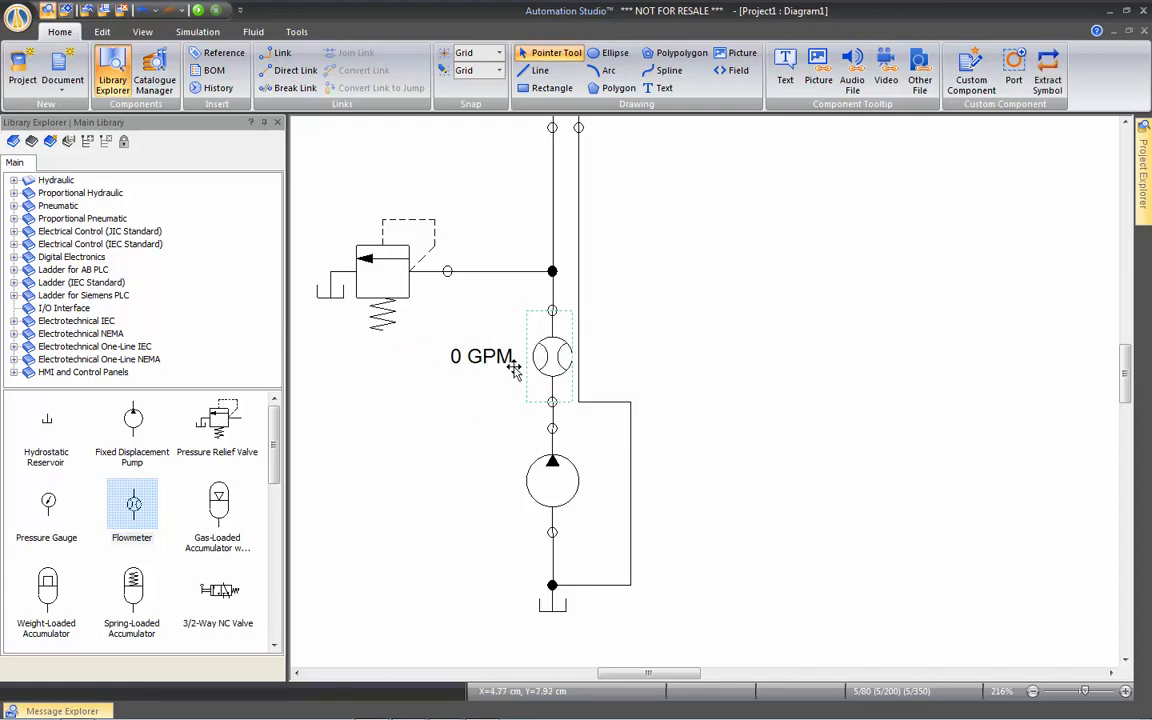
pyautogui.rightClick(553, 357)
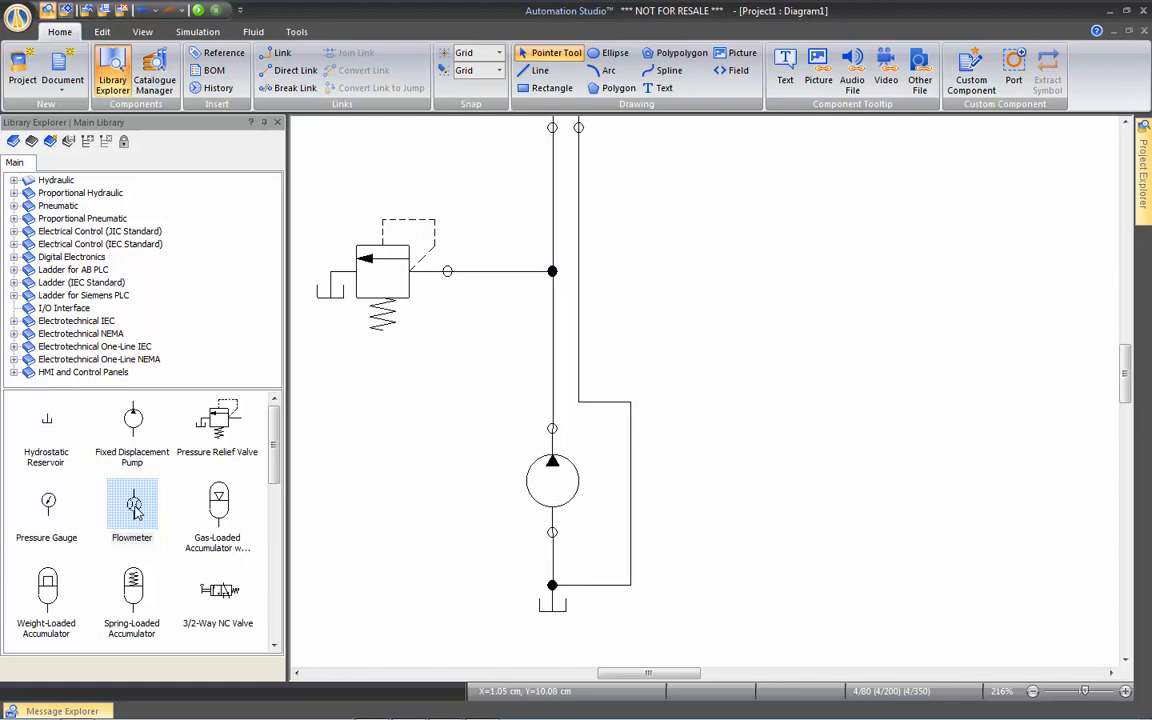
# Step: Add a flowmeter back and move it into the pressure line until its ports connect
pyautogui.moveTo(132, 507); pyautogui.dragTo(393, 485)
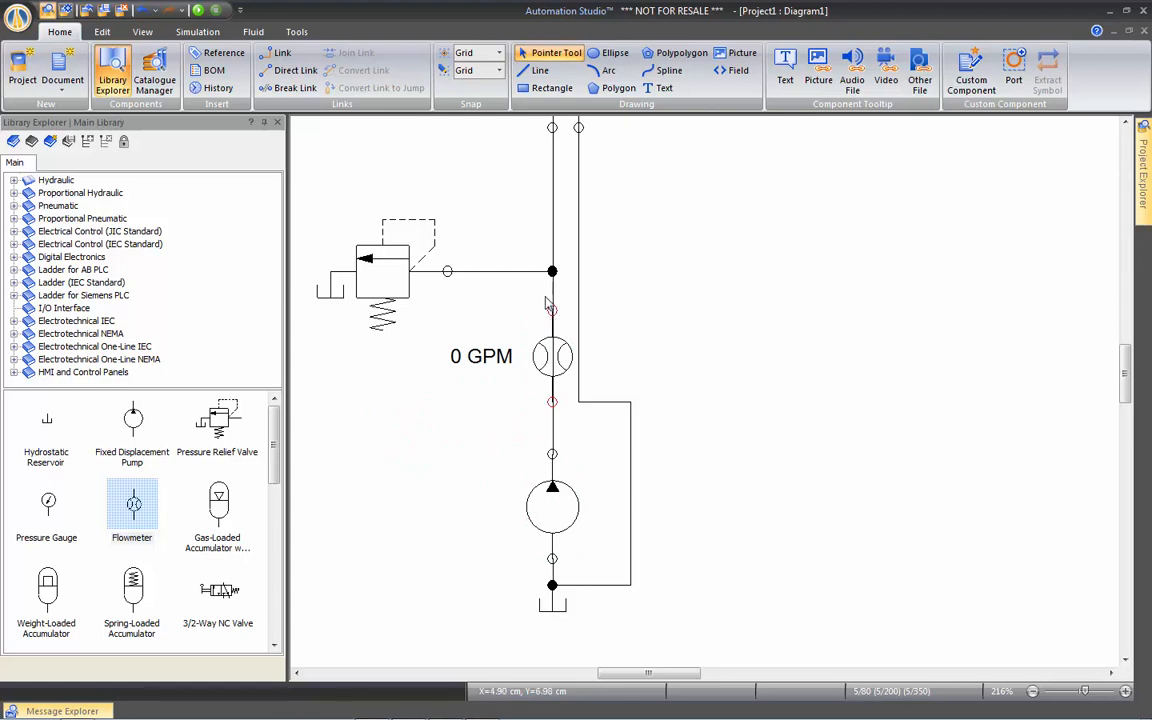
pyautogui.moveTo(548, 355)
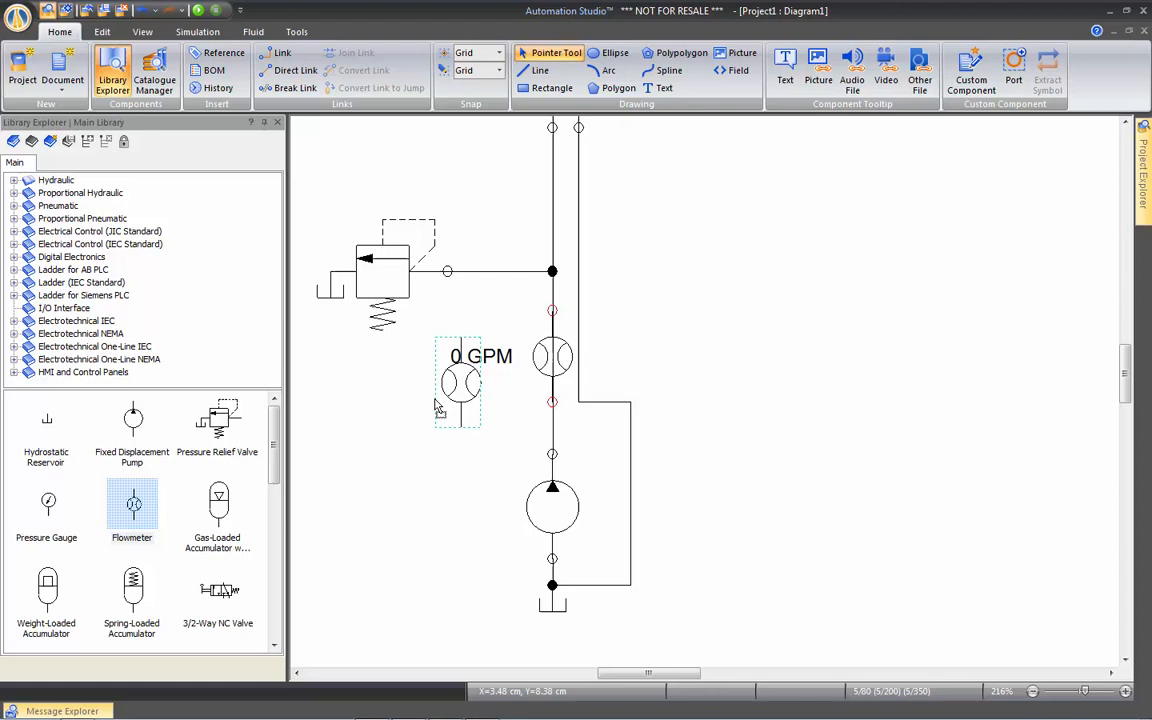
pyautogui.moveTo(458, 383); pyautogui.dragTo(380, 448)
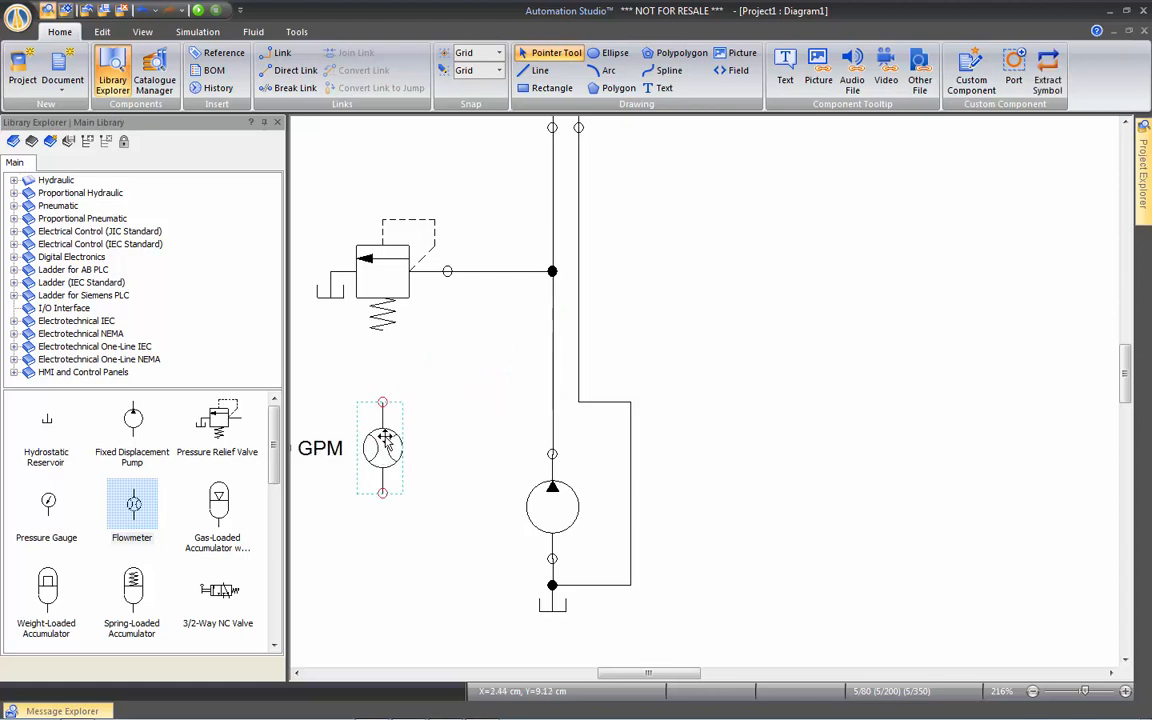
pyautogui.moveTo(380, 448)
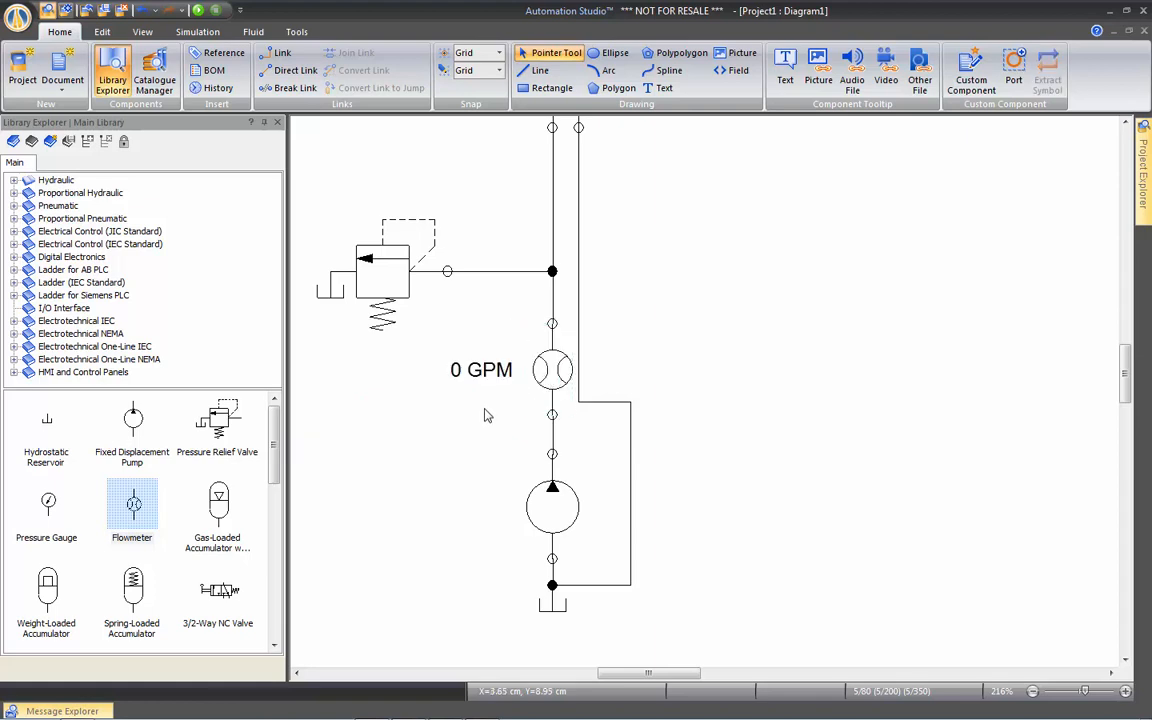
pyautogui.moveTo(552, 378)
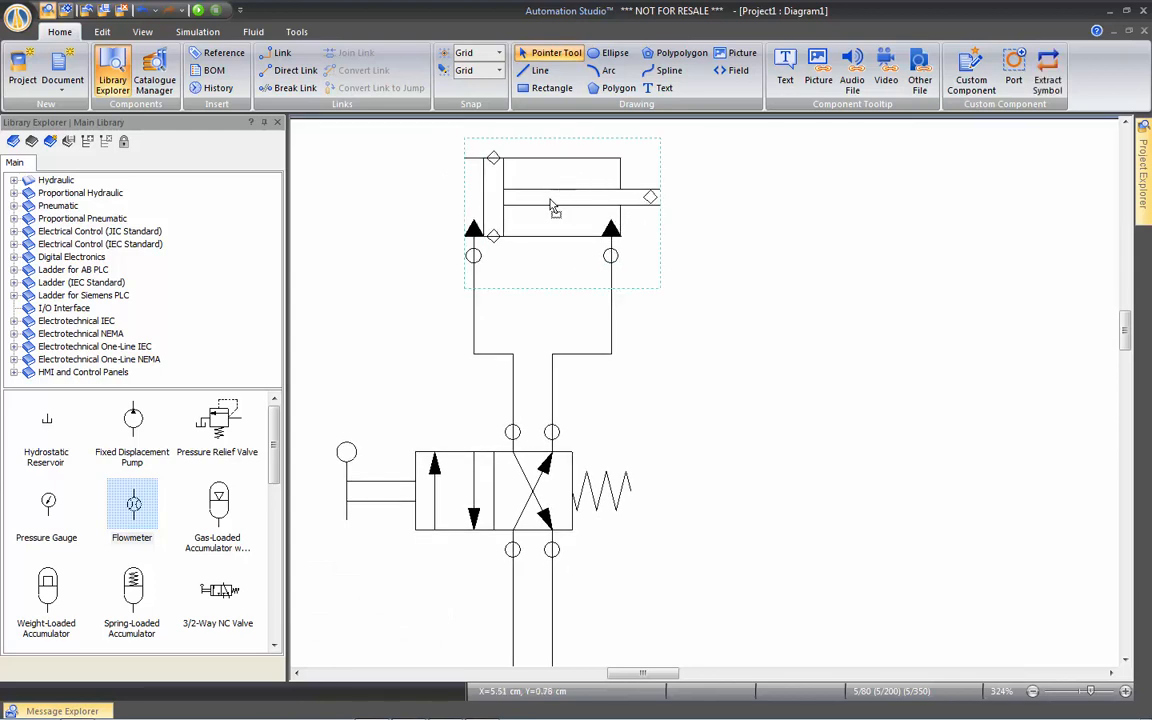
# Step: Move the double-acting cylinder away from the 4/2 valve and reposition it on the page
pyautogui.moveTo(550, 205); pyautogui.dragTo(530, 222)
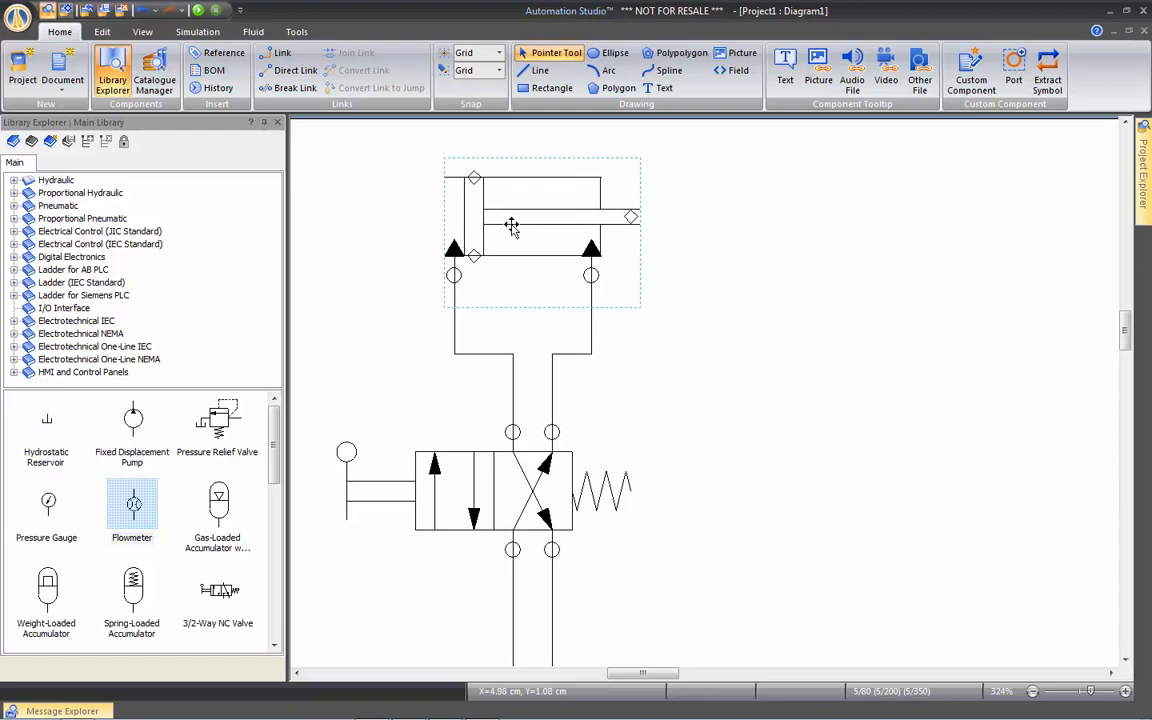
pyautogui.moveTo(511, 210)
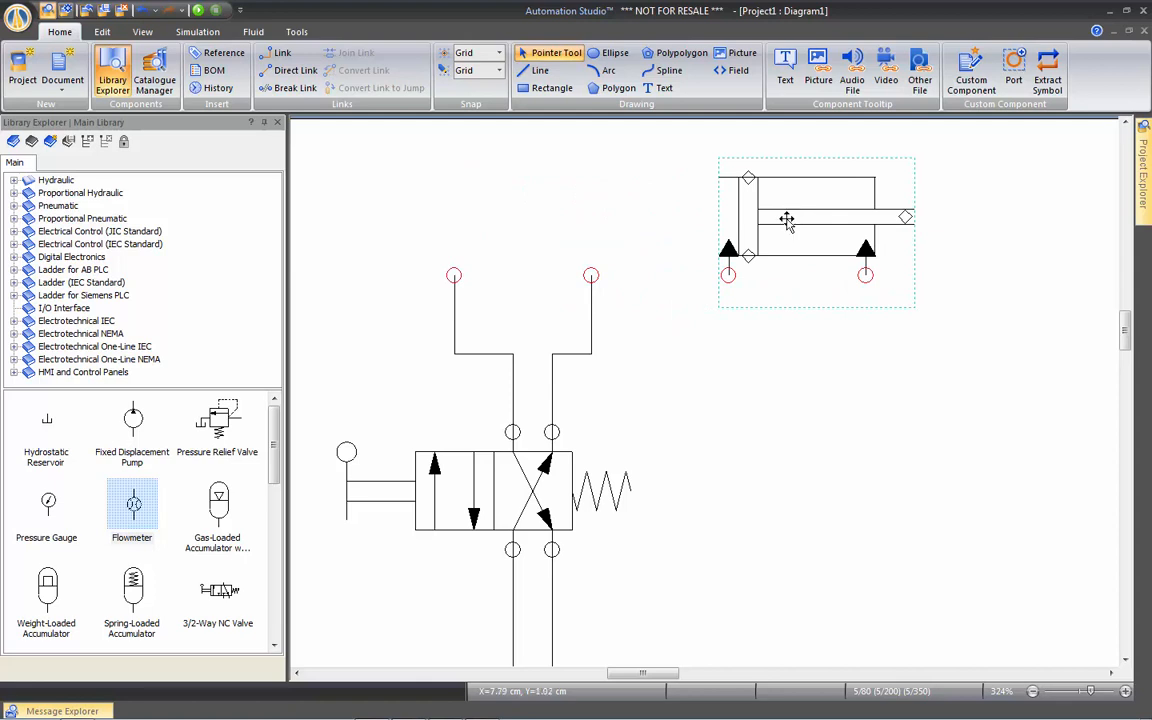
pyautogui.moveTo(792, 218)
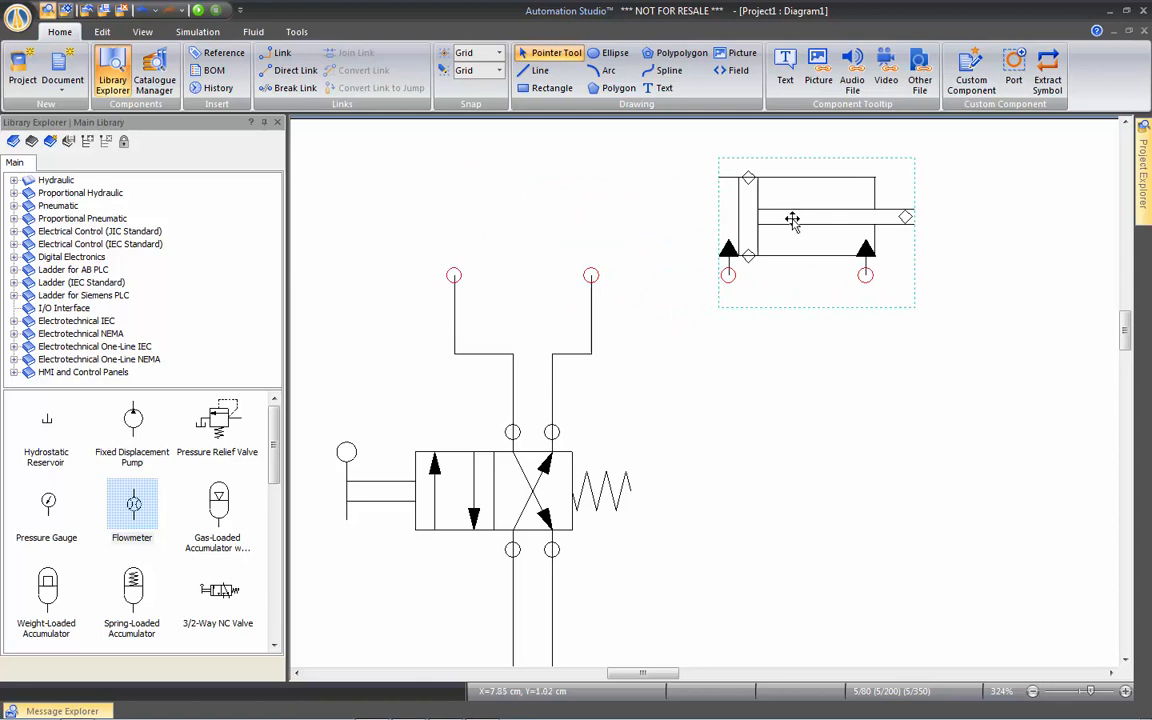
pyautogui.moveTo(792, 218); pyautogui.dragTo(518, 218)
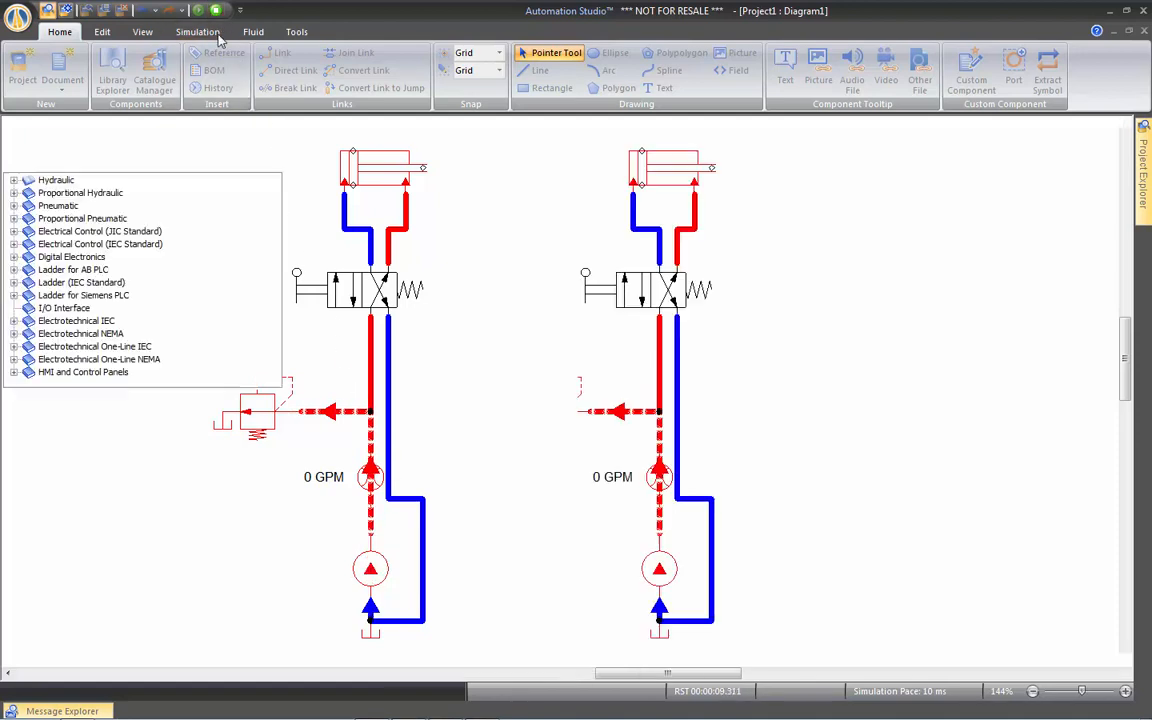
# Step: Stop the running simulation to return to edit mode
pyautogui.click(112, 70)
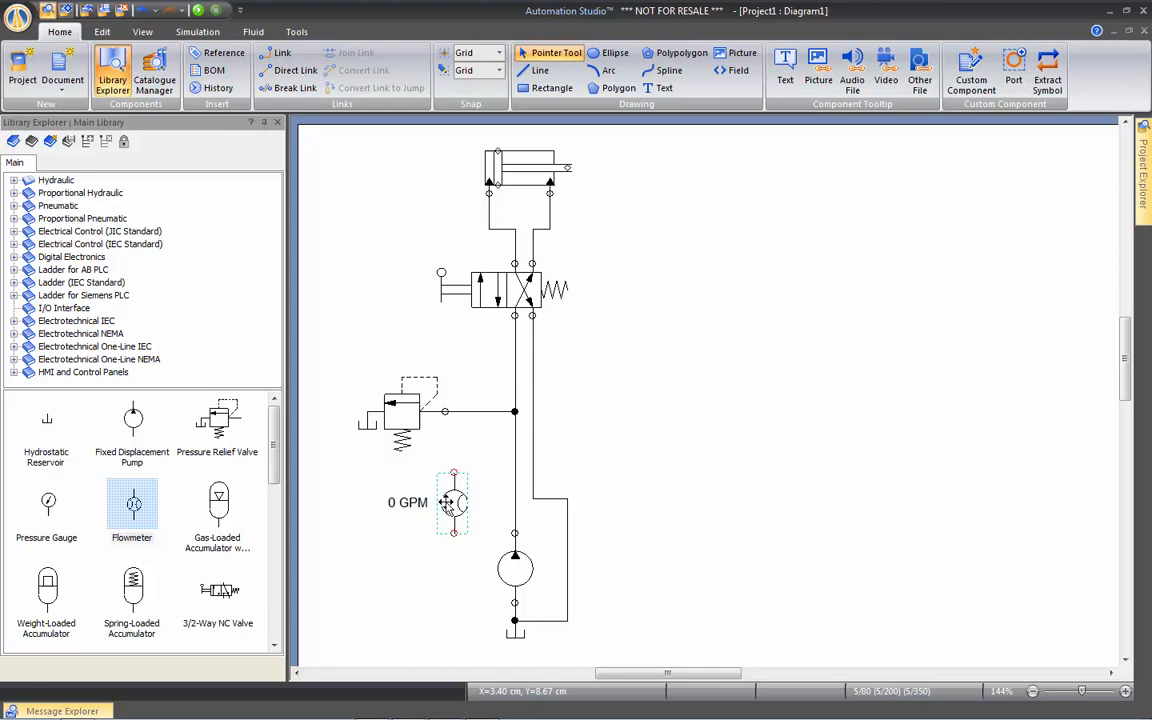
pyautogui.moveTo(515, 485)
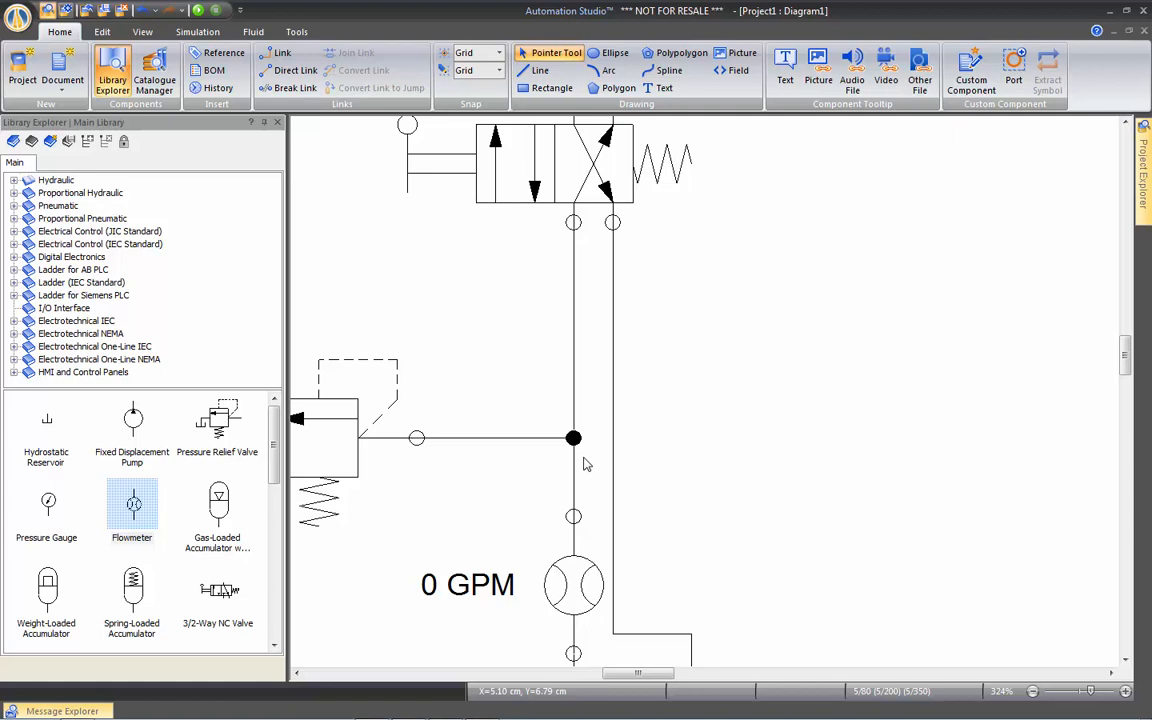
pyautogui.moveTo(429, 441)
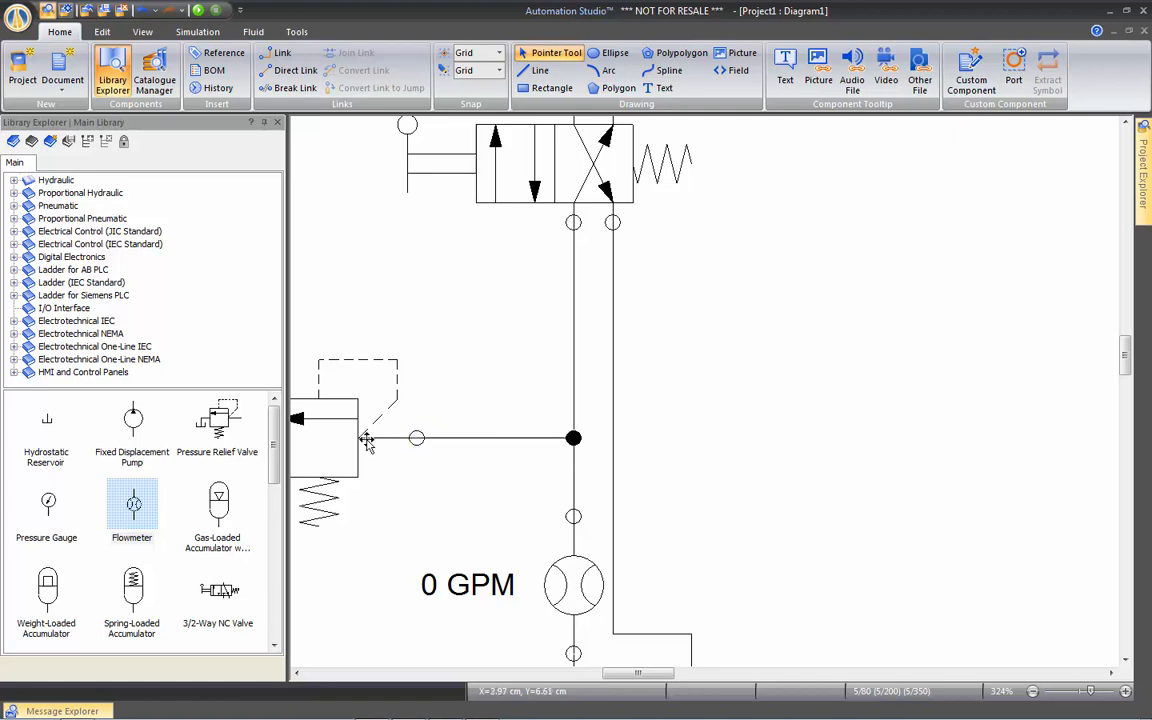
pyautogui.moveTo(389, 440)
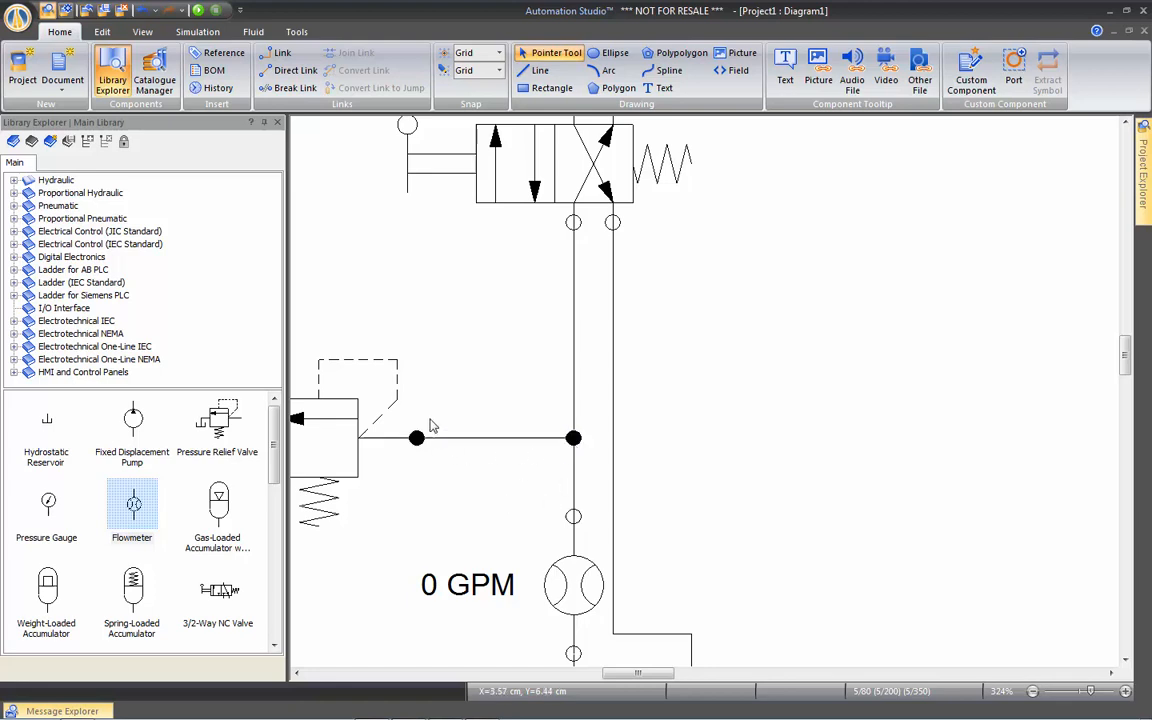
pyautogui.moveTo(443, 446)
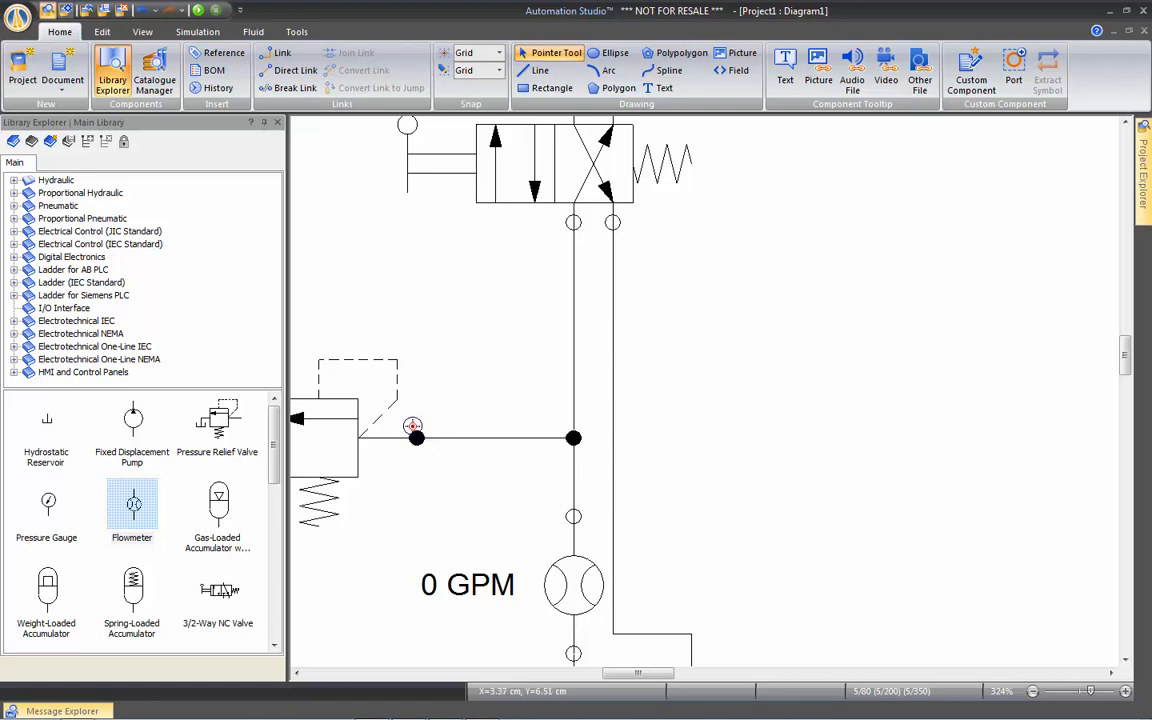
pyautogui.moveTo(453, 441)
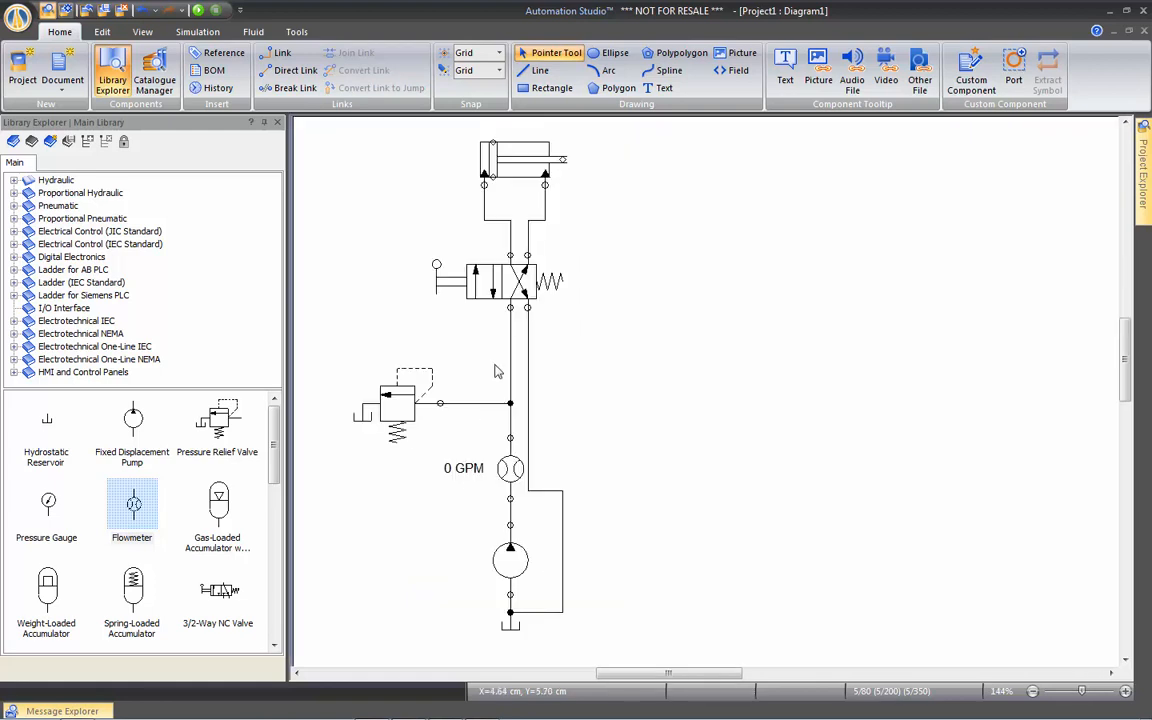
pyautogui.moveTo(492, 367)
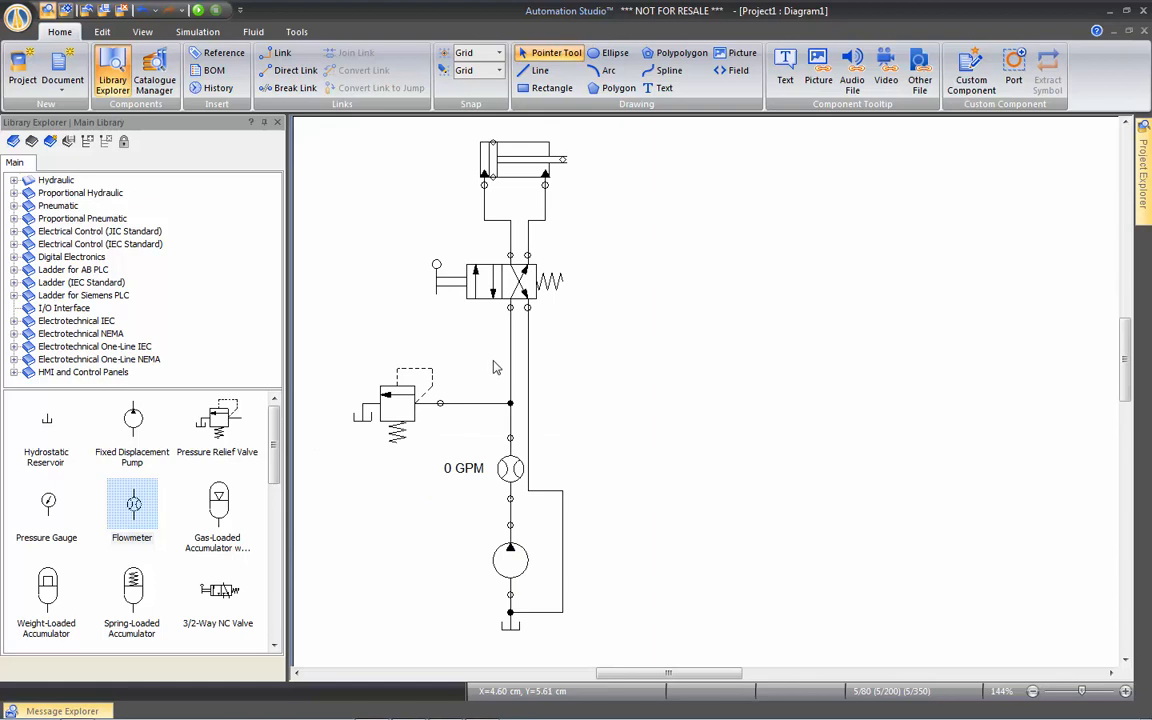
pyautogui.moveTo(484, 364)
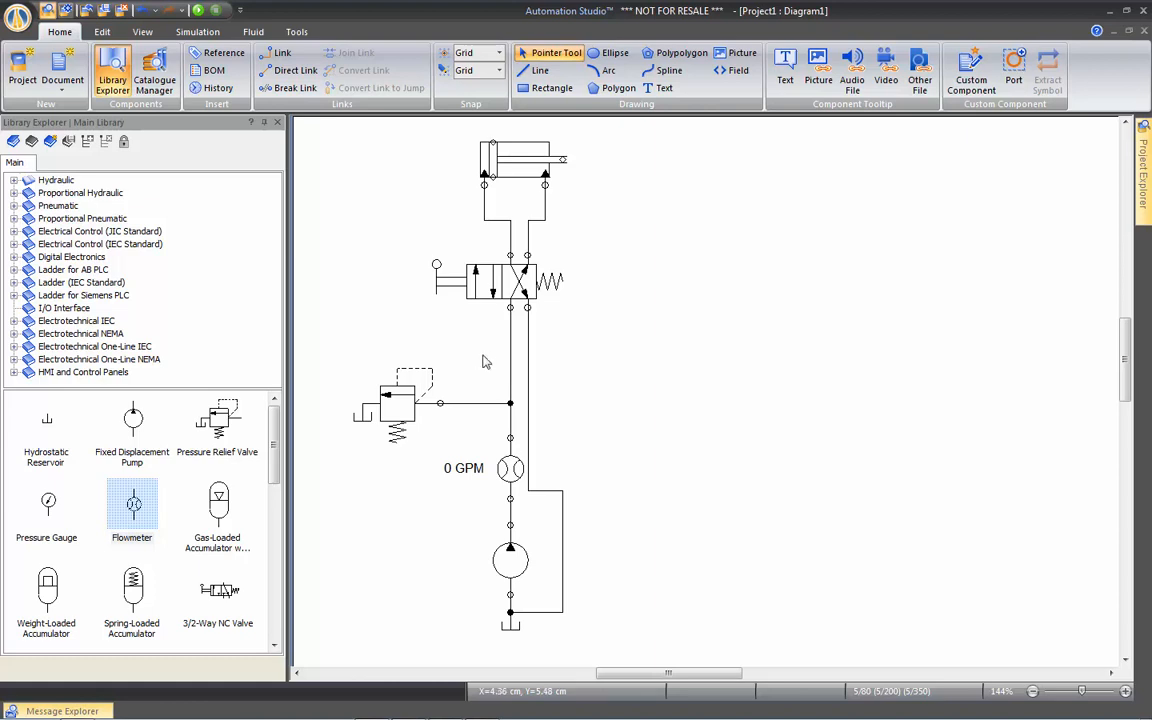
pyautogui.moveTo(481, 351)
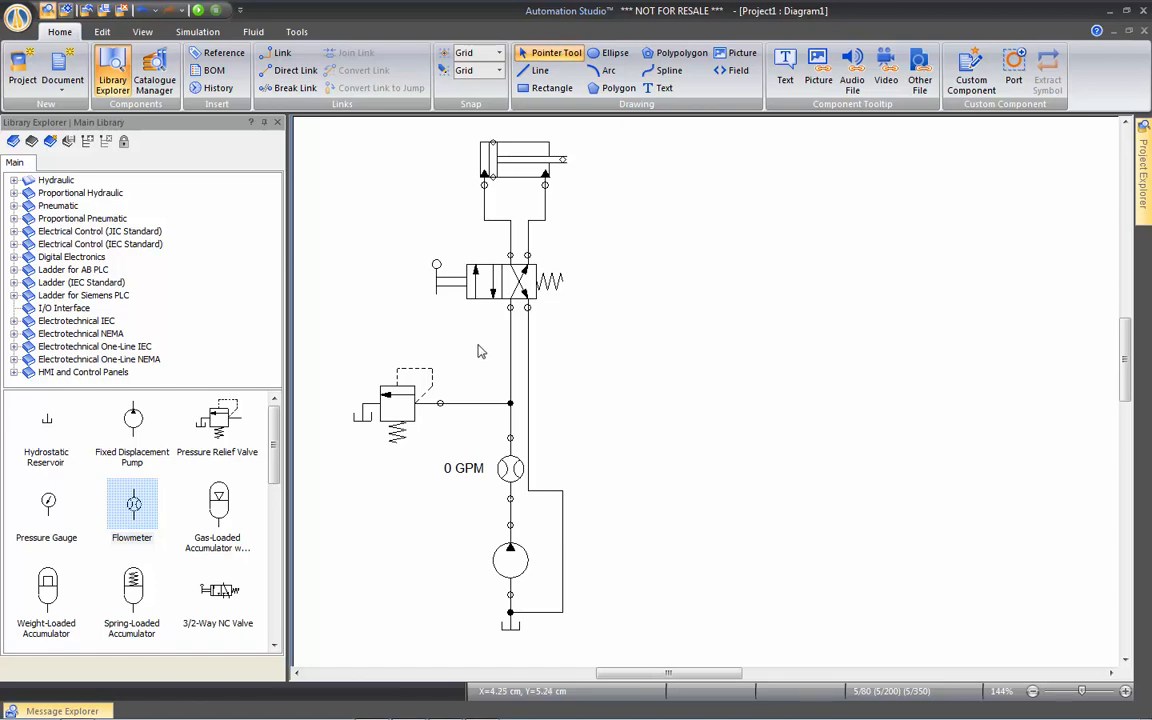
# Step: Zoom into the area around the relief valve using the View zoom options
pyautogui.click(142, 31)
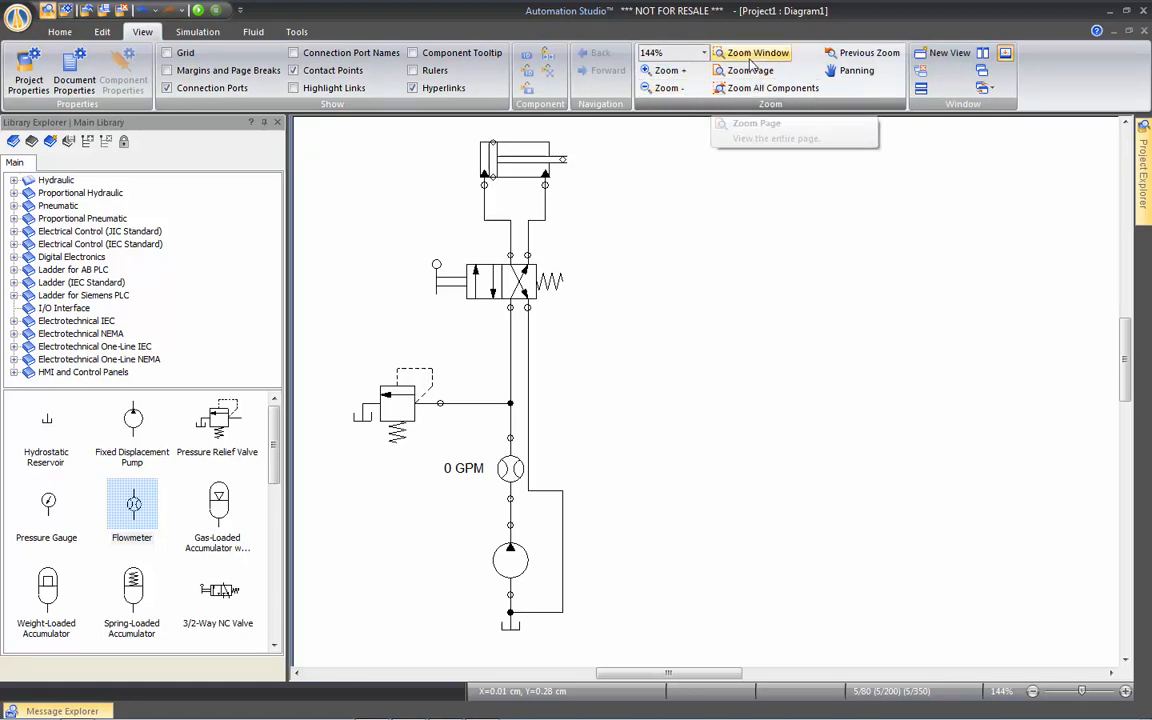
pyautogui.moveTo(603, 370)
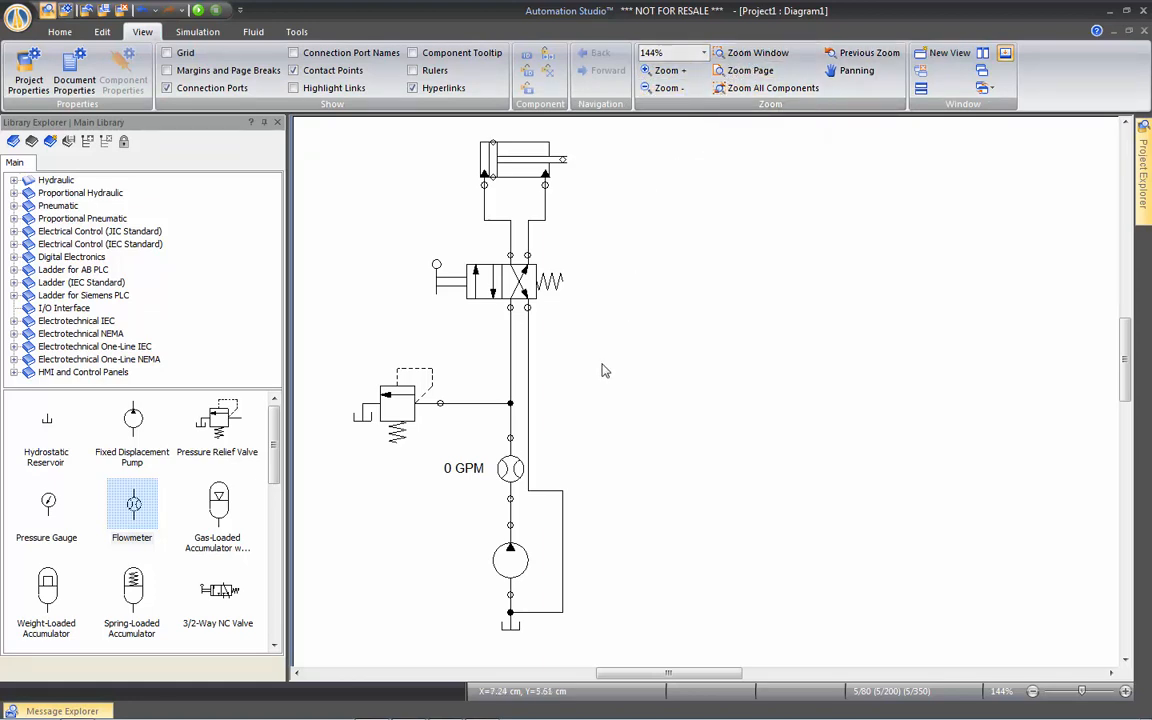
pyautogui.moveTo(540, 390)
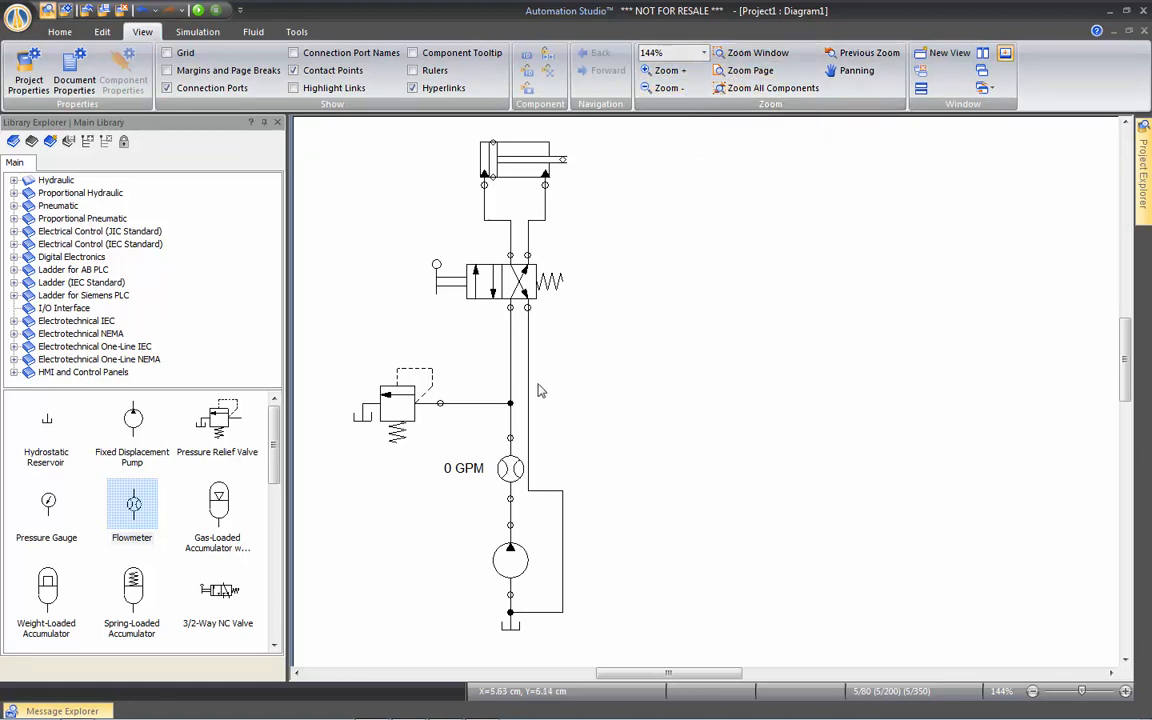
pyautogui.moveTo(508, 372)
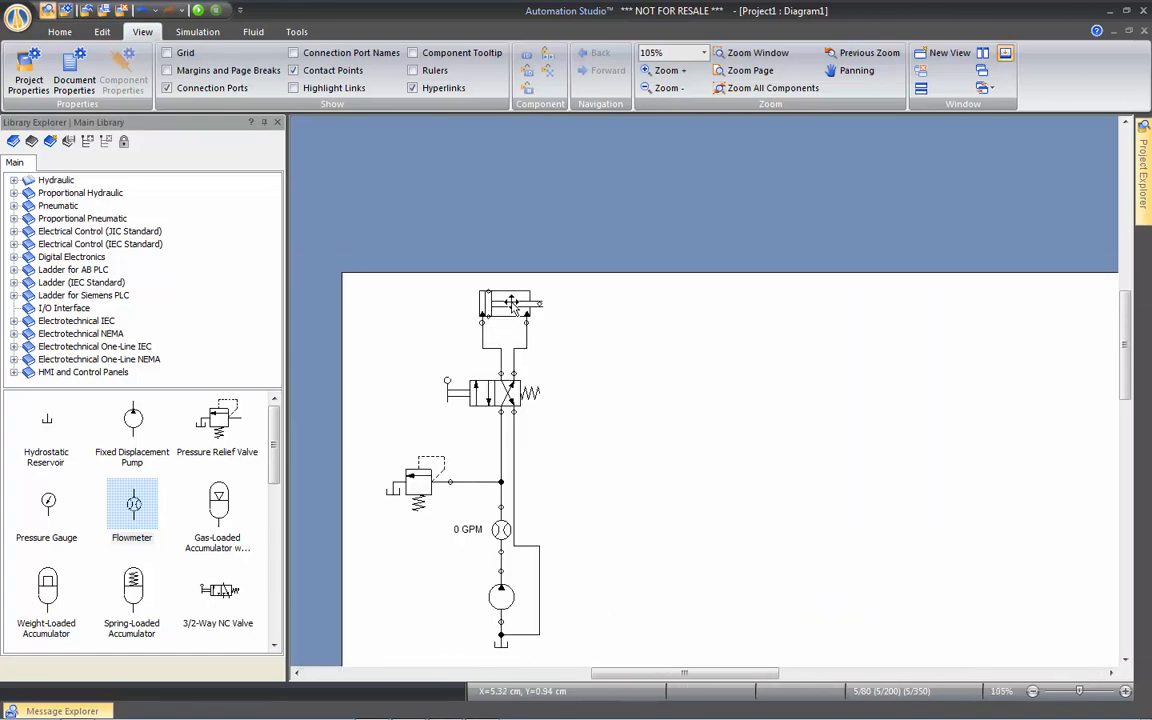
pyautogui.click(667, 70)
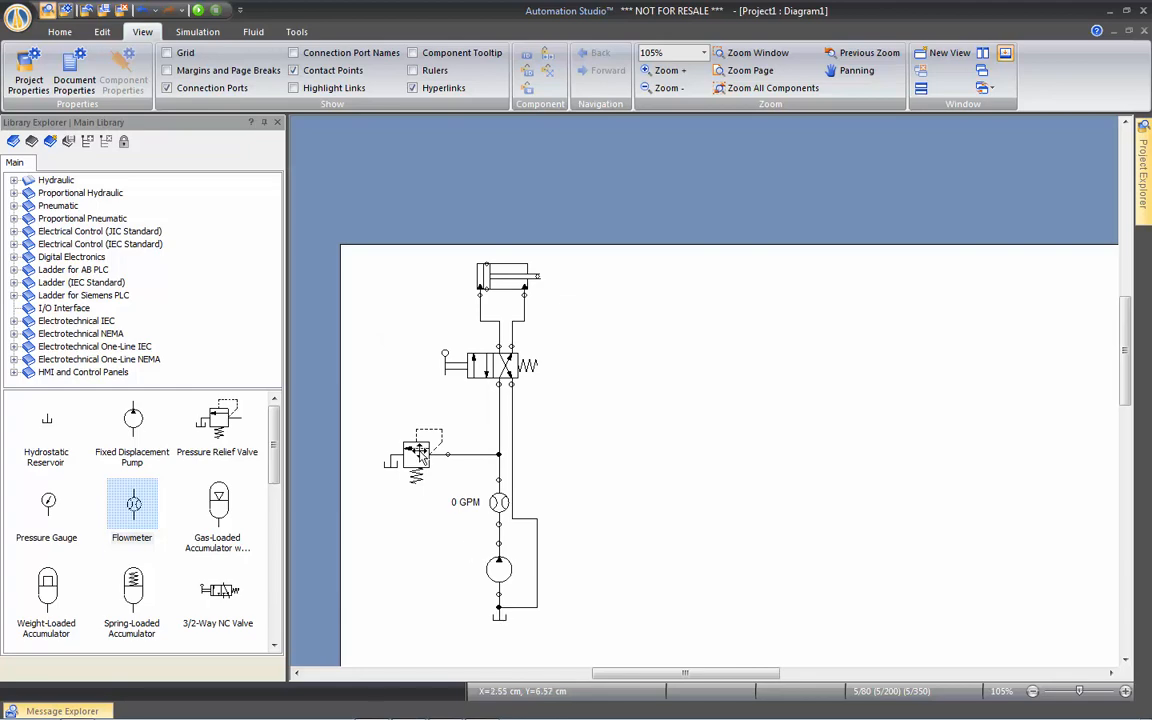
pyautogui.click(666, 70)
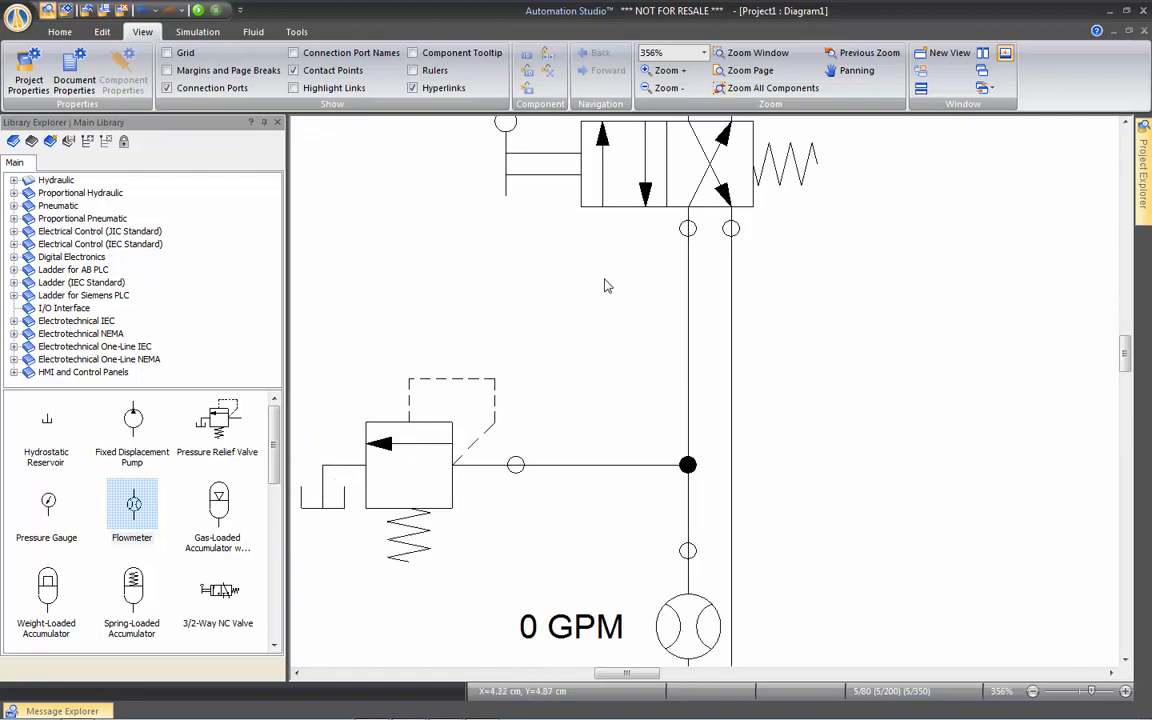
pyautogui.click(855, 70)
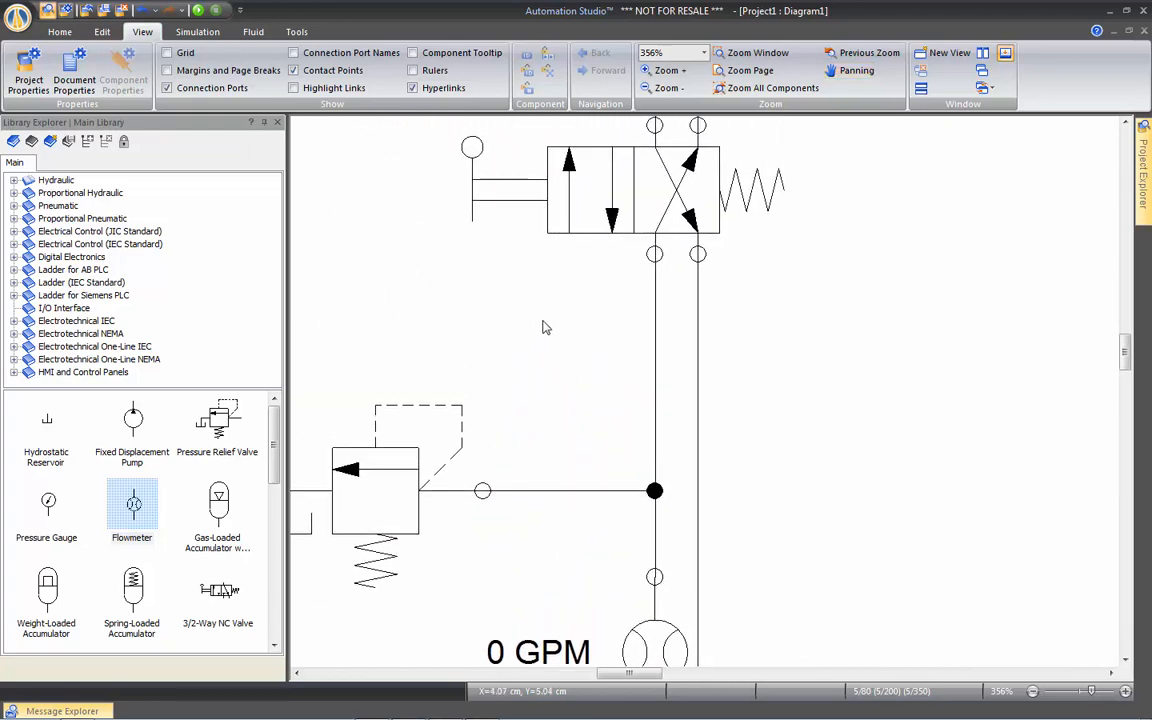
# Step: Return to the previous wider zoom and pan to recentre the whole circuit
pyautogui.rightClick(546, 327)
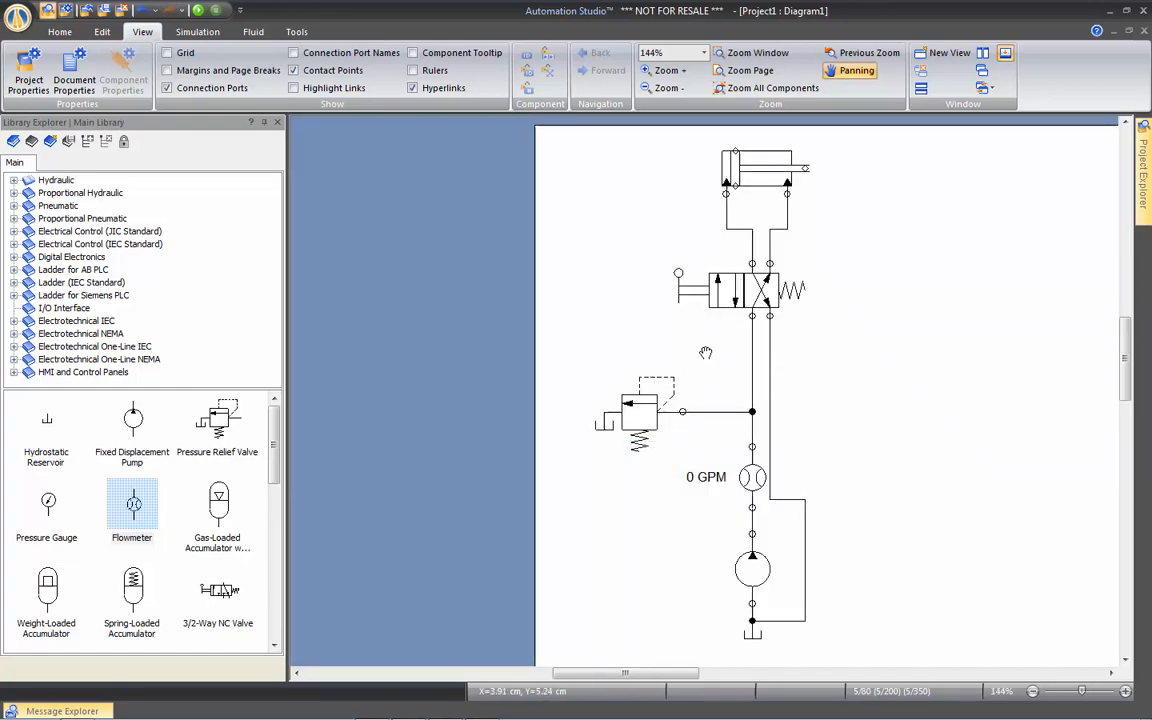
pyautogui.moveTo(705, 352); pyautogui.dragTo(460, 338)
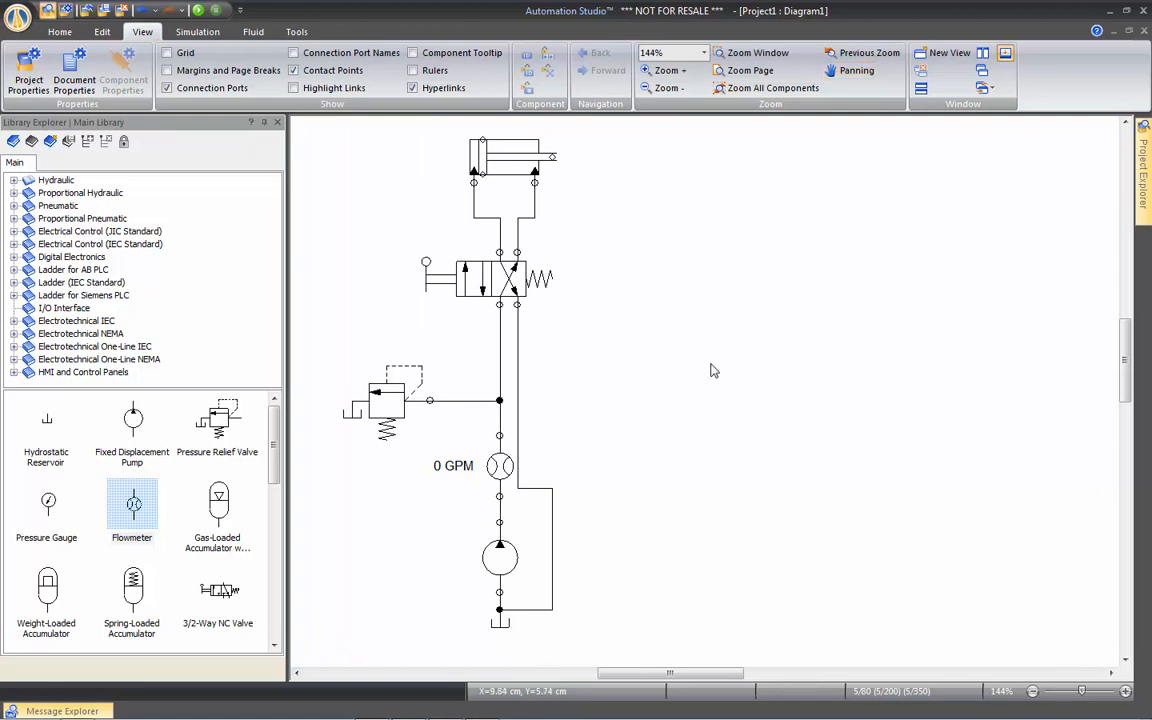
pyautogui.moveTo(697, 353)
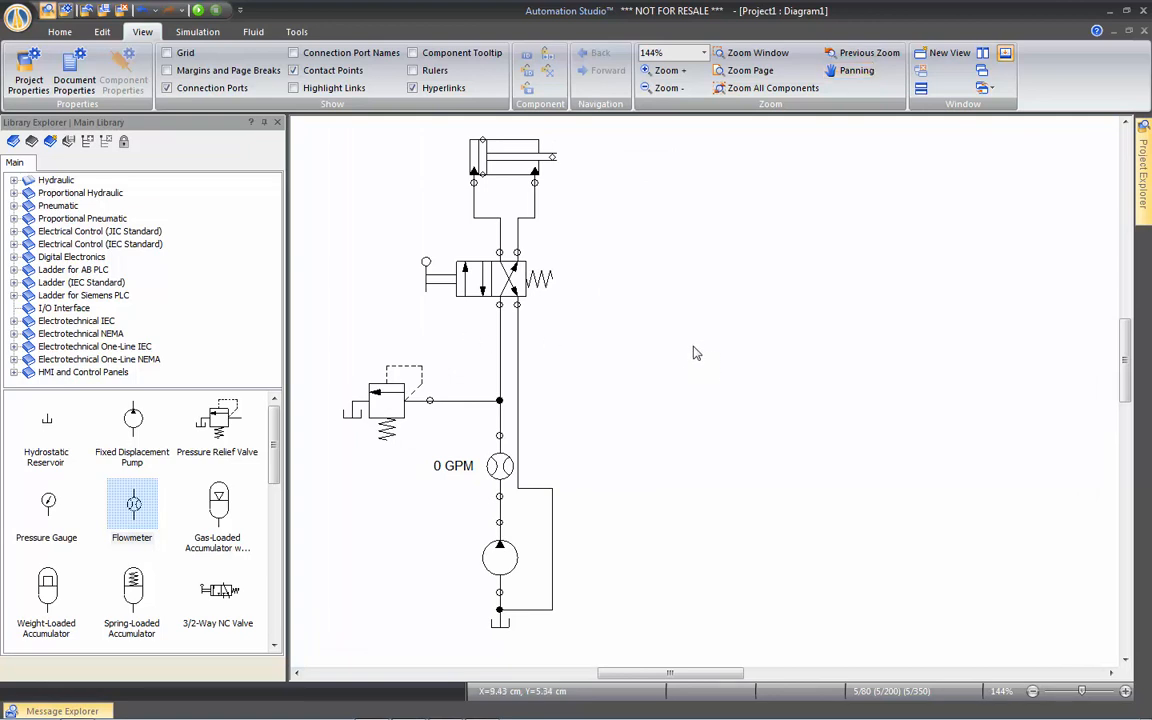
pyautogui.moveTo(599, 202)
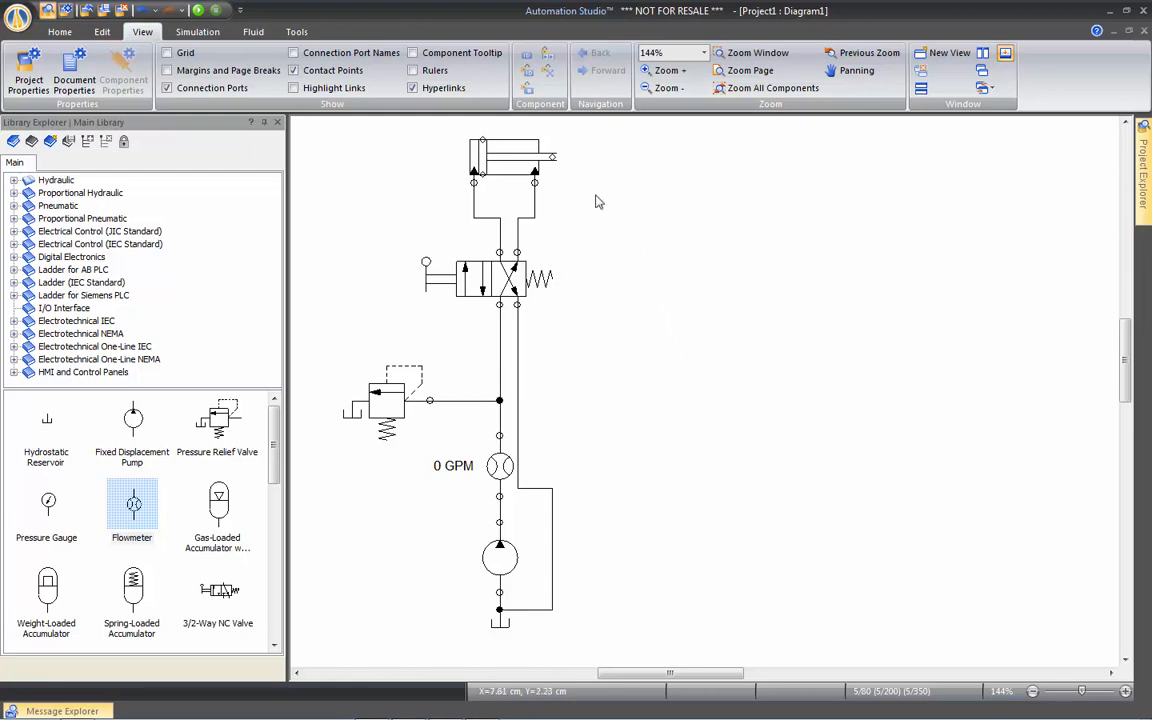
# Step: Paste a copy of the double-acting cylinder into the diagram and select it
pyautogui.rightClick(513, 160)
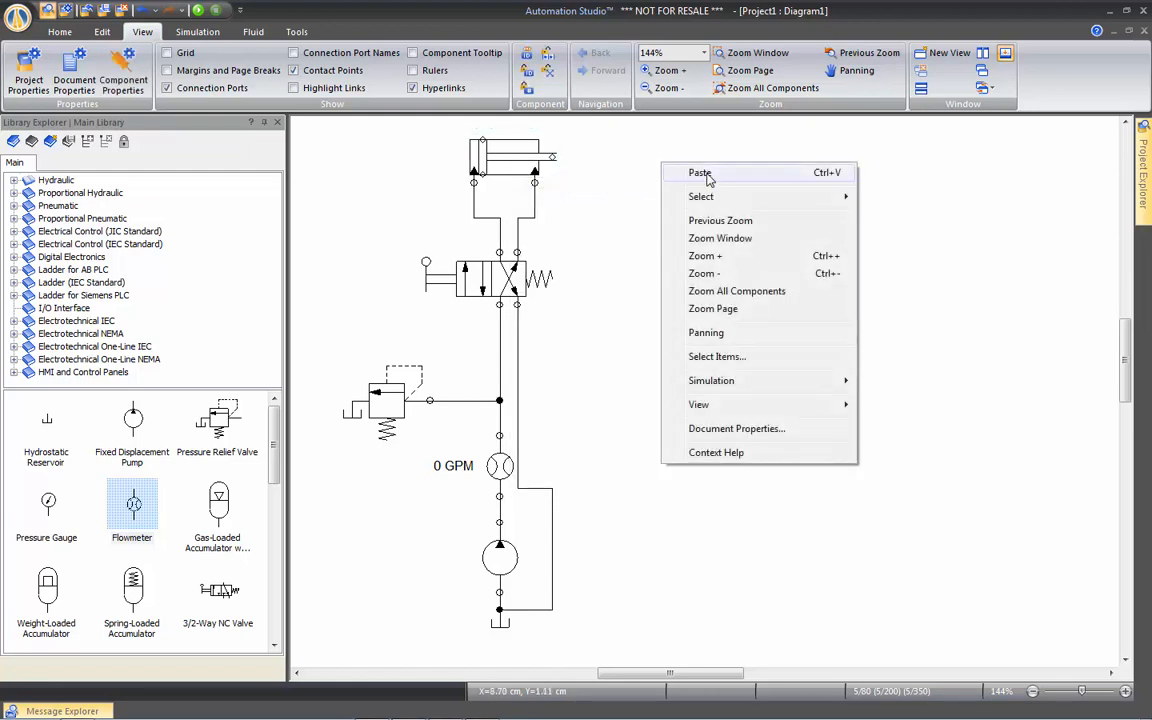
pyautogui.click(688, 170)
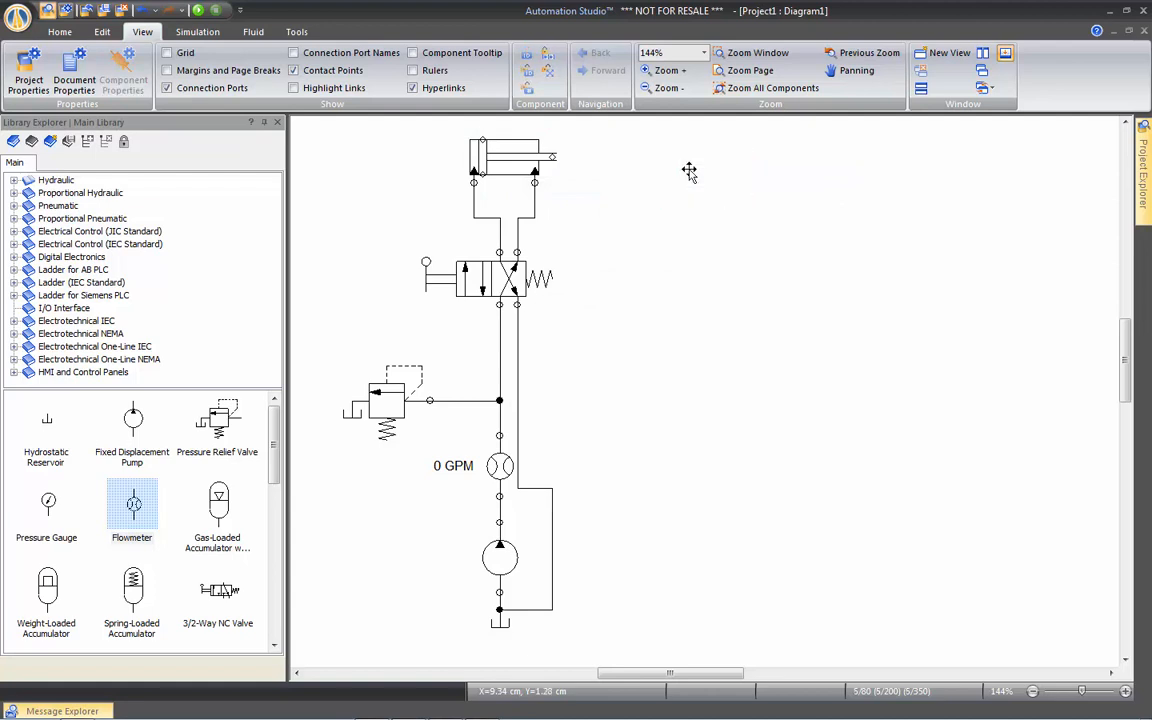
pyautogui.moveTo(583, 182)
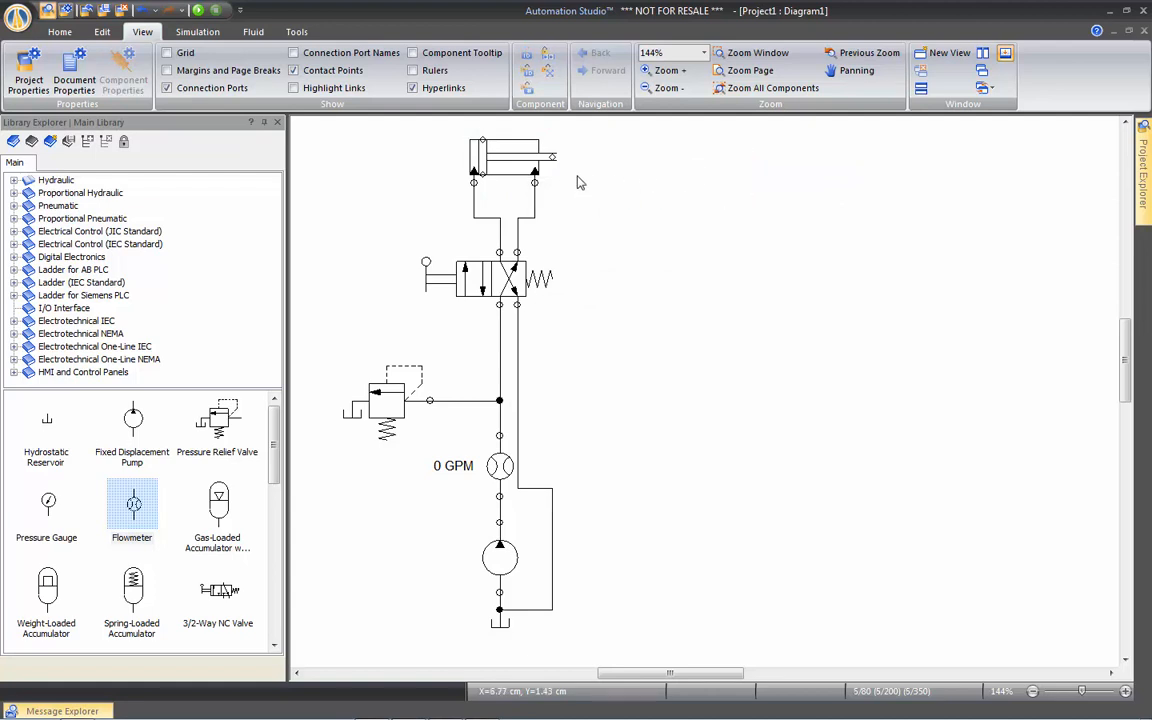
pyautogui.click(513, 165)
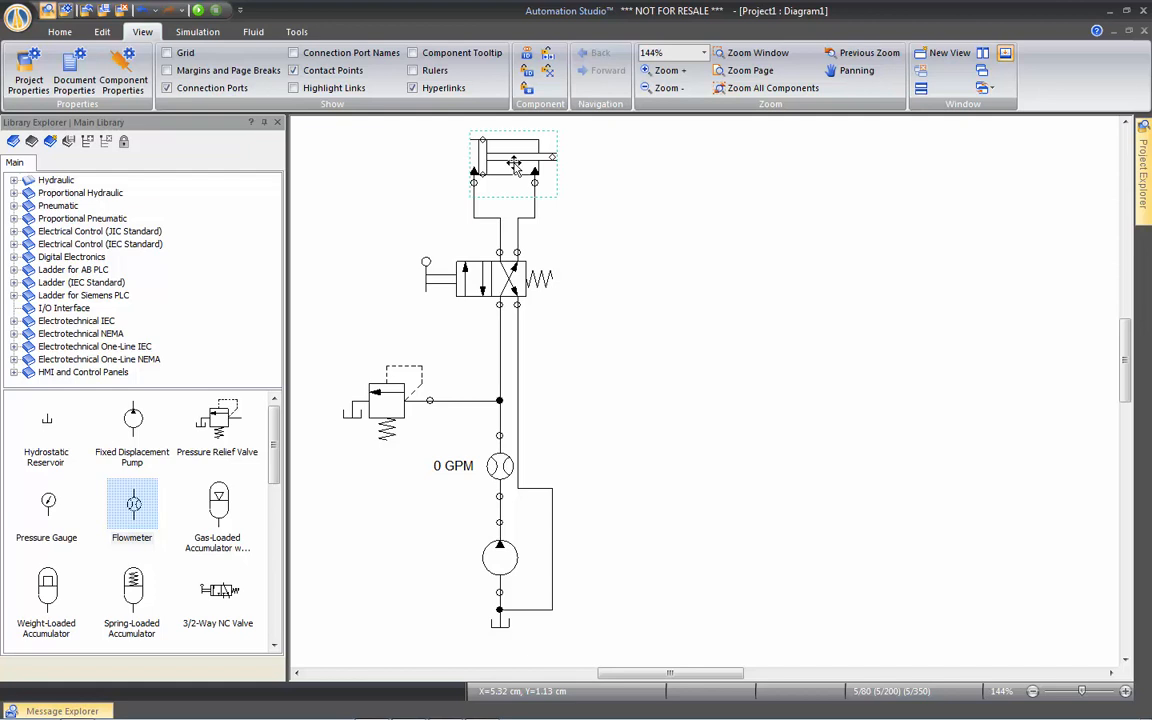
pyautogui.moveTo(668, 227)
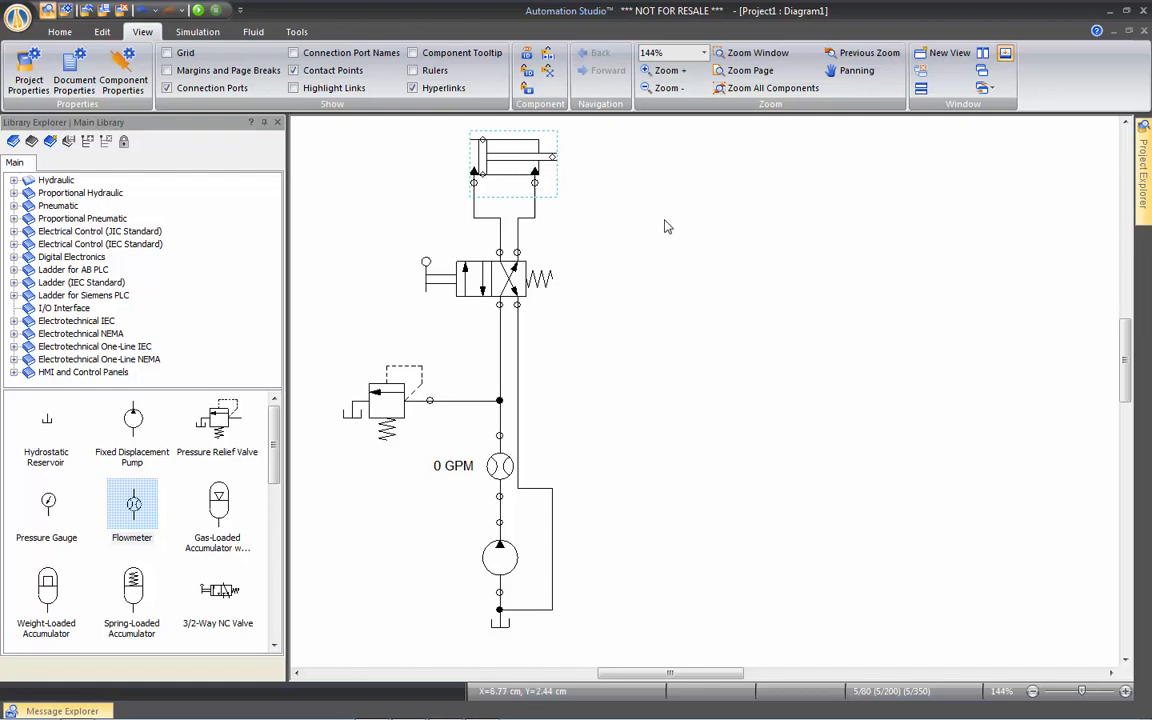
pyautogui.moveTo(686, 210)
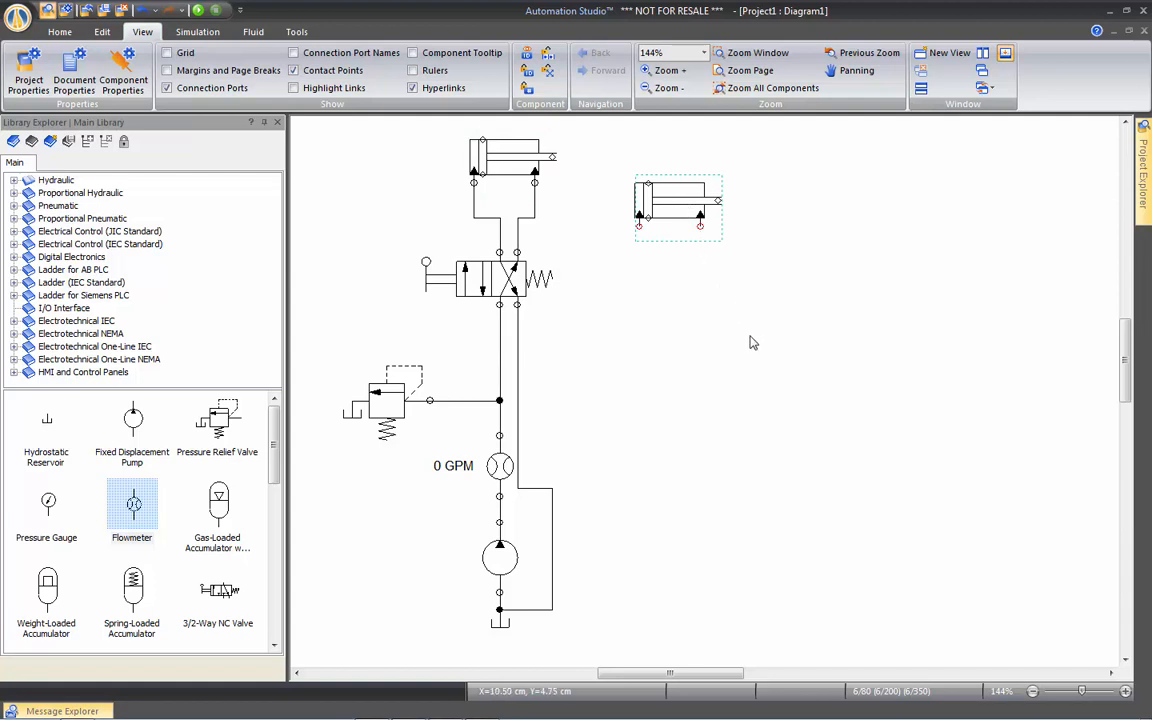
# Step: Move the cylinder copy to the right of the original circuit
pyautogui.moveTo(677, 207); pyautogui.dragTo(886, 443)
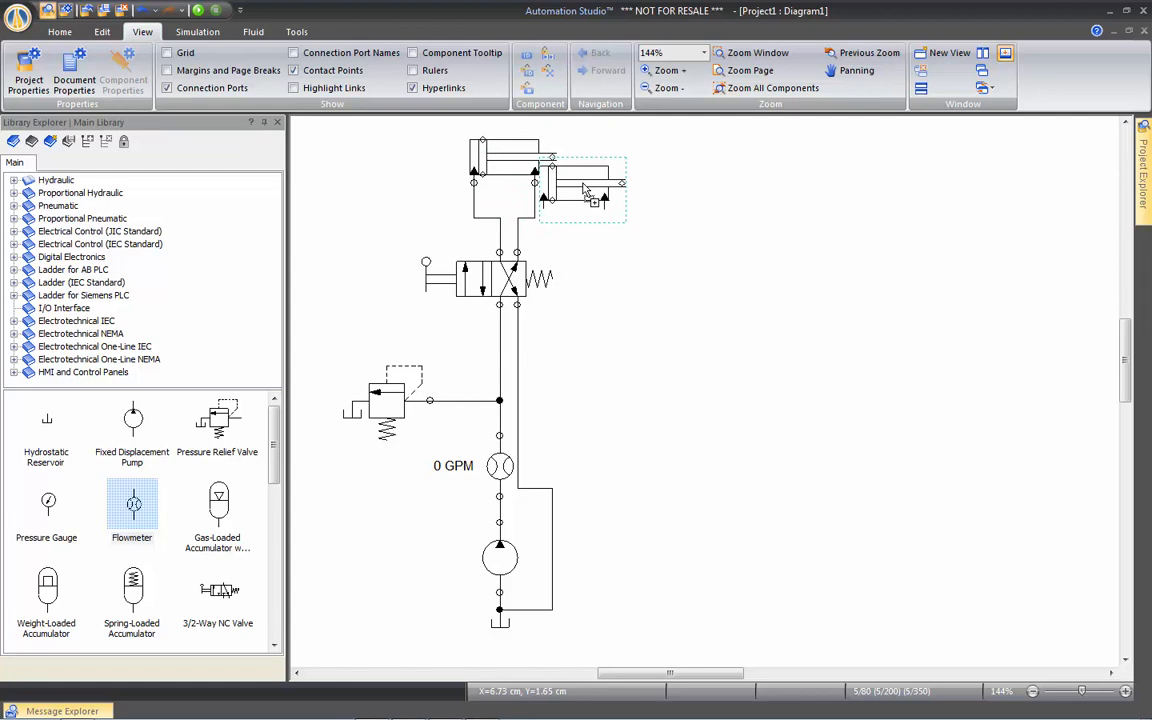
pyautogui.moveTo(583, 188); pyautogui.dragTo(722, 207)
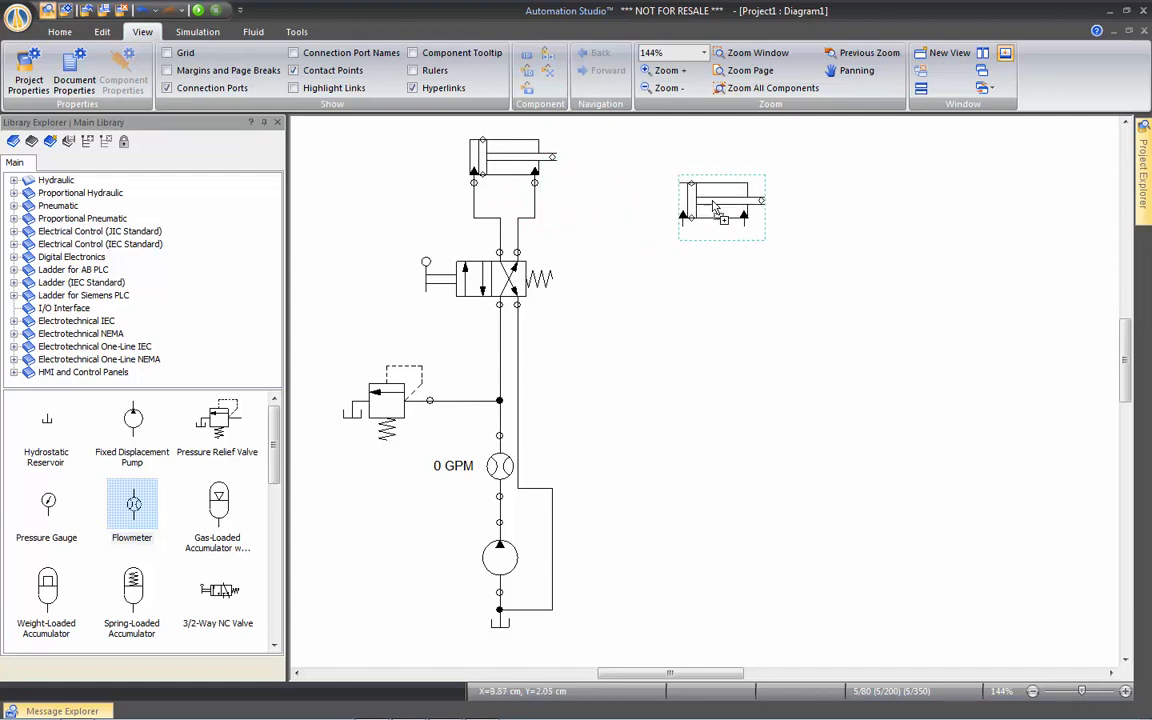
pyautogui.moveTo(720, 207); pyautogui.dragTo(677, 163)
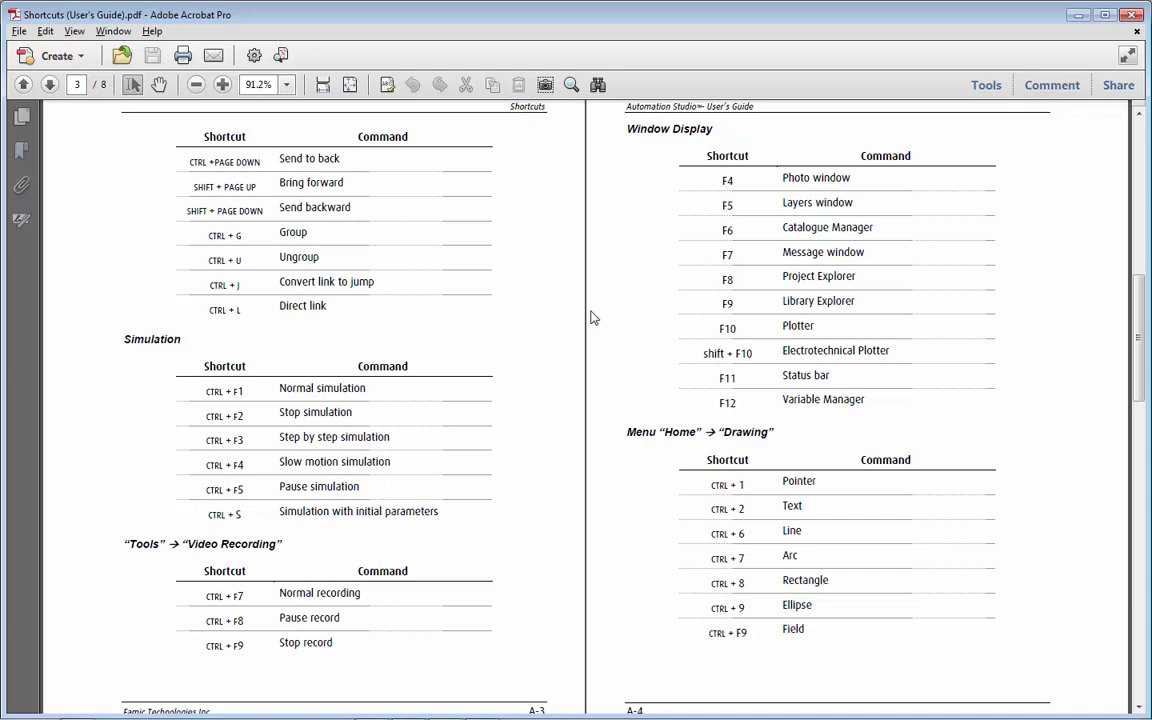
pyautogui.moveTo(547, 318)
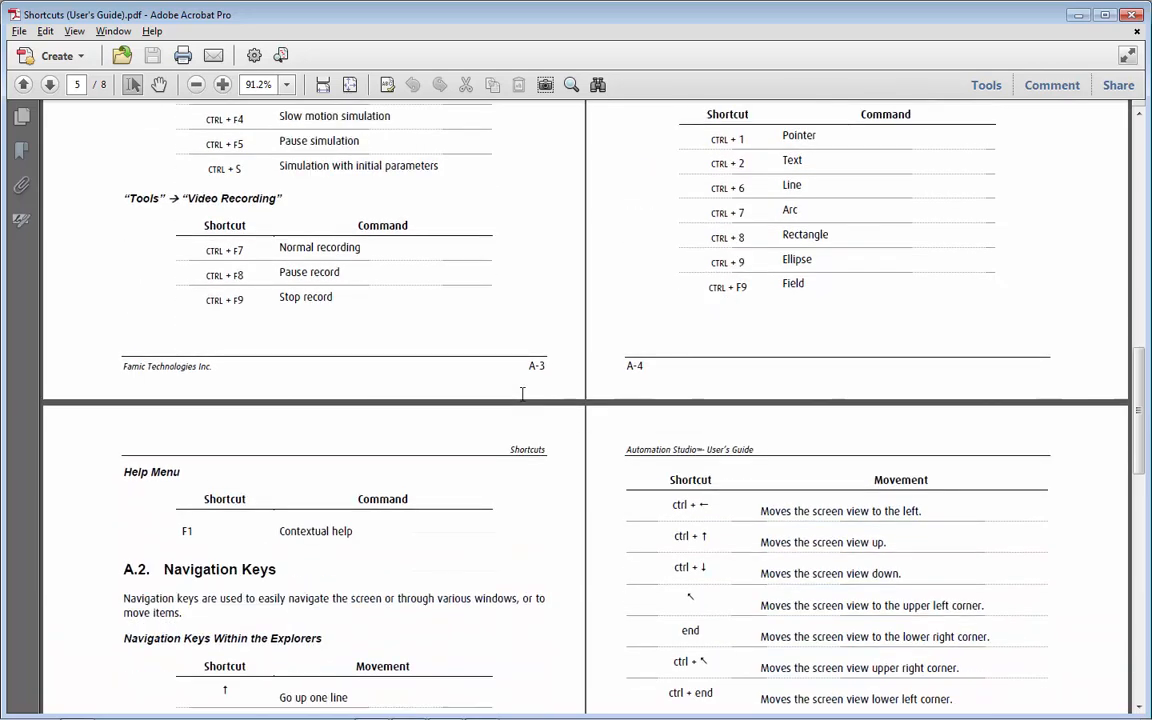
# Step: Scroll the User's Guide shortcuts to the Window Display and Drawing tables
pyautogui.scroll(-3)
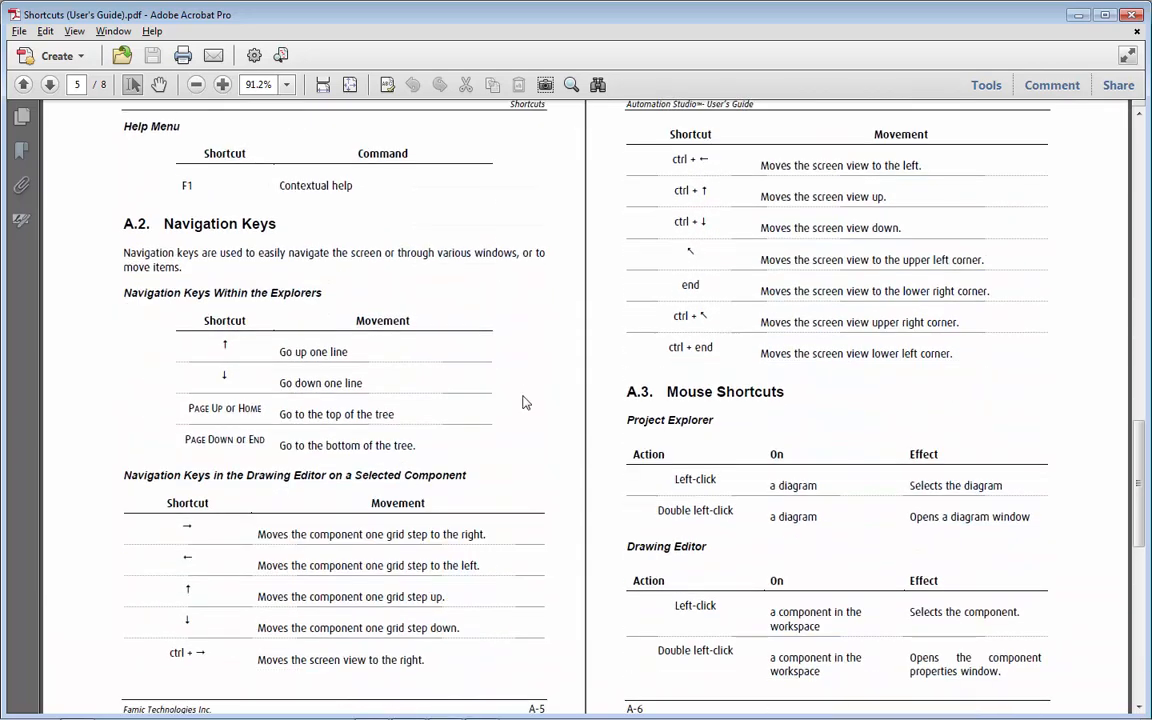
pyautogui.scroll(-3)
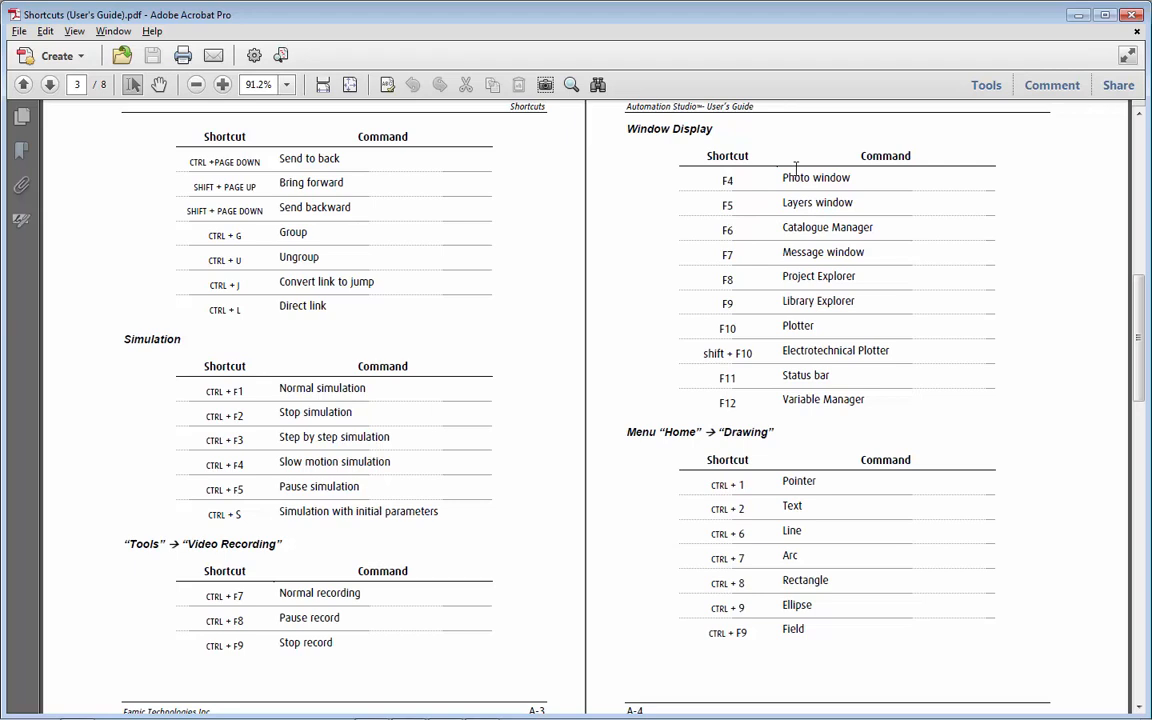
pyautogui.moveTo(797, 195)
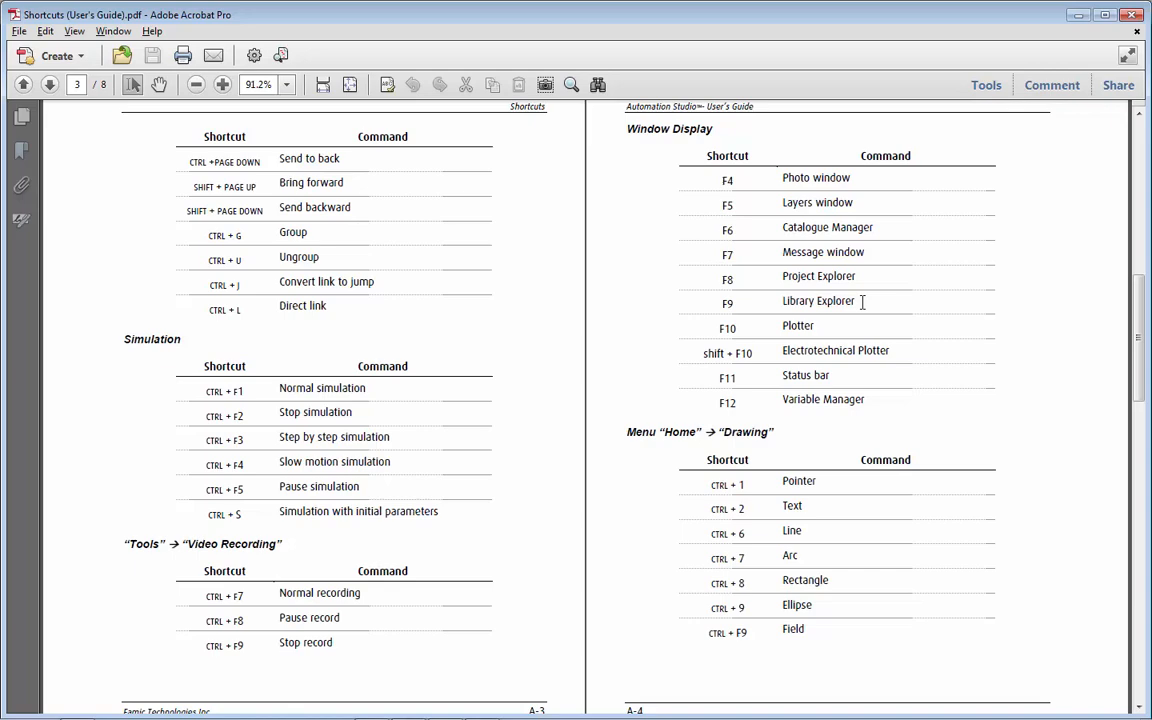
pyautogui.moveTo(795, 278)
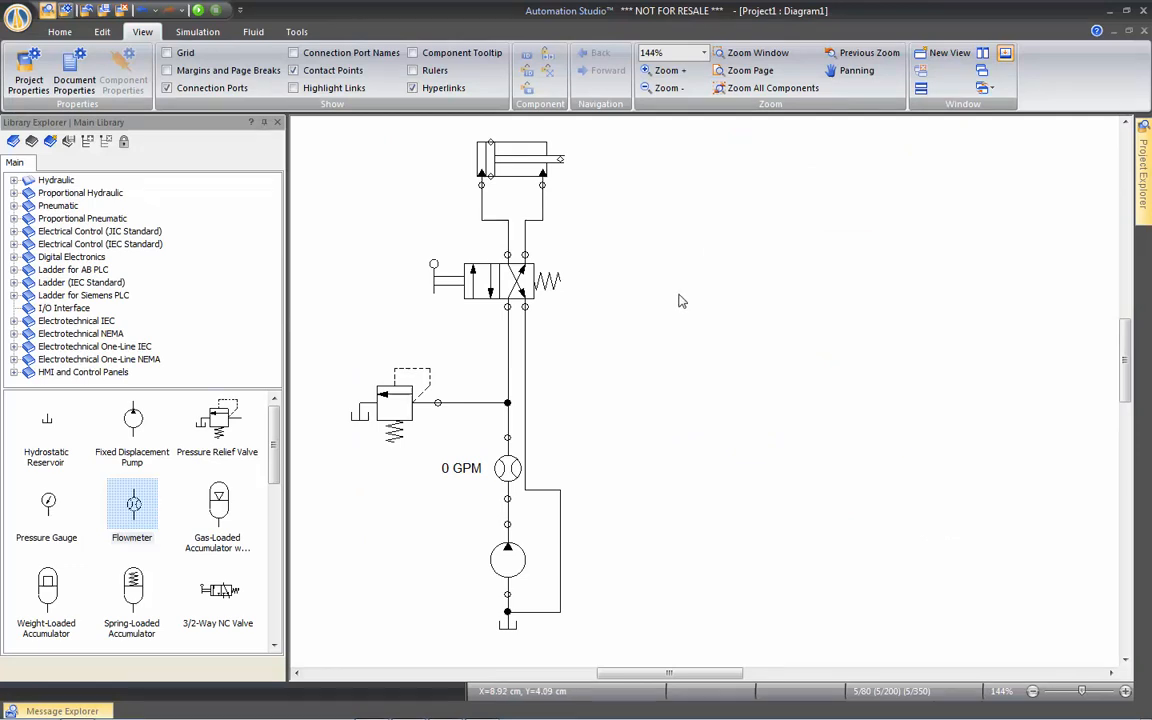
pyautogui.moveTo(463, 238)
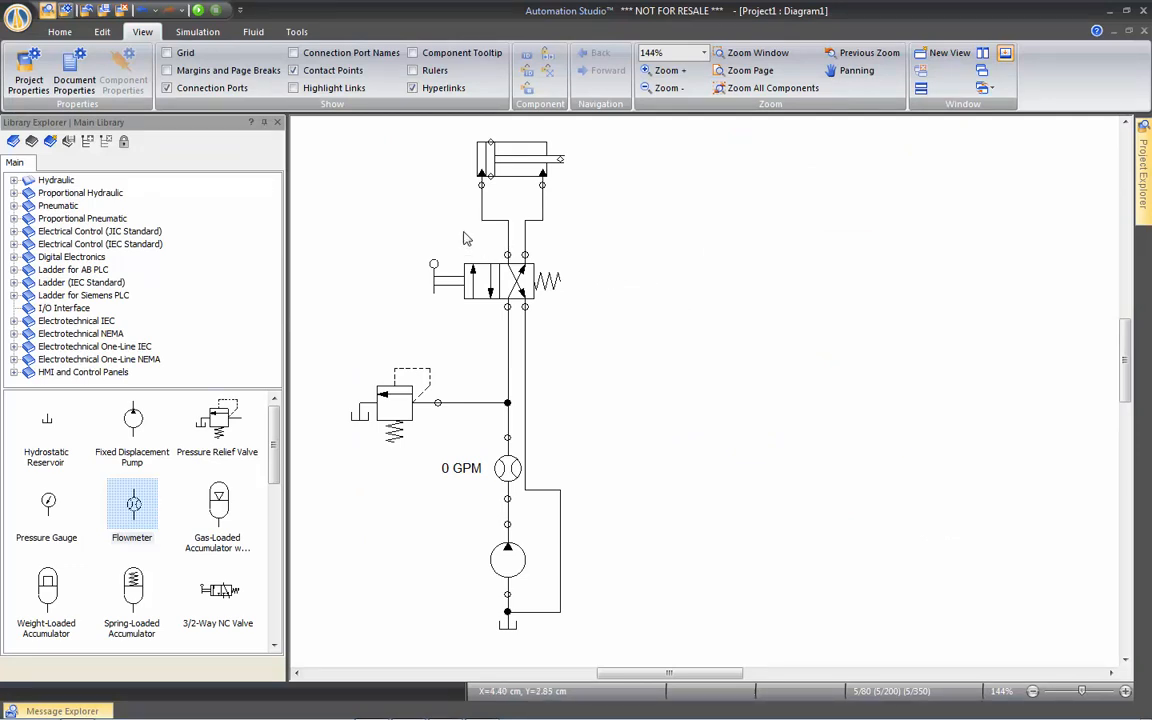
# Step: Browse the Home ribbon, the Edit ribbon's Position rotate/flip options, and return to Home
pyautogui.click(59, 31)
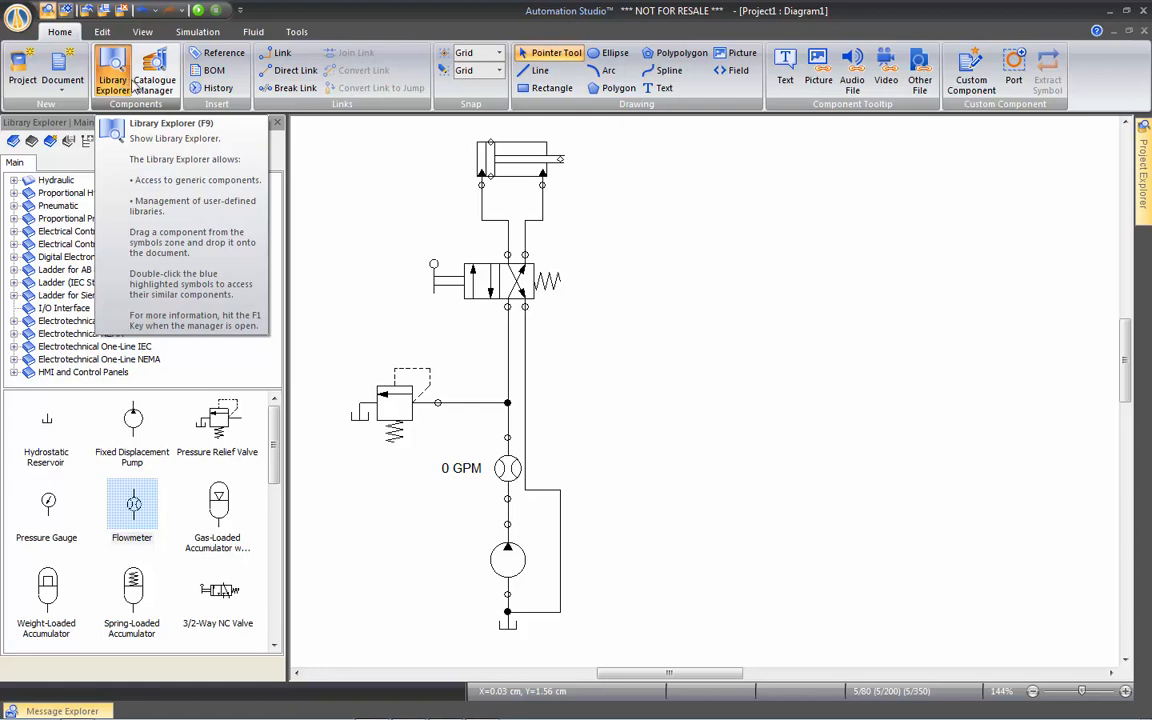
pyautogui.moveTo(155, 75)
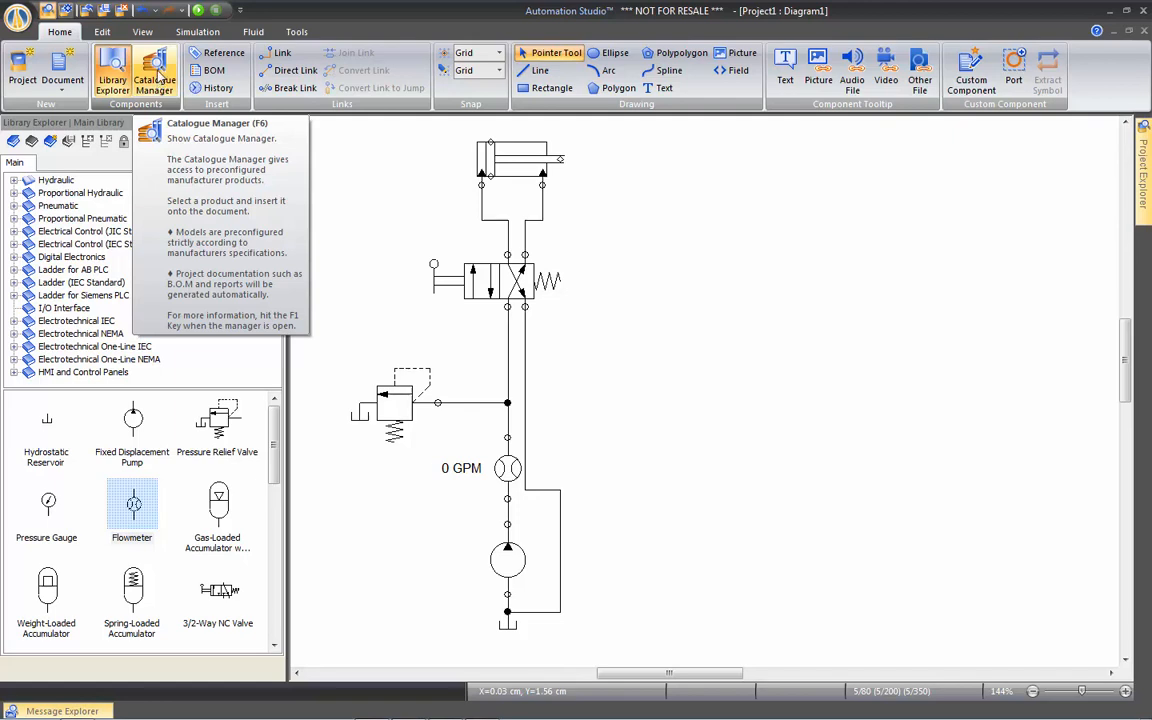
pyautogui.moveTo(103, 31)
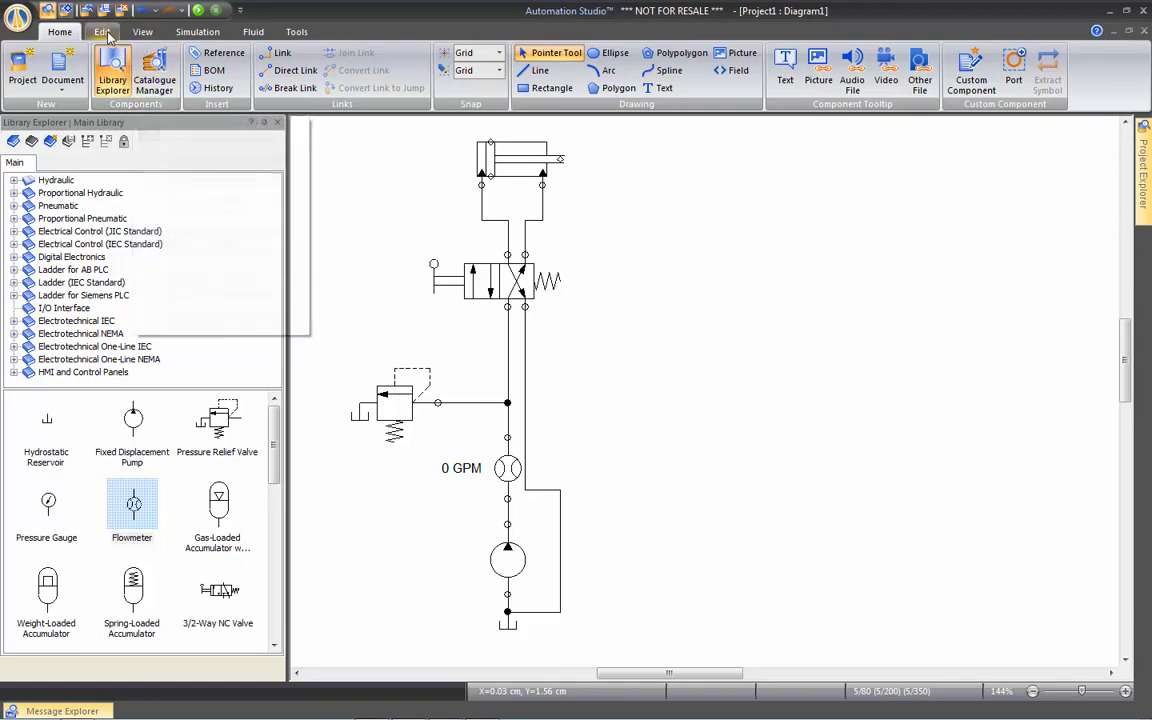
pyautogui.click(101, 31)
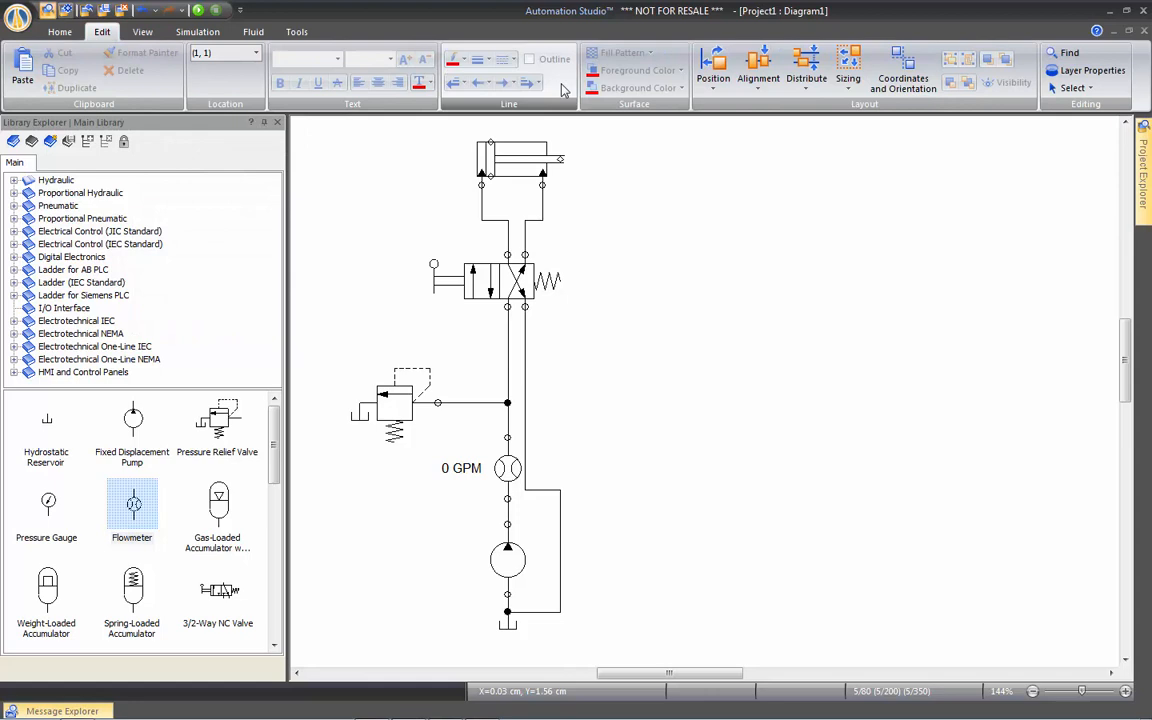
pyautogui.click(713, 65)
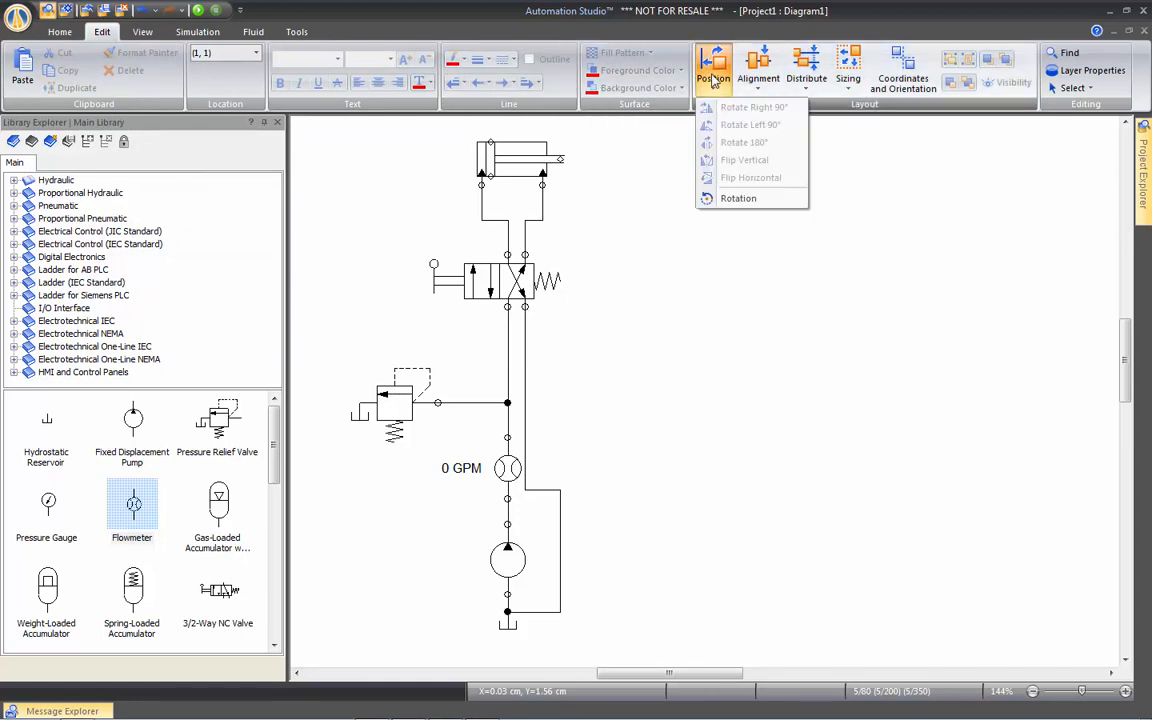
pyautogui.moveTo(750, 107)
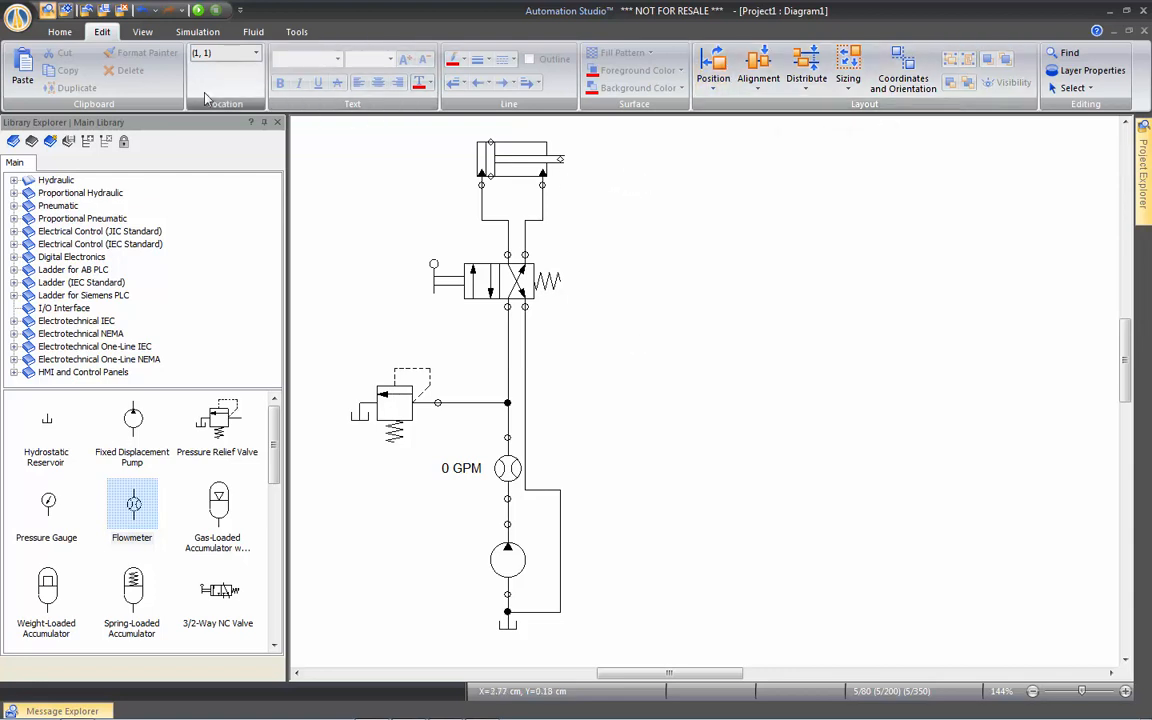
pyautogui.moveTo(59, 32)
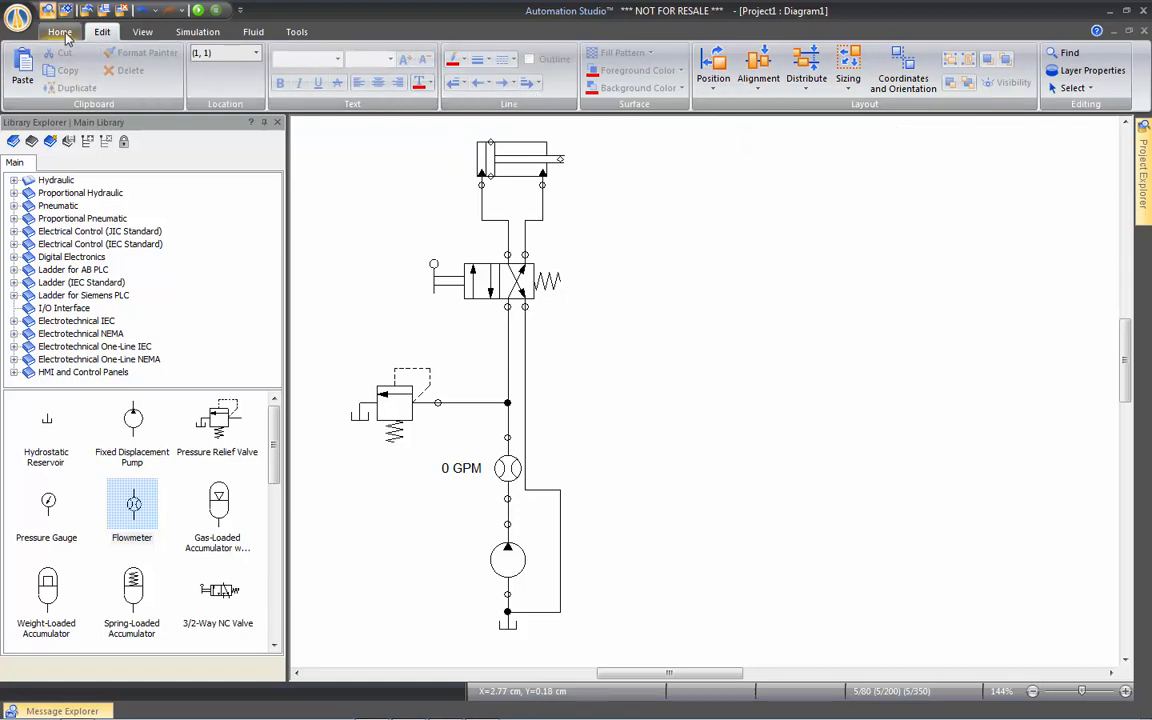
pyautogui.click(59, 31)
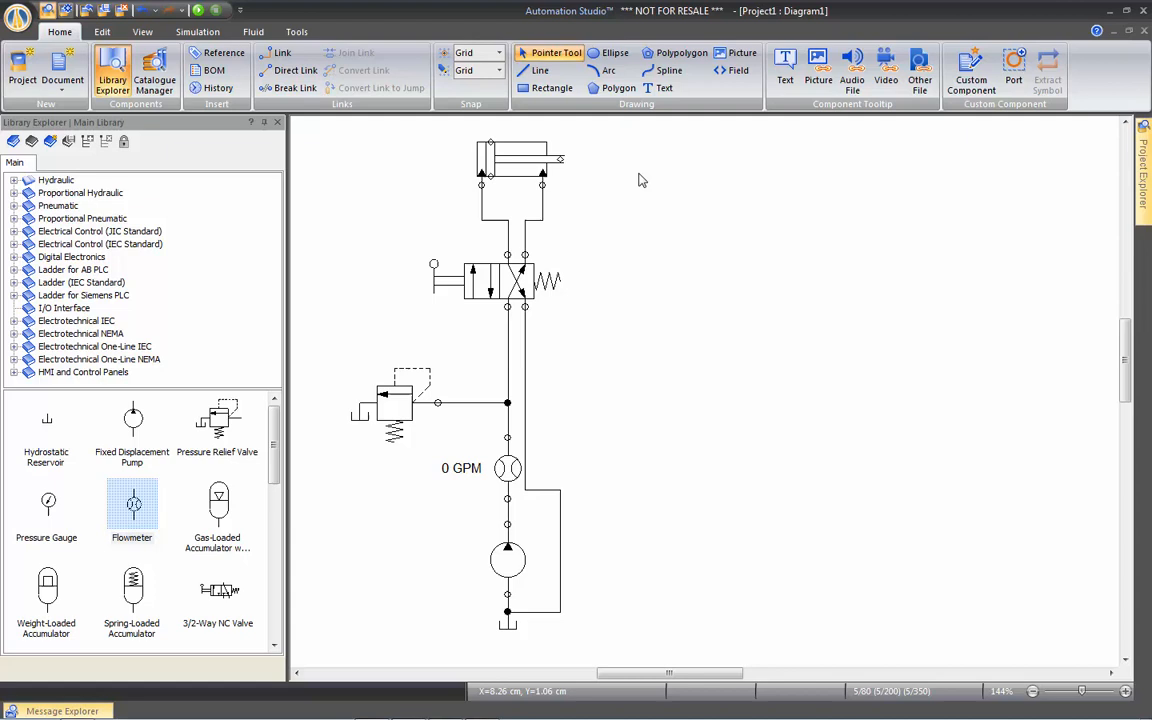
pyautogui.moveTo(620, 212)
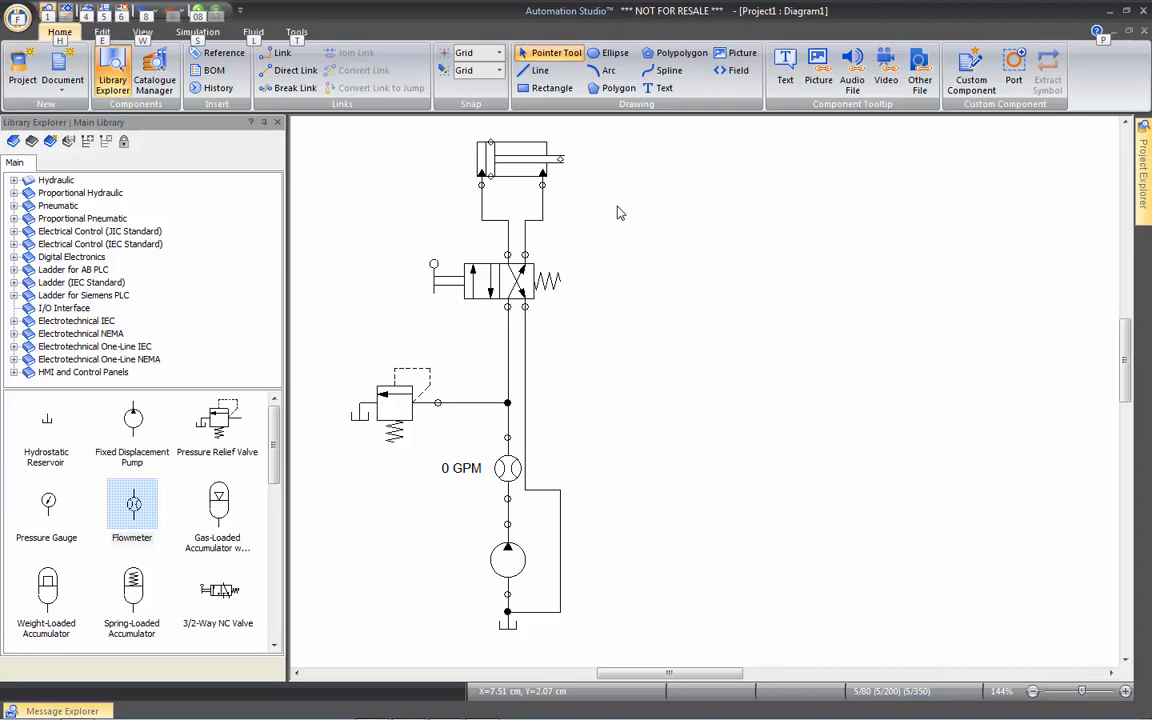
# Step: Show the Coordinates and Orientation panel from the Edit ribbon, reposition it, then close it
pyautogui.click(101, 31)
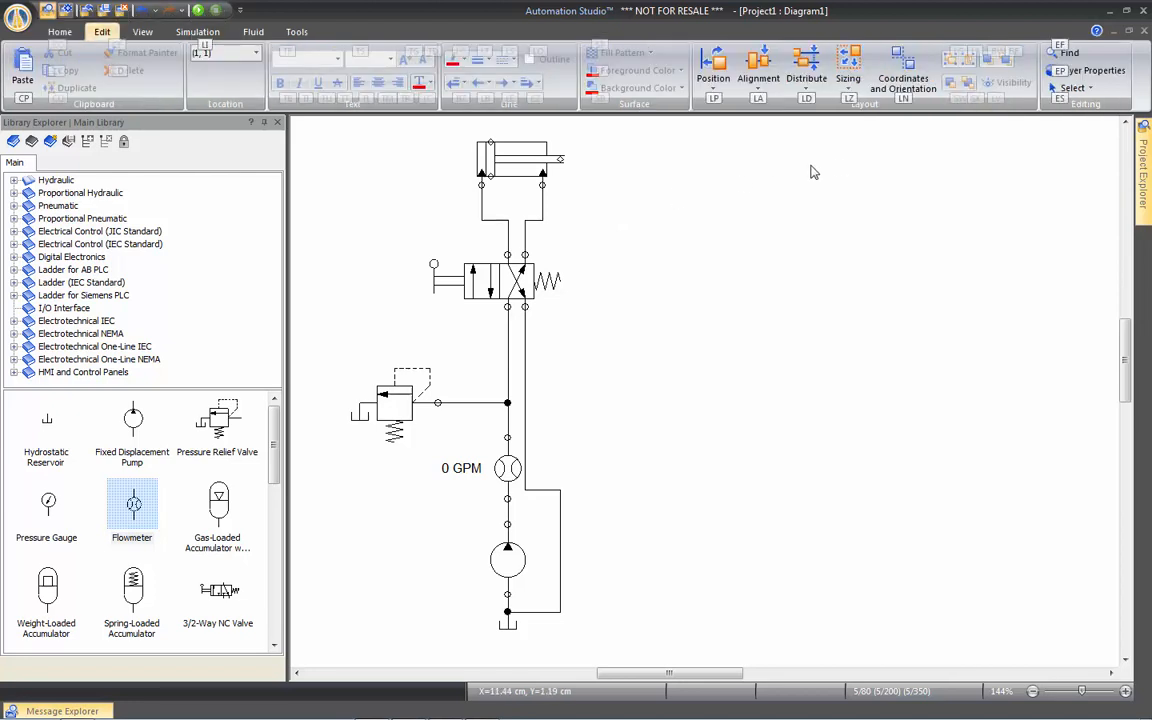
pyautogui.moveTo(905, 151)
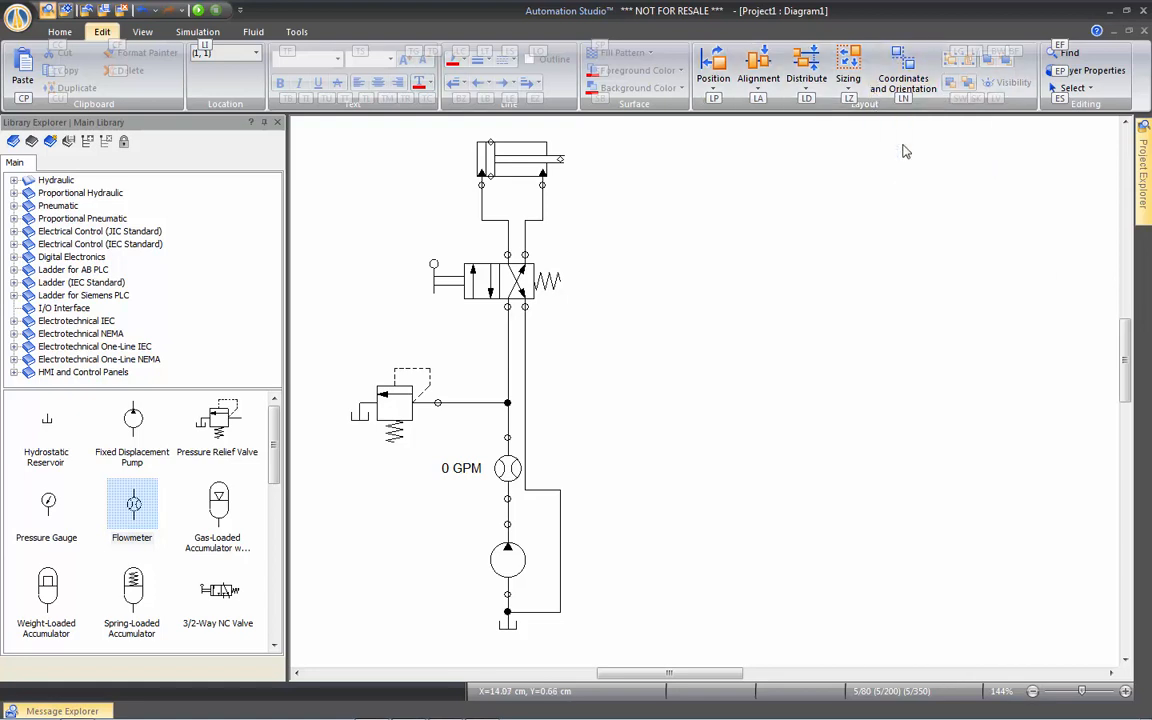
pyautogui.moveTo(907, 137)
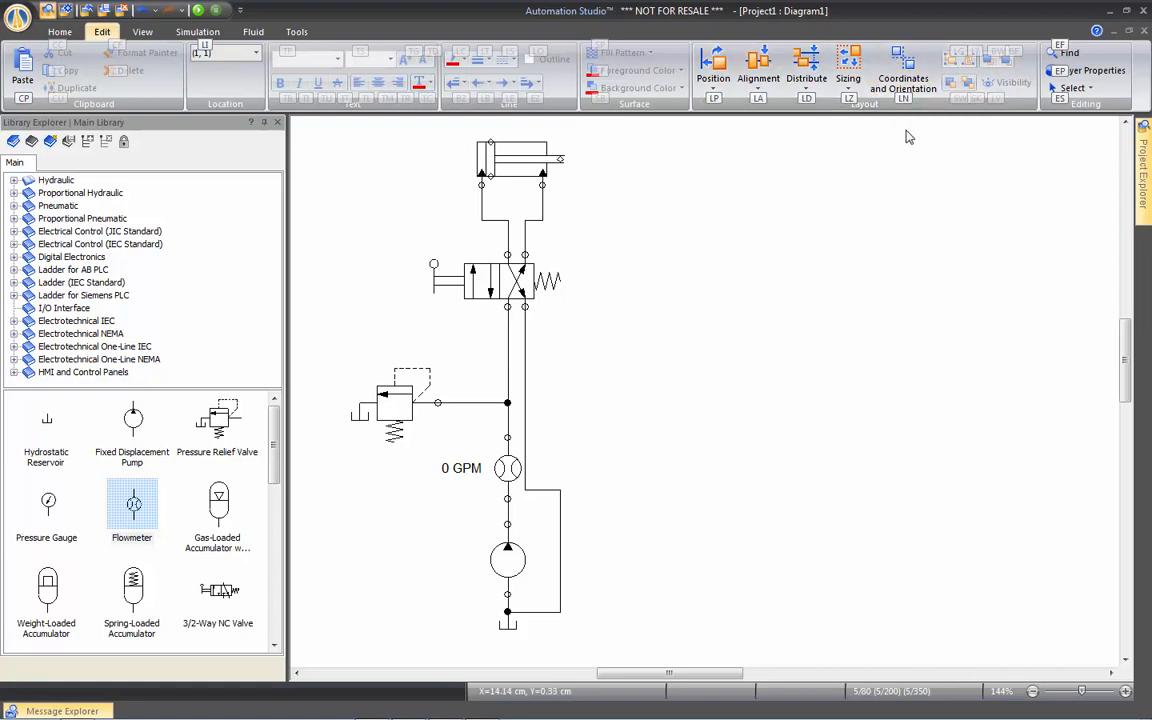
pyautogui.click(902, 69)
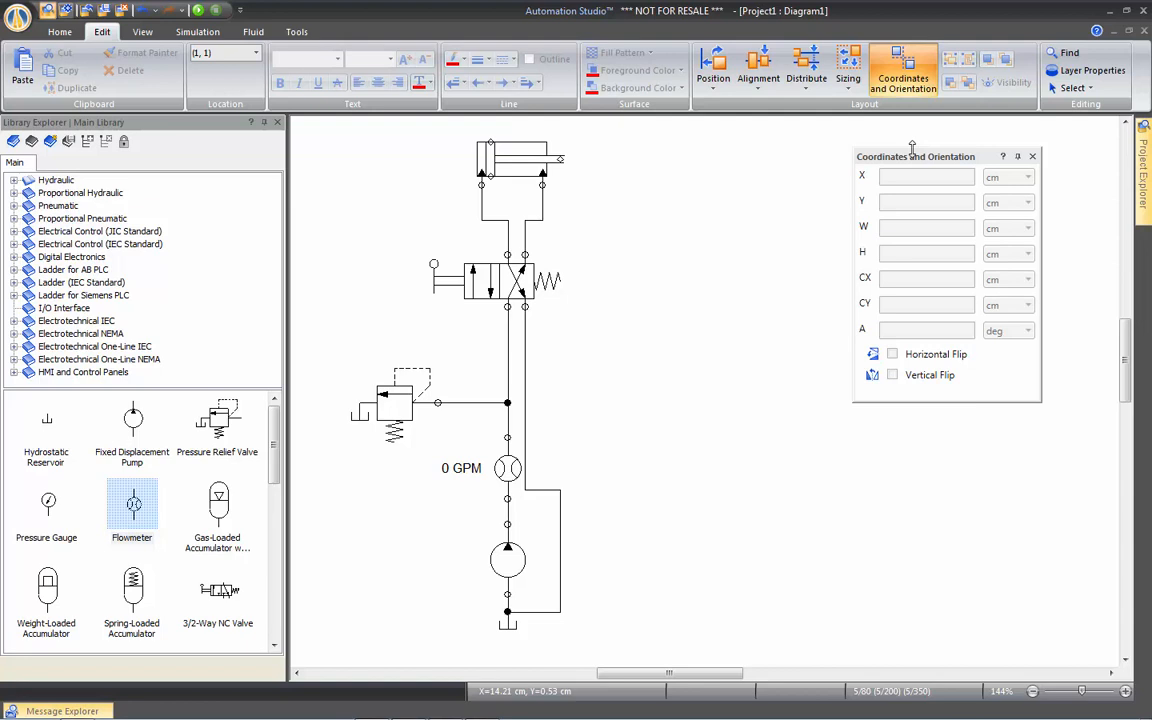
pyautogui.moveTo(915, 156); pyautogui.dragTo(838, 153)
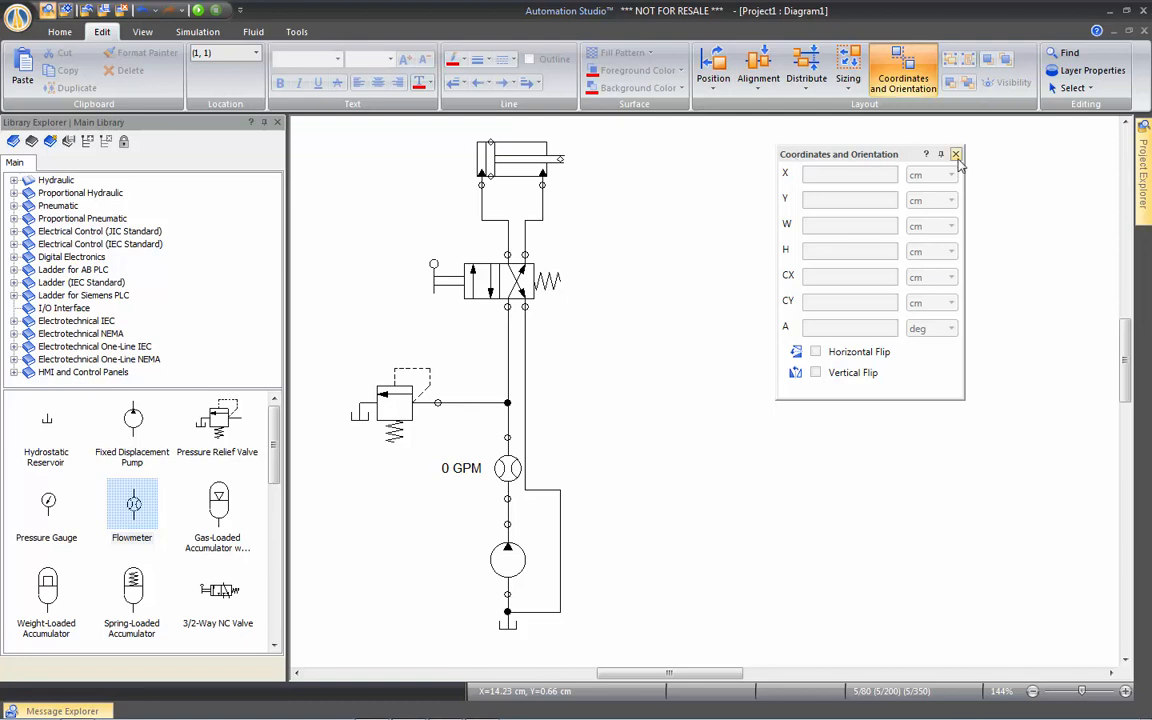
pyautogui.click(955, 154)
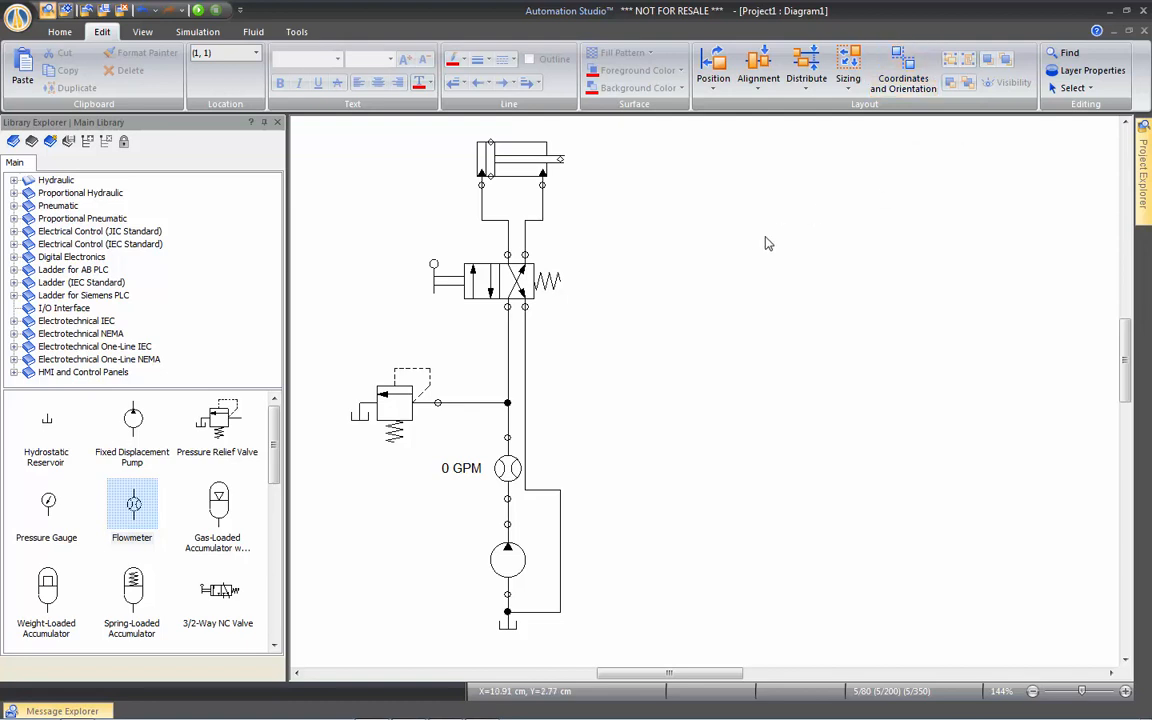